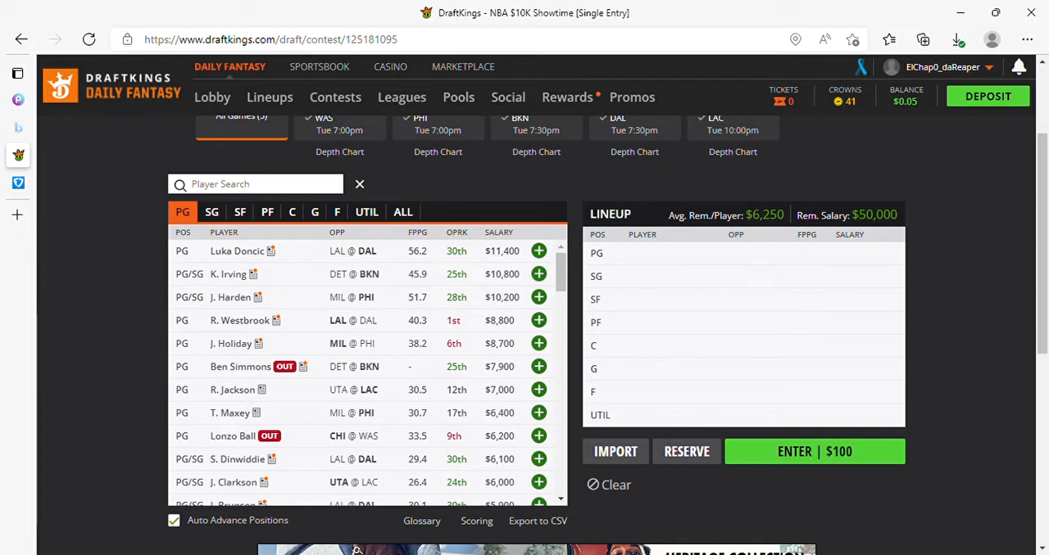
# Browse the player pool, reviewing Terance Mann's game log along the way.
pyautogui.scroll(-3)
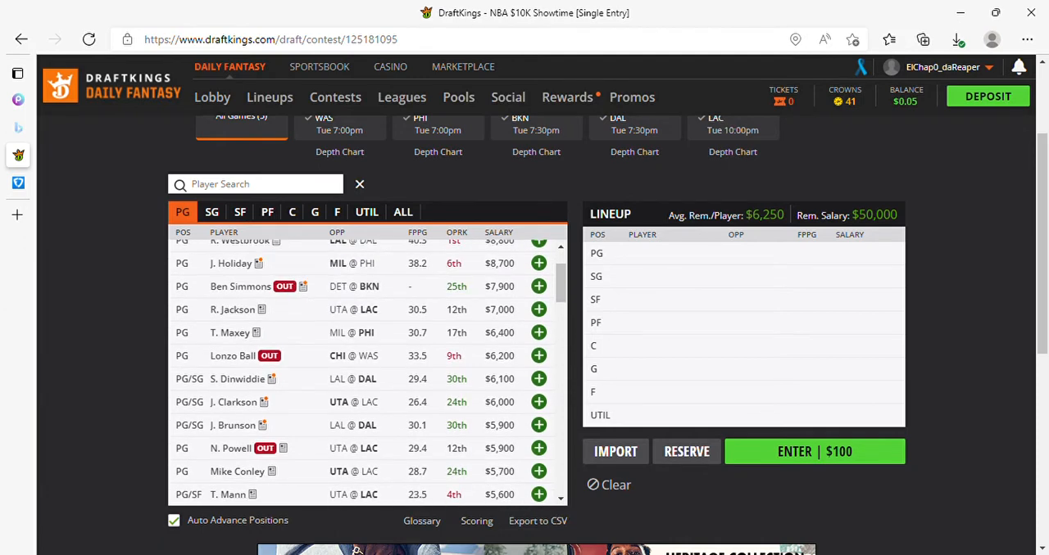
pyautogui.scroll(-3)
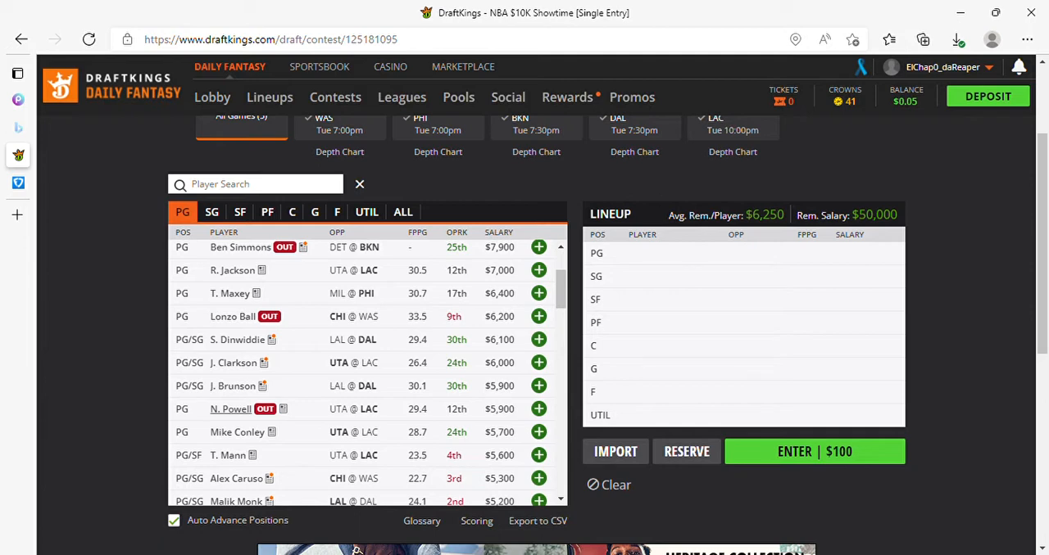
pyautogui.scroll(-3)
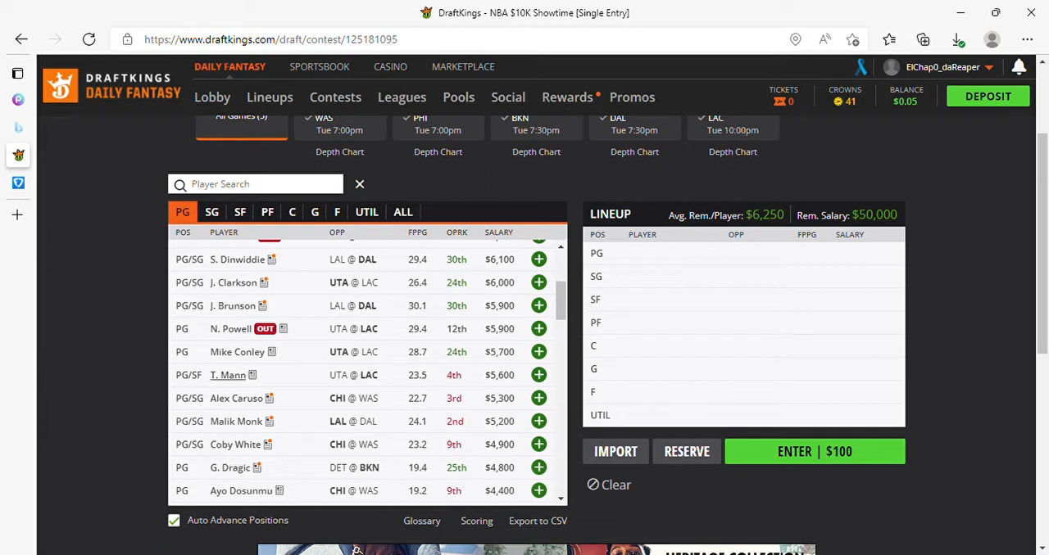
pyautogui.click(539, 306)
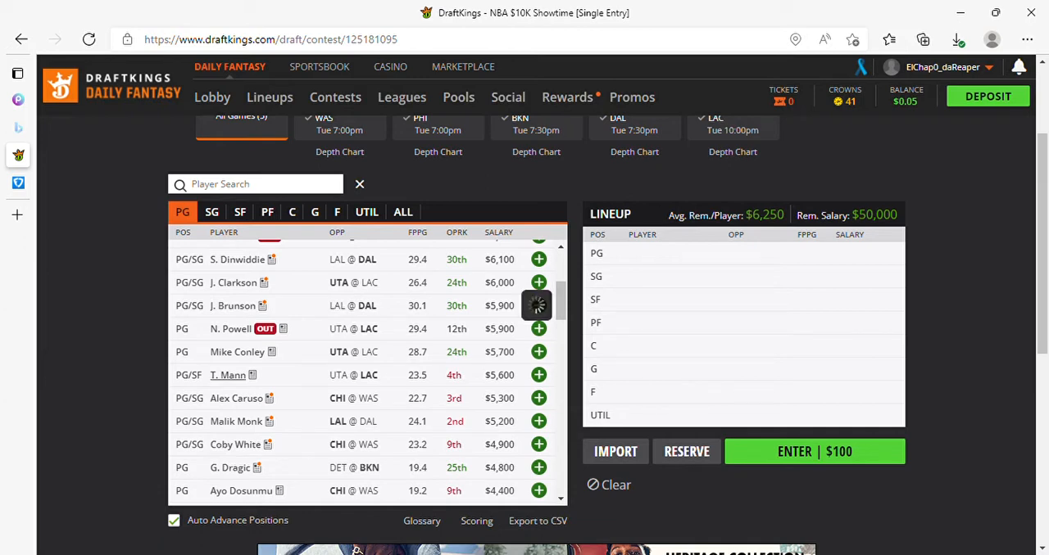
pyautogui.click(228, 376)
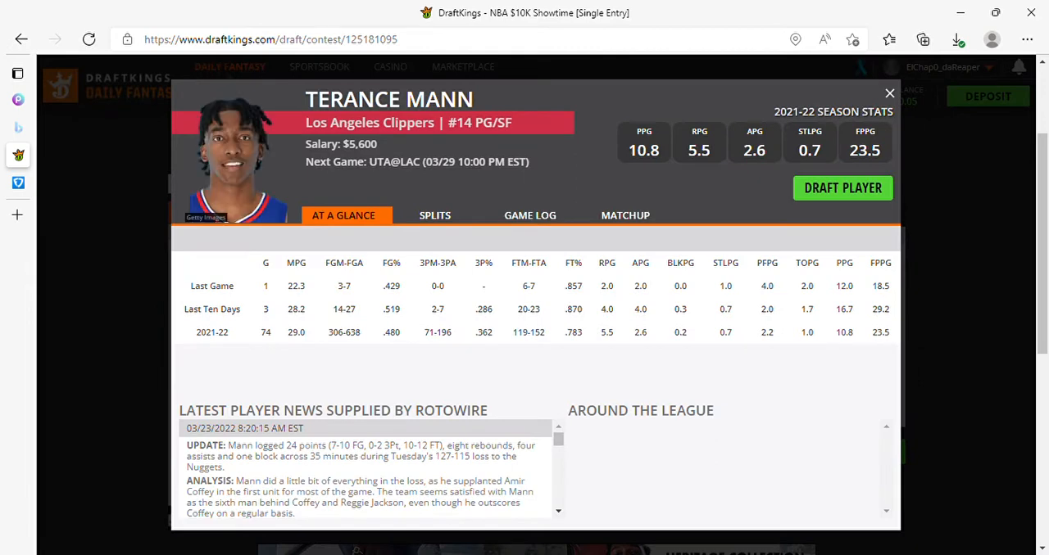
pyautogui.click(529, 214)
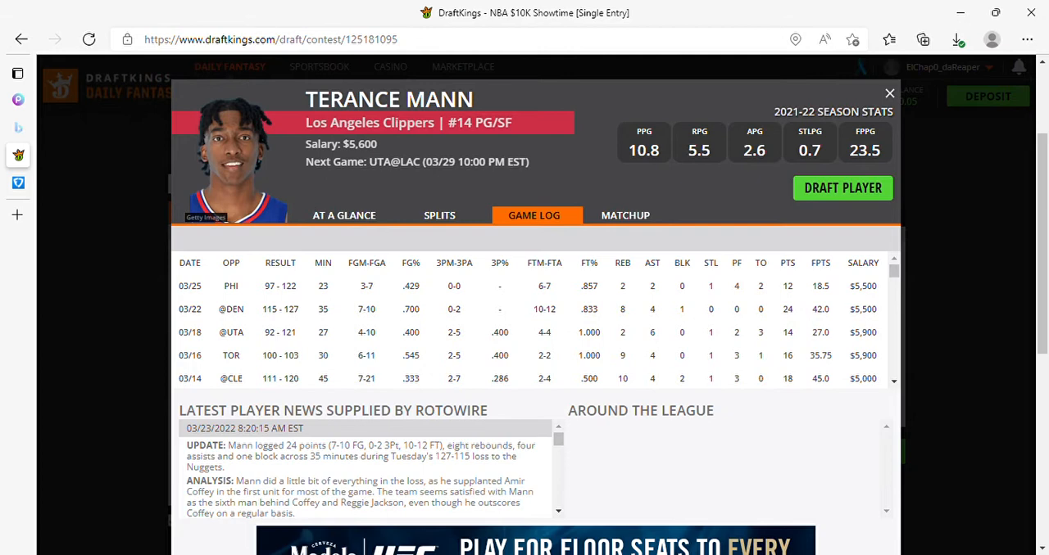
pyautogui.click(888, 93)
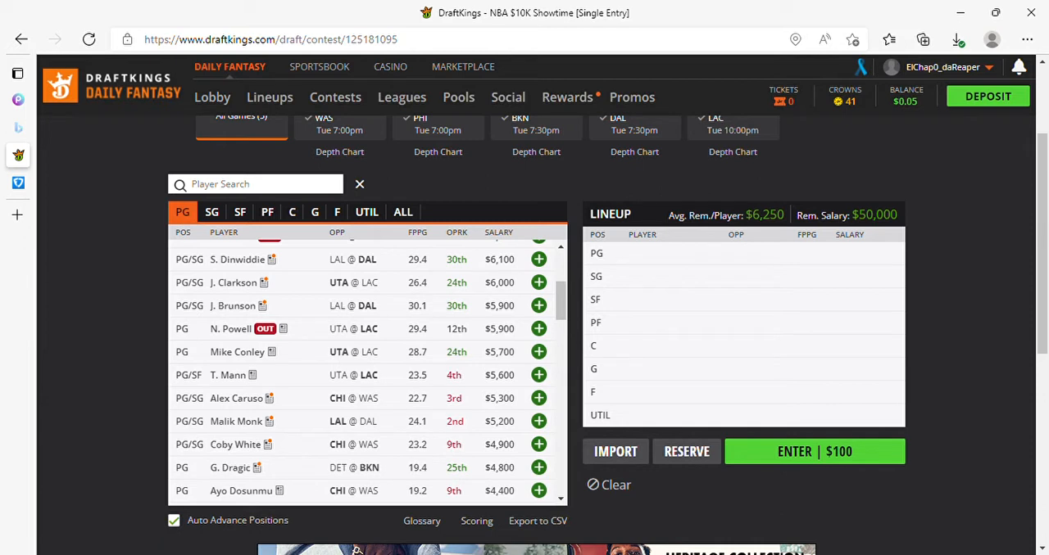
pyautogui.scroll(-3)
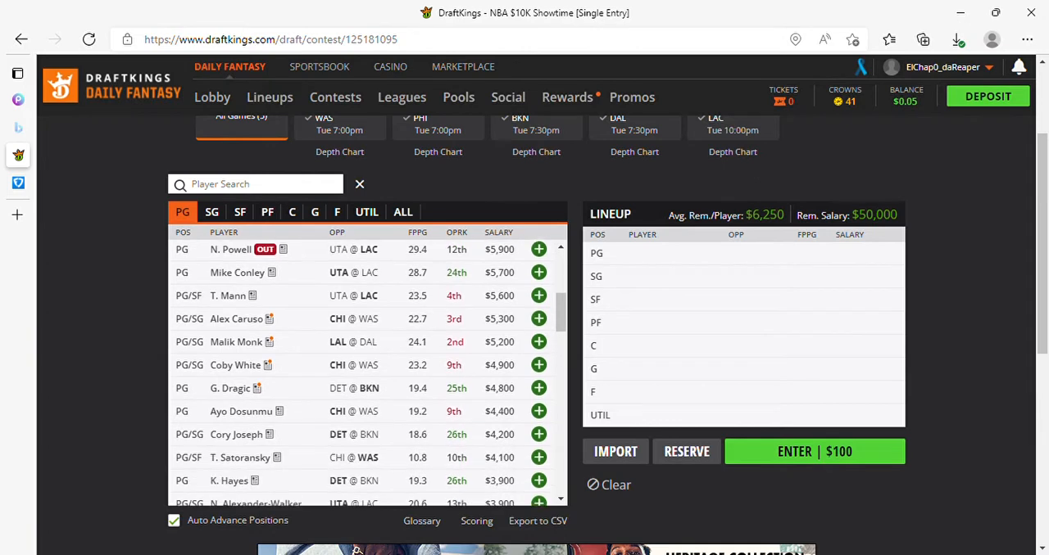
pyautogui.scroll(-3)
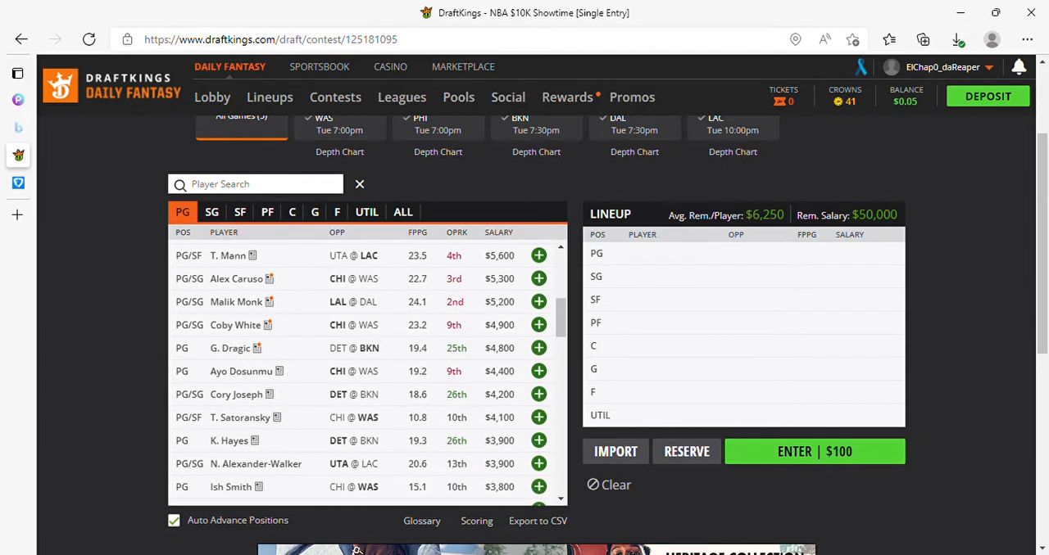
pyautogui.scroll(-3)
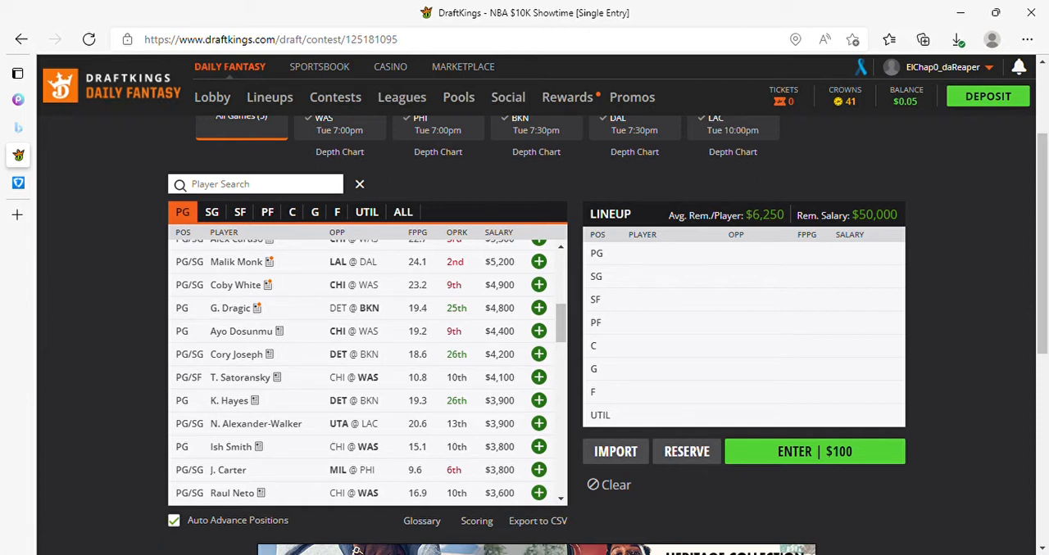
pyautogui.scroll(-3)
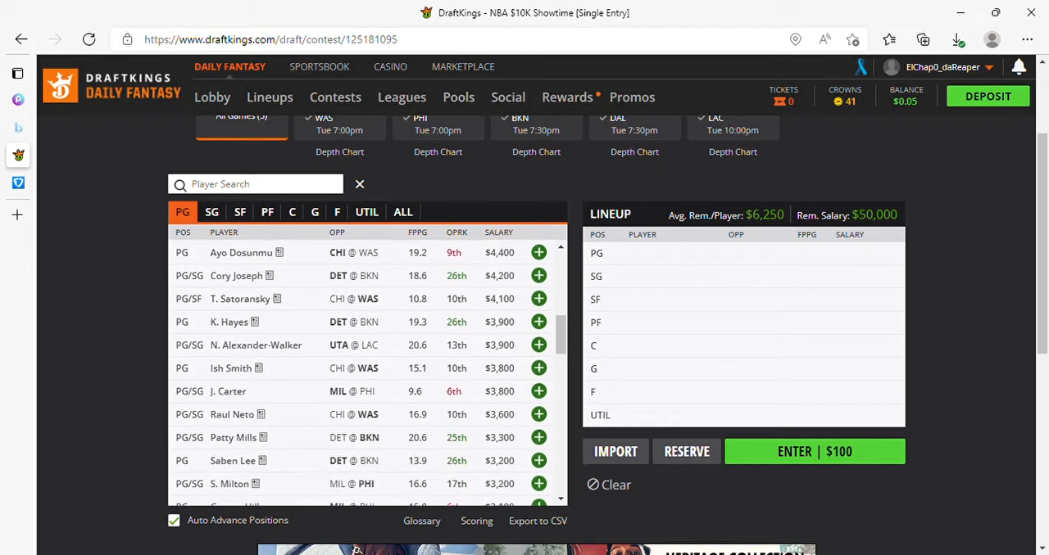
pyautogui.scroll(-3)
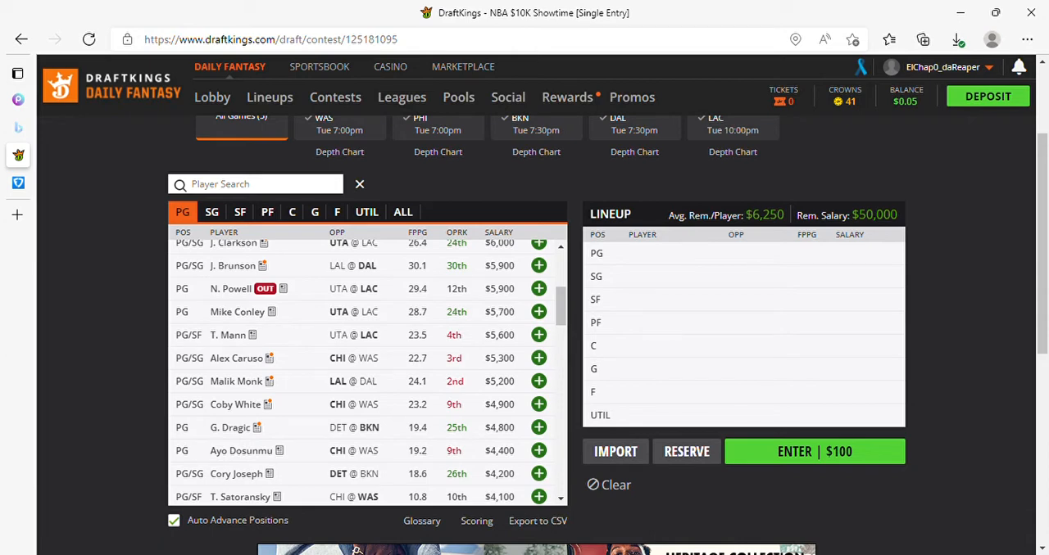
# List shooting guards and browse down to cheaper options like Nickeil Alexander-Walker.
pyautogui.click(212, 211)
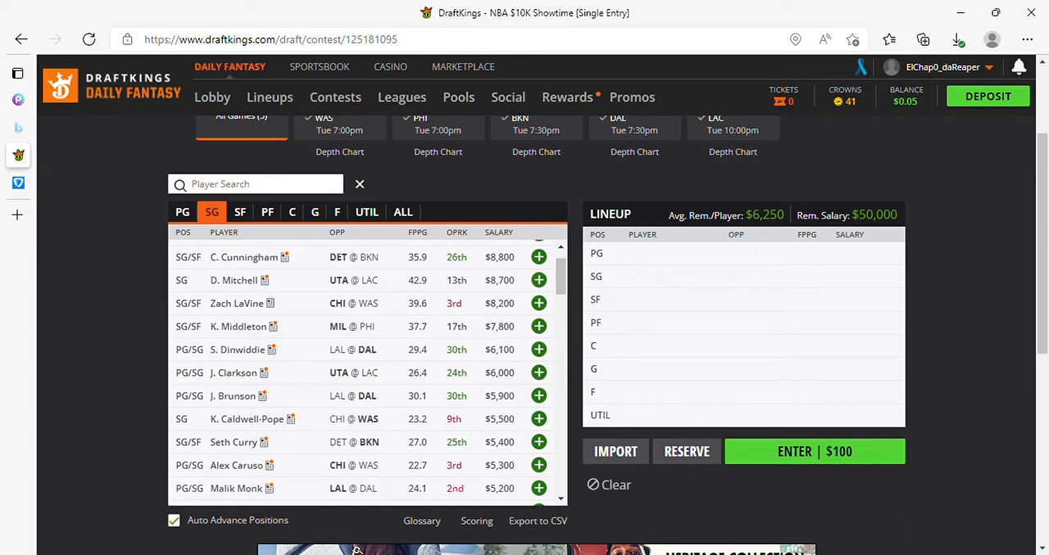
pyautogui.scroll(-3)
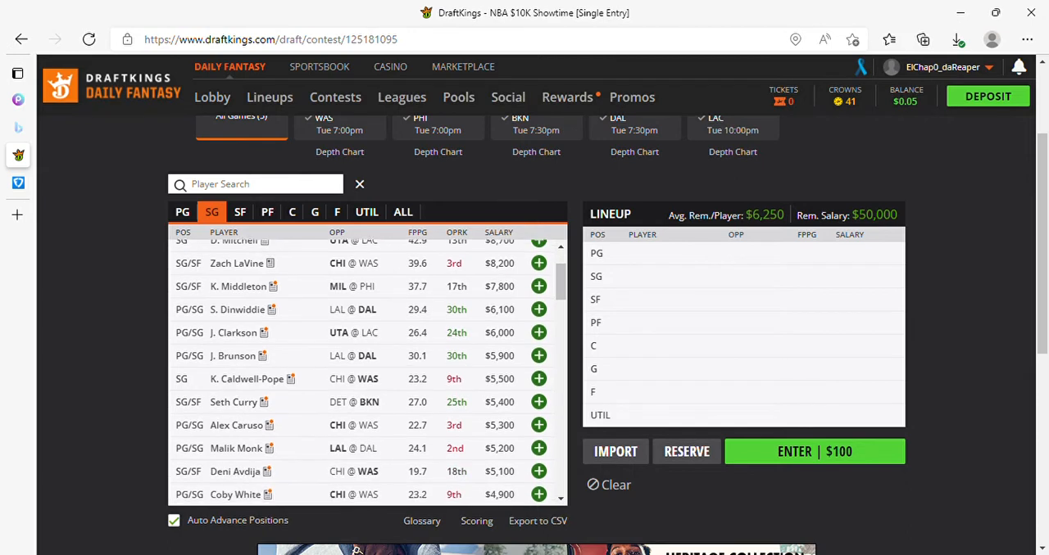
pyautogui.scroll(-3)
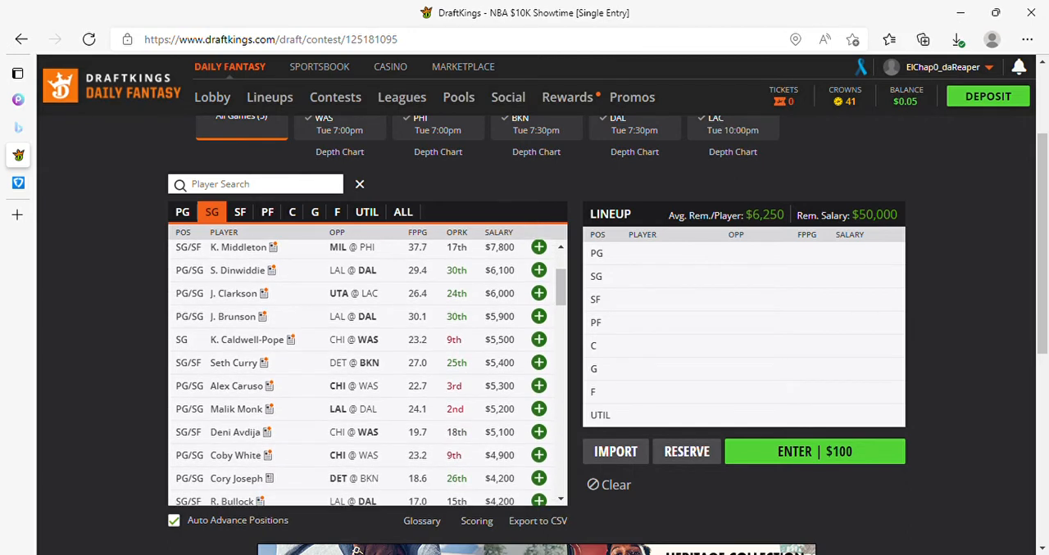
pyautogui.scroll(-3)
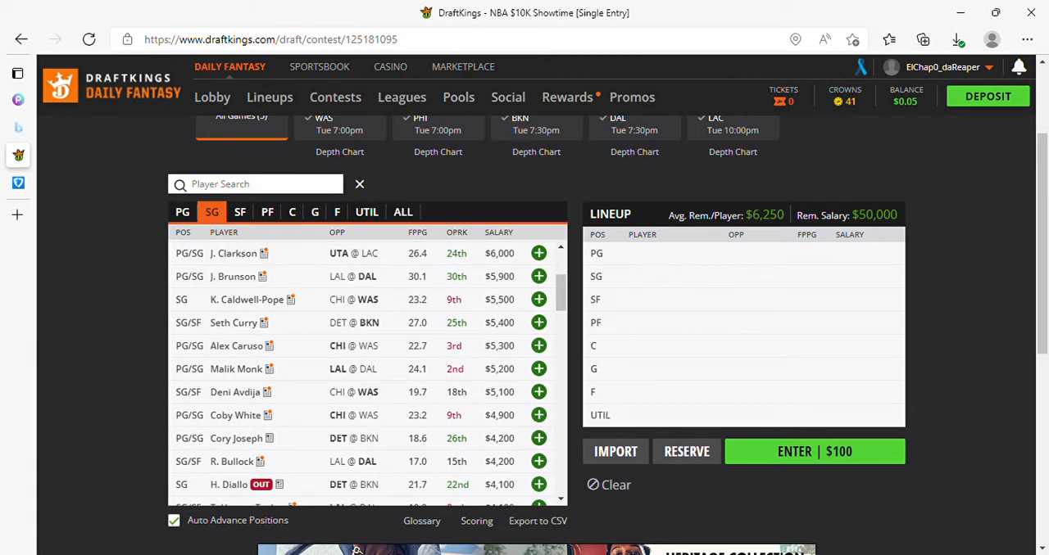
pyautogui.scroll(-3)
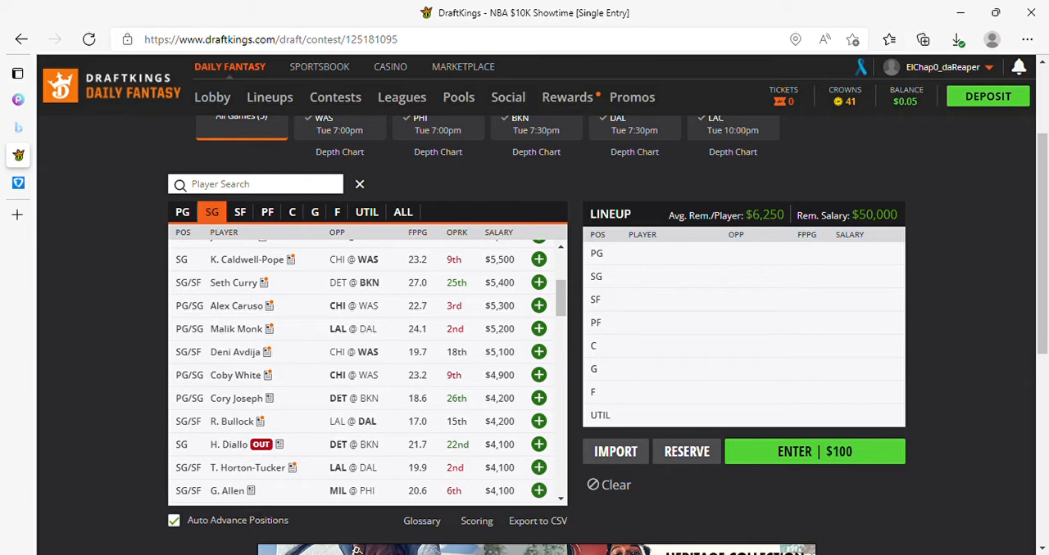
pyautogui.scroll(-3)
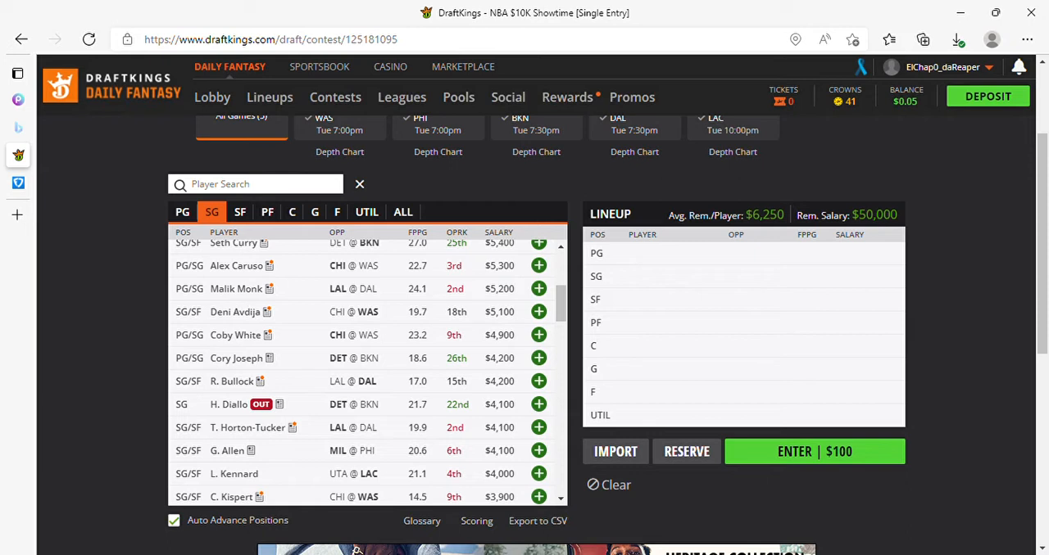
pyautogui.scroll(-3)
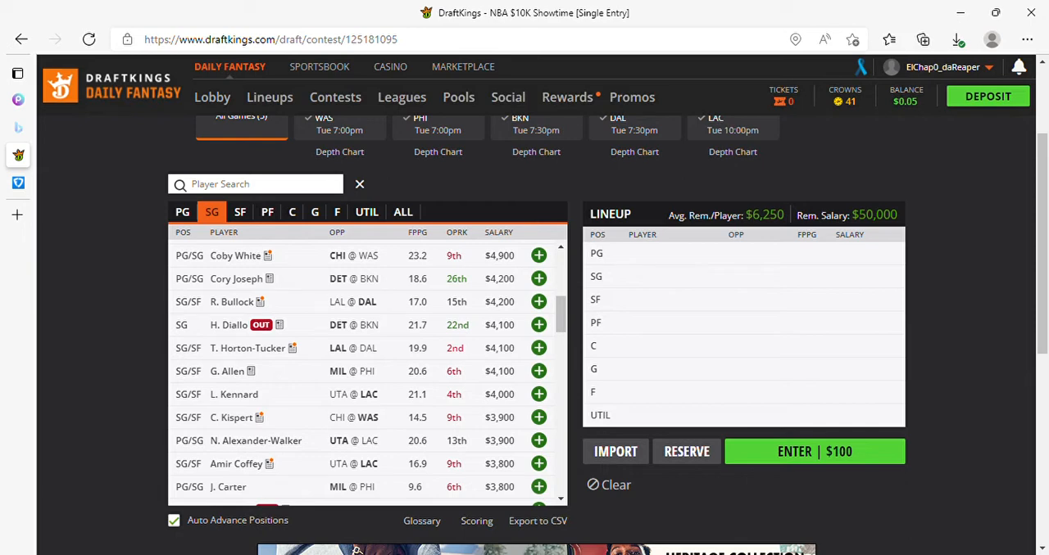
# List small forwards and browse down to cheaper options like Josh Green.
pyautogui.click(240, 211)
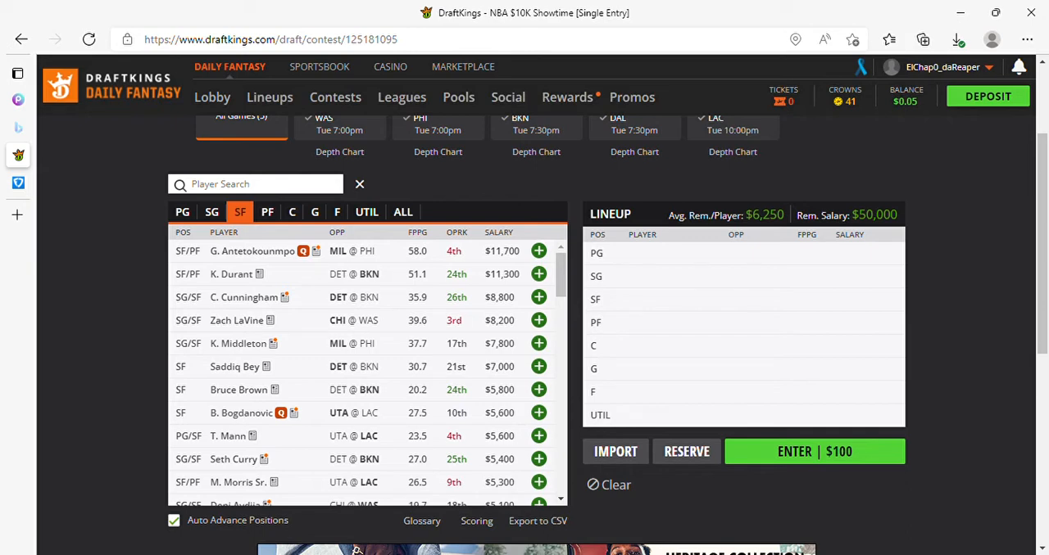
pyautogui.scroll(-3)
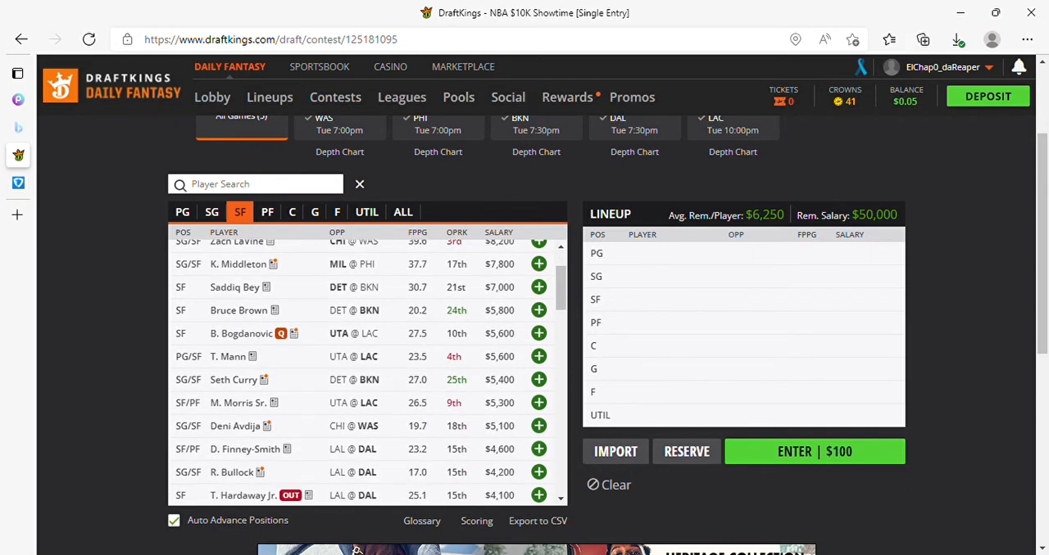
pyautogui.scroll(-3)
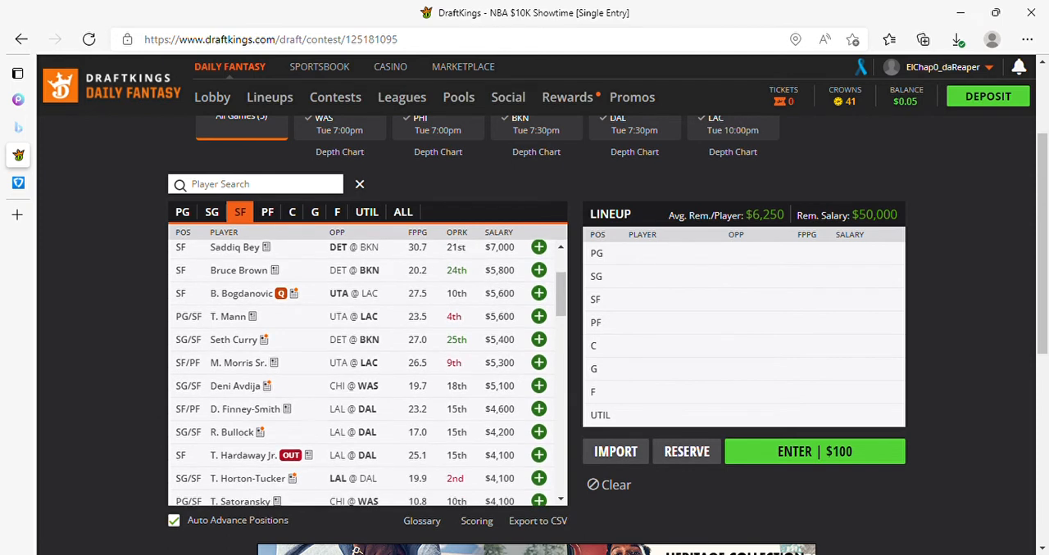
pyautogui.scroll(-3)
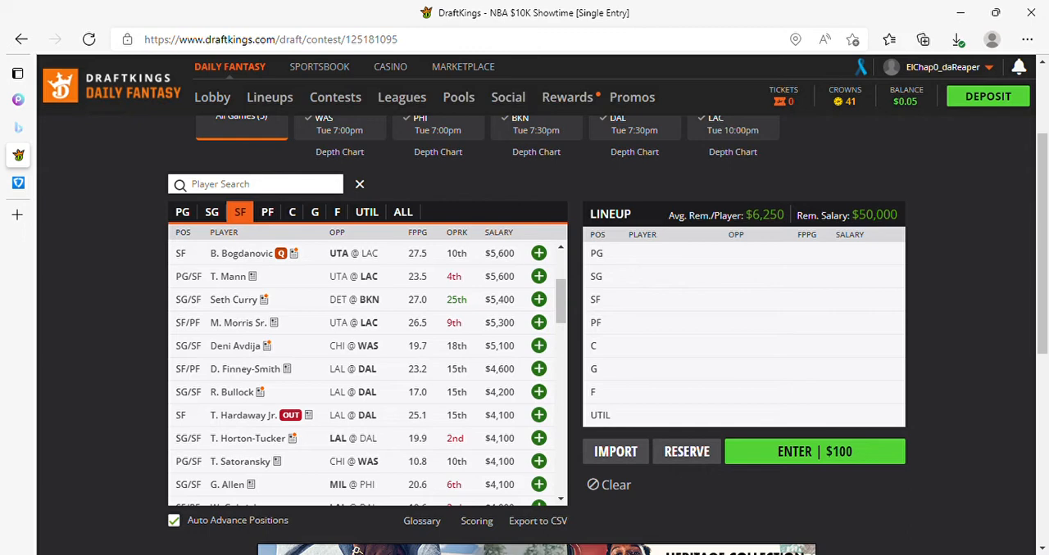
pyautogui.scroll(-3)
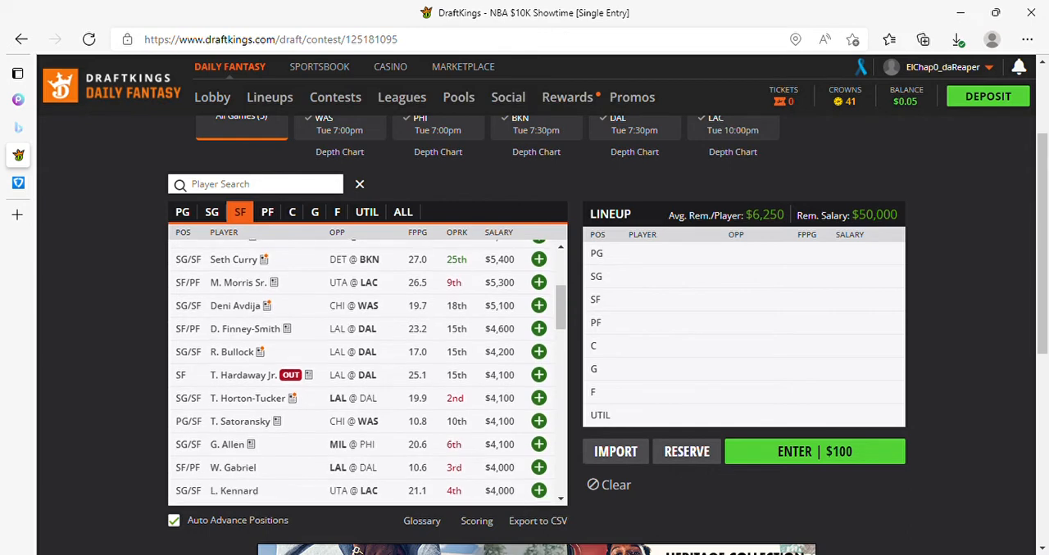
pyautogui.scroll(-3)
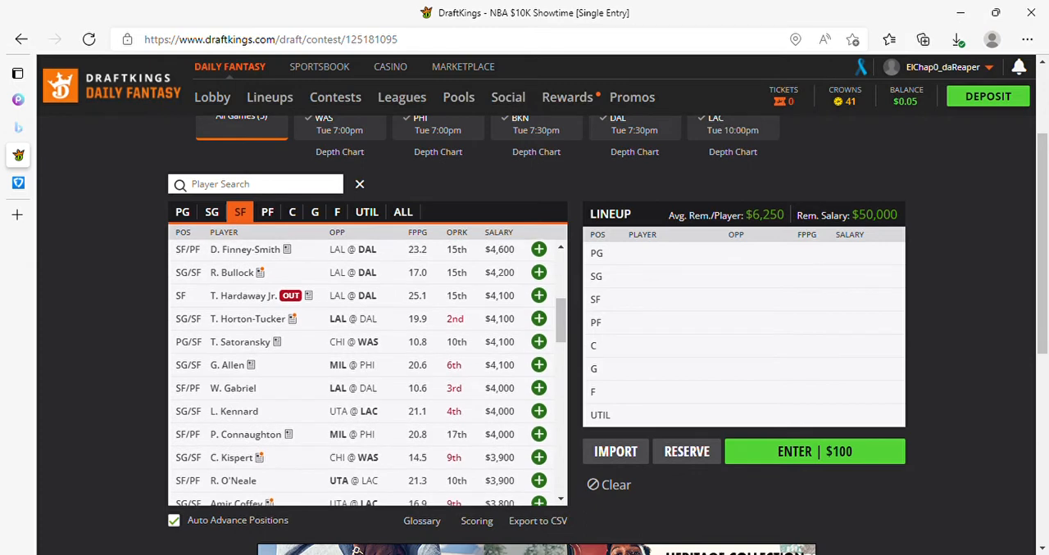
pyautogui.scroll(-3)
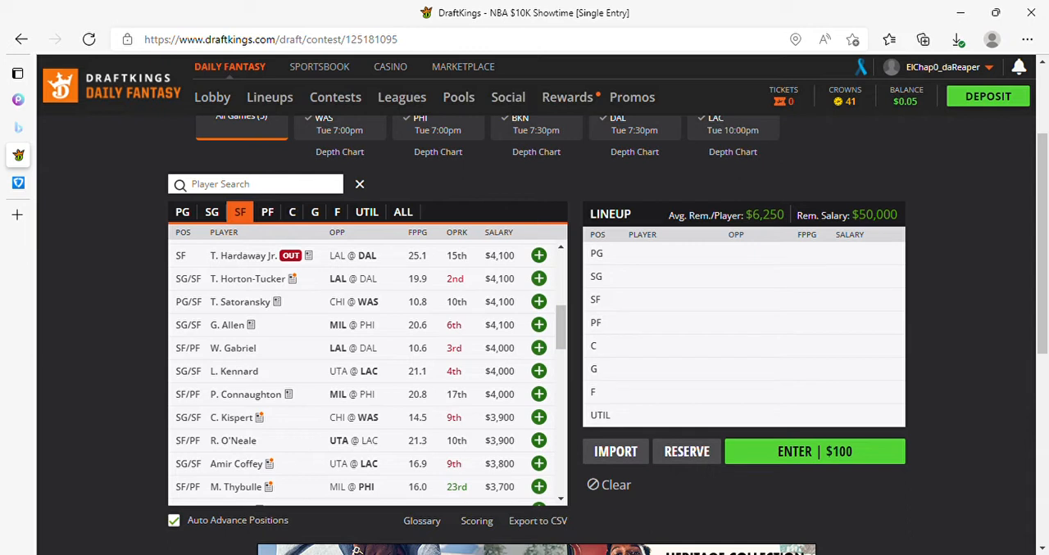
pyautogui.scroll(-3)
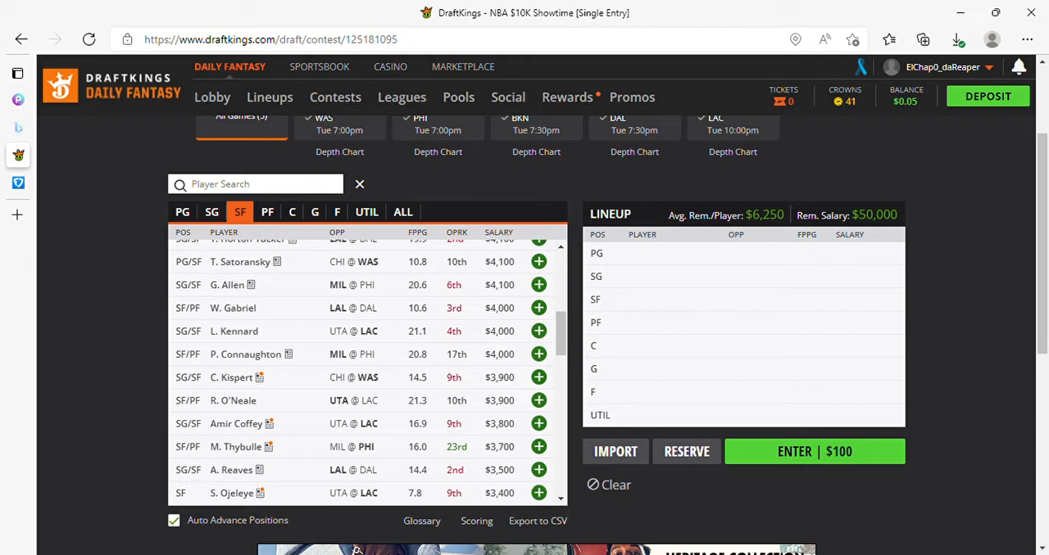
pyautogui.scroll(-3)
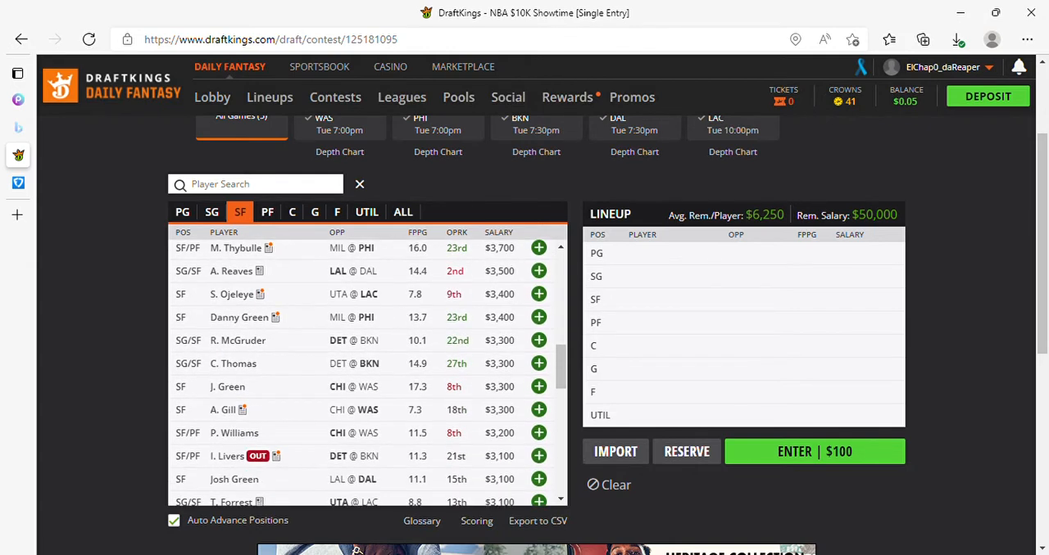
pyautogui.scroll(-3)
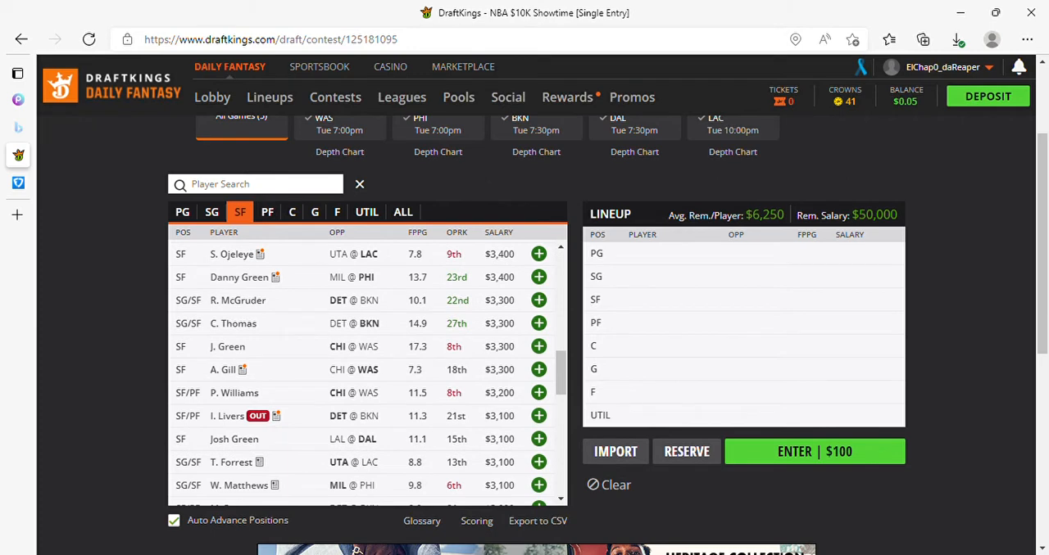
# Filter the pool to power forwards and scroll down to L. Aldridge.
pyautogui.click(267, 211)
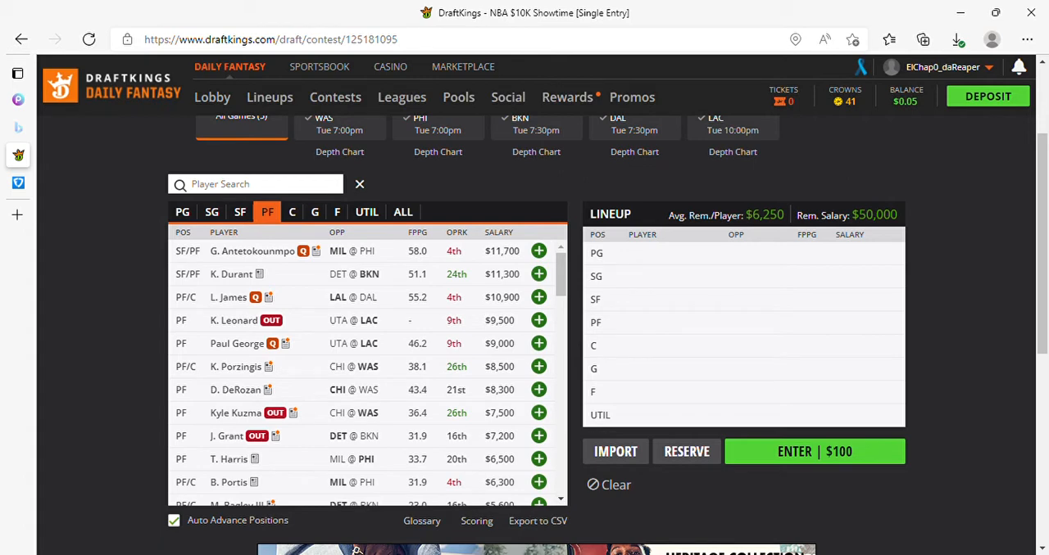
pyautogui.scroll(-3)
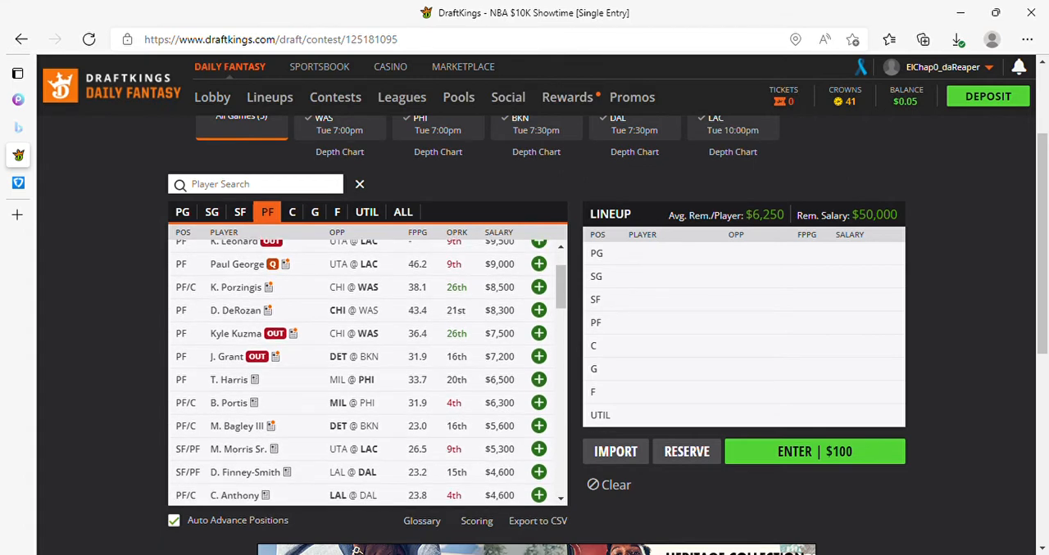
pyautogui.scroll(-3)
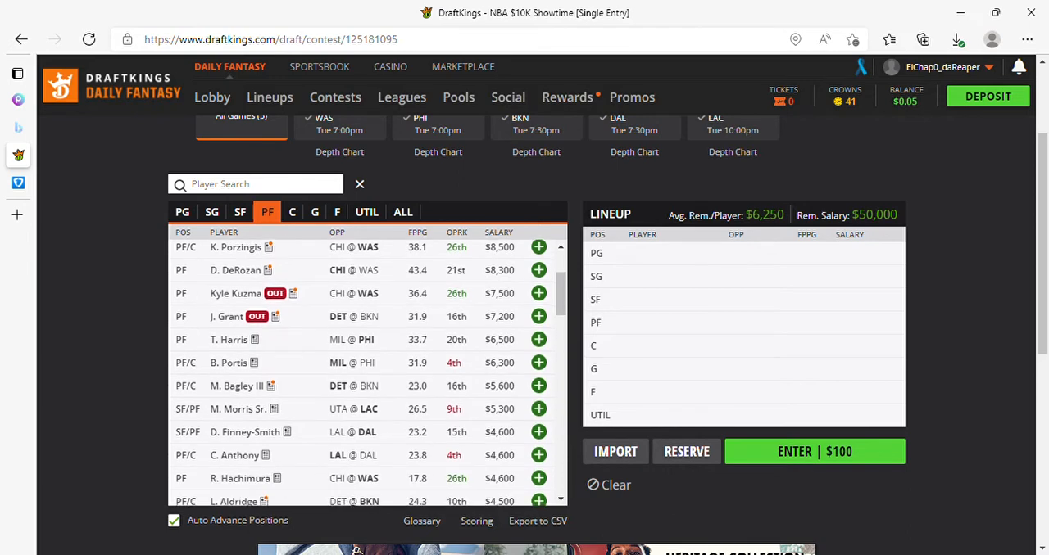
pyautogui.scroll(-3)
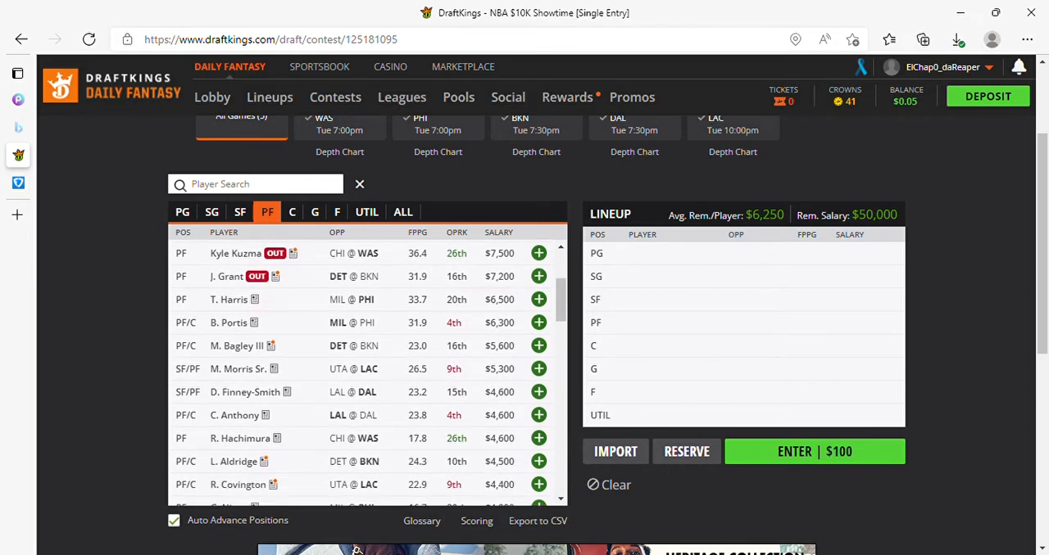
pyautogui.scroll(-3)
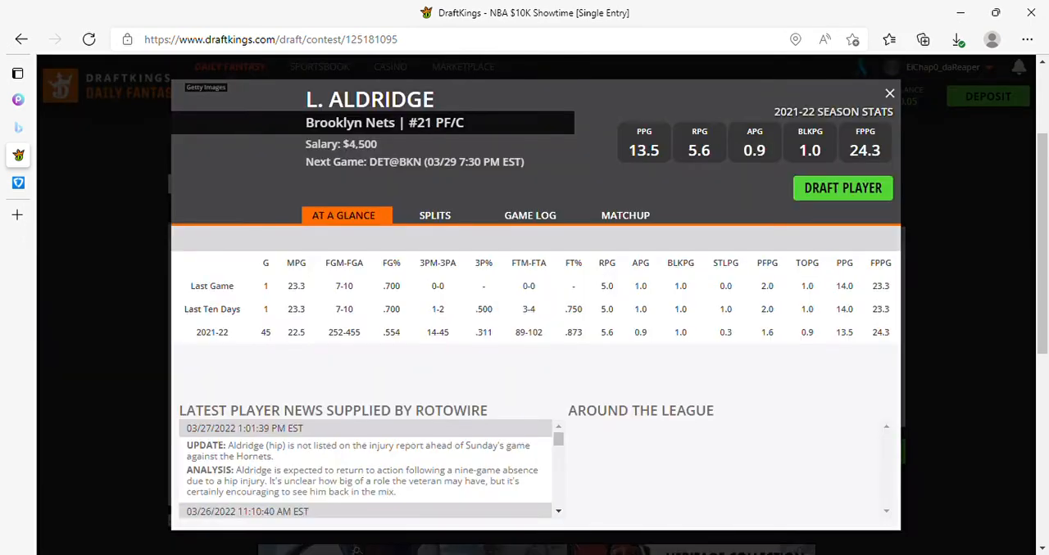
# Review L. Aldridge's game log, then close his player card.
pyautogui.click(530, 214)
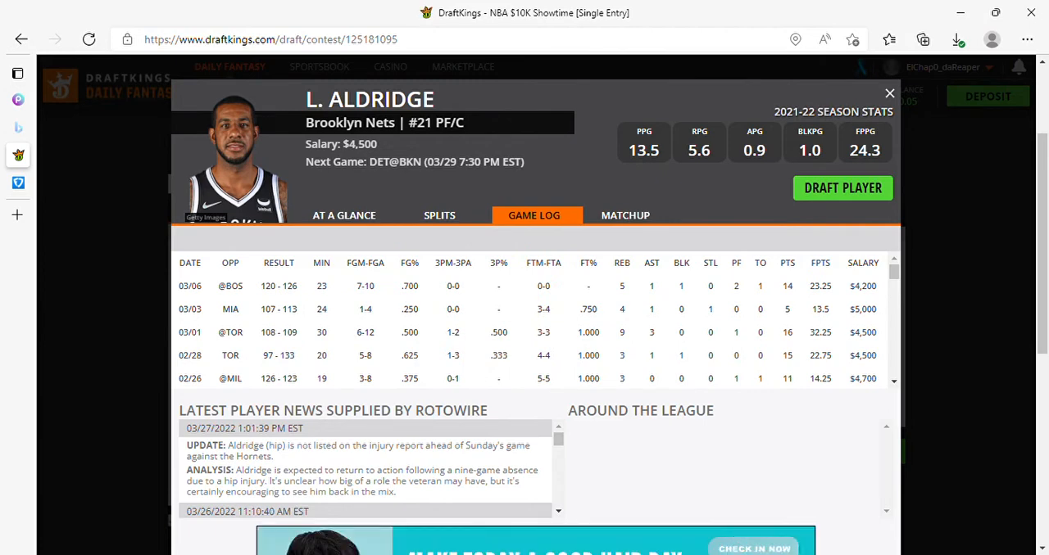
pyautogui.click(889, 93)
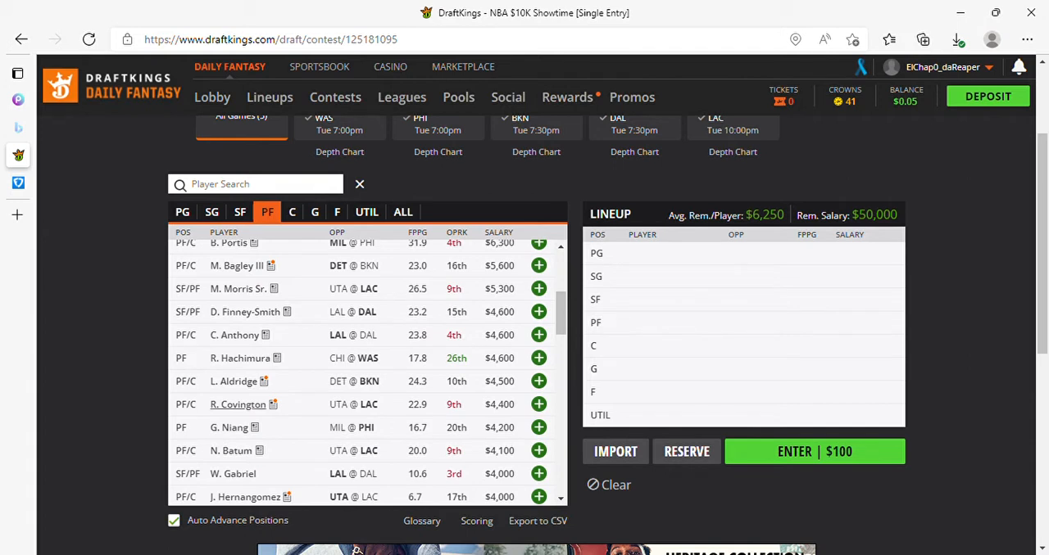
pyautogui.click(238, 404)
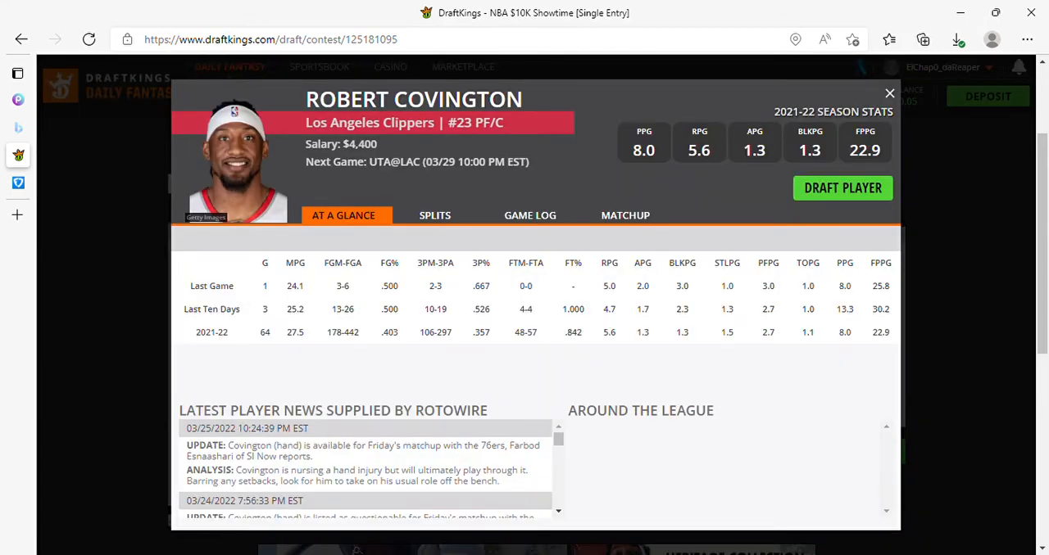
pyautogui.click(530, 215)
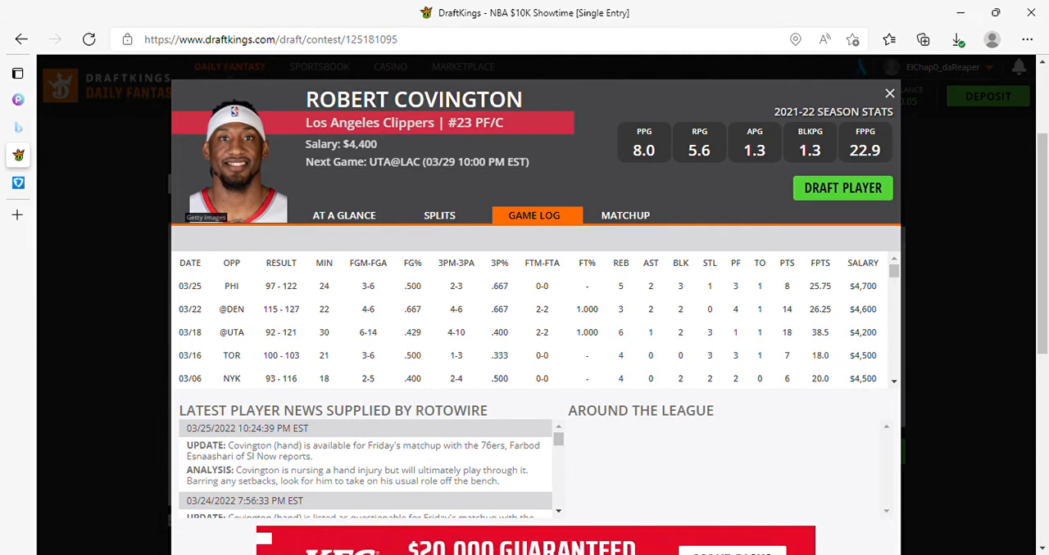
pyautogui.click(889, 93)
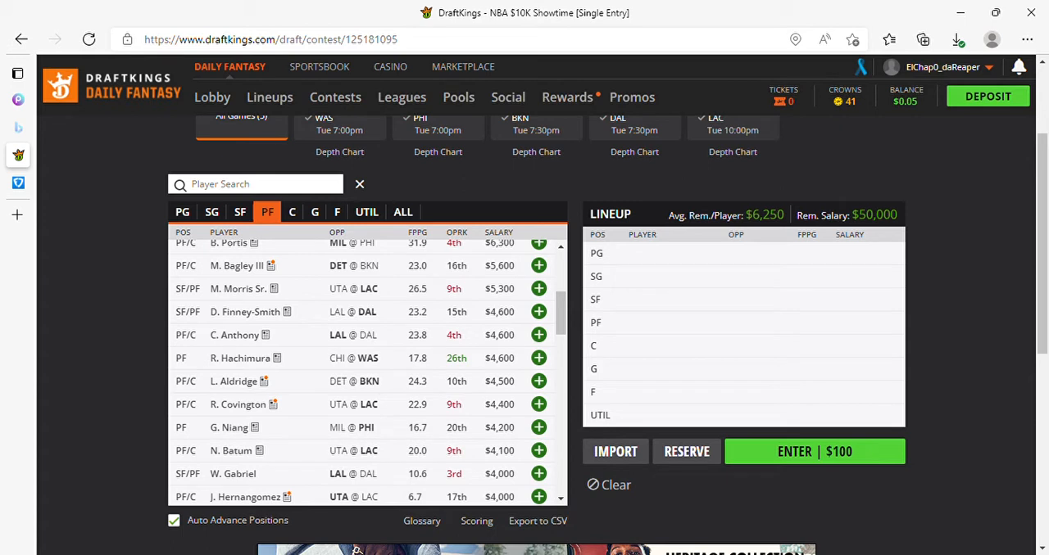
# Browse power forwards to cheaper options, then list centers led by Joel Embiid.
pyautogui.scroll(-3)
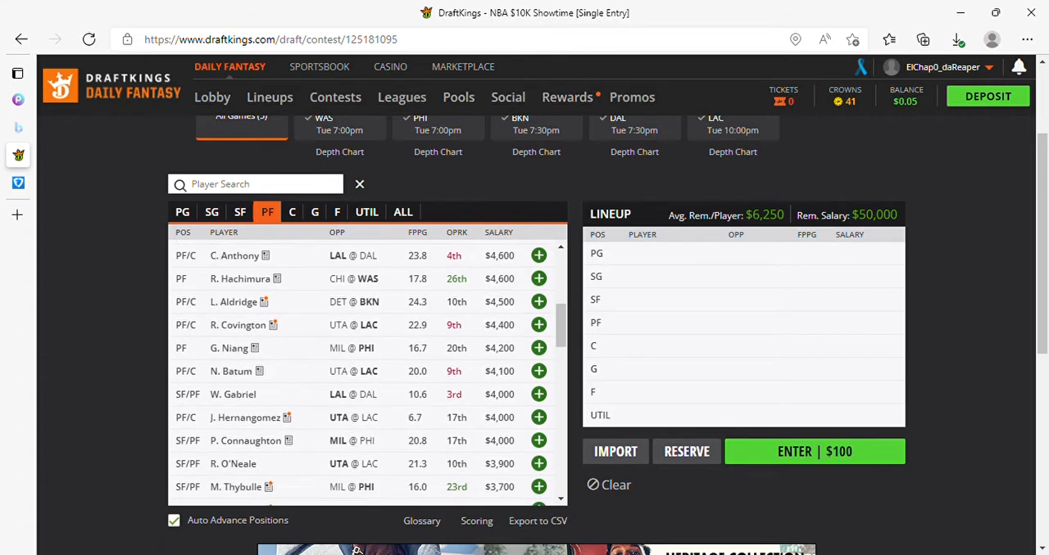
pyautogui.scroll(-3)
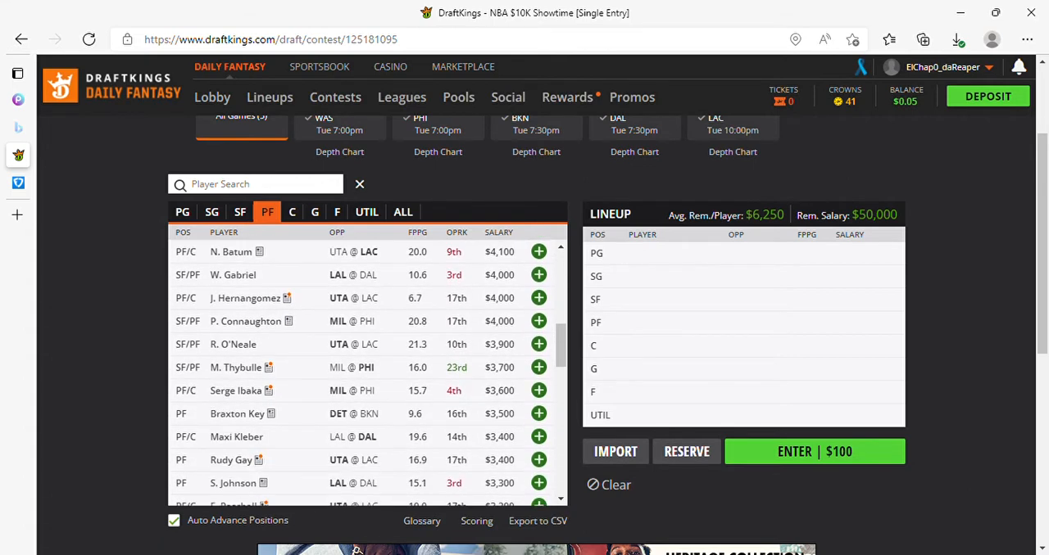
pyautogui.scroll(-3)
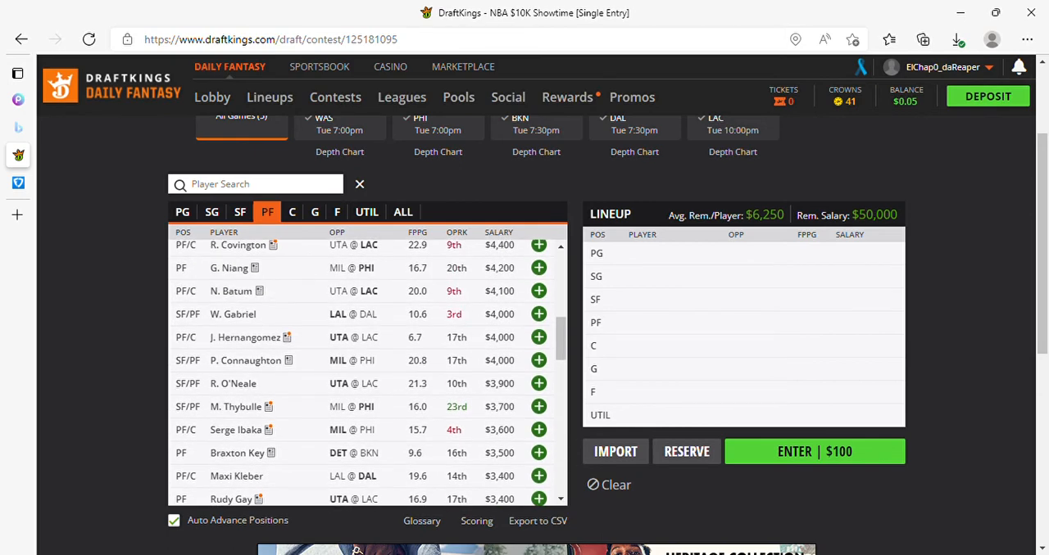
pyautogui.click(291, 211)
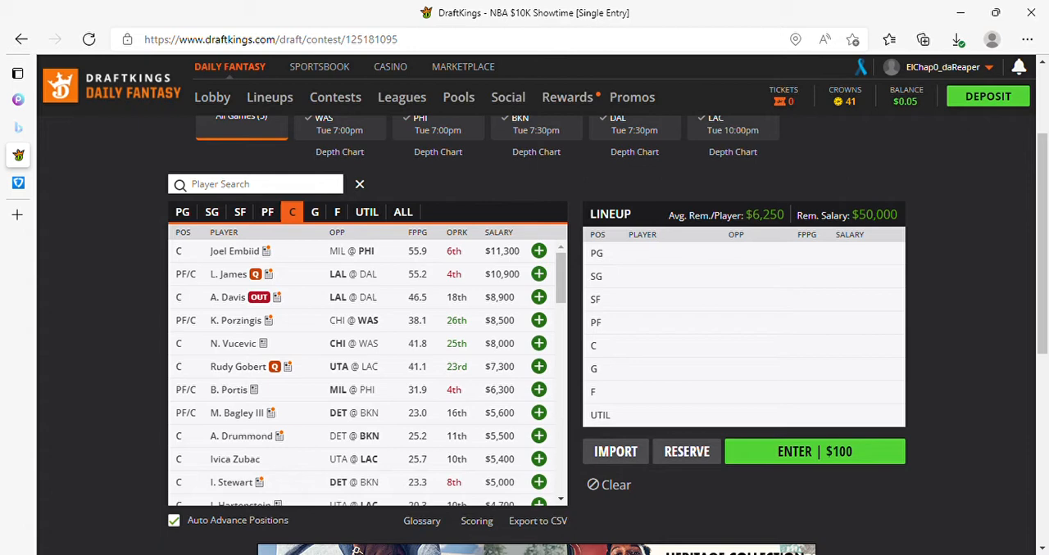
pyautogui.scroll(-3)
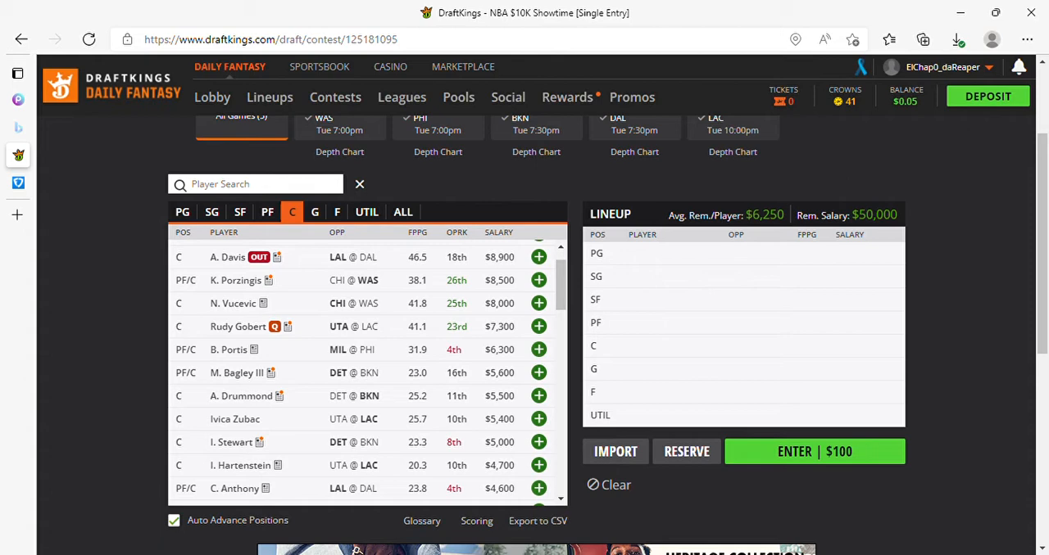
pyautogui.scroll(-3)
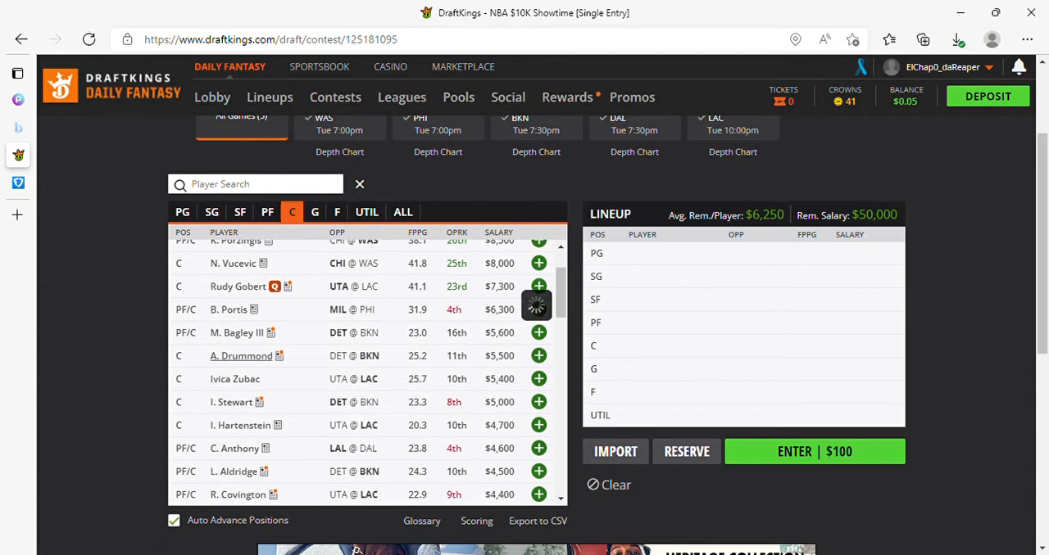
pyautogui.click(241, 356)
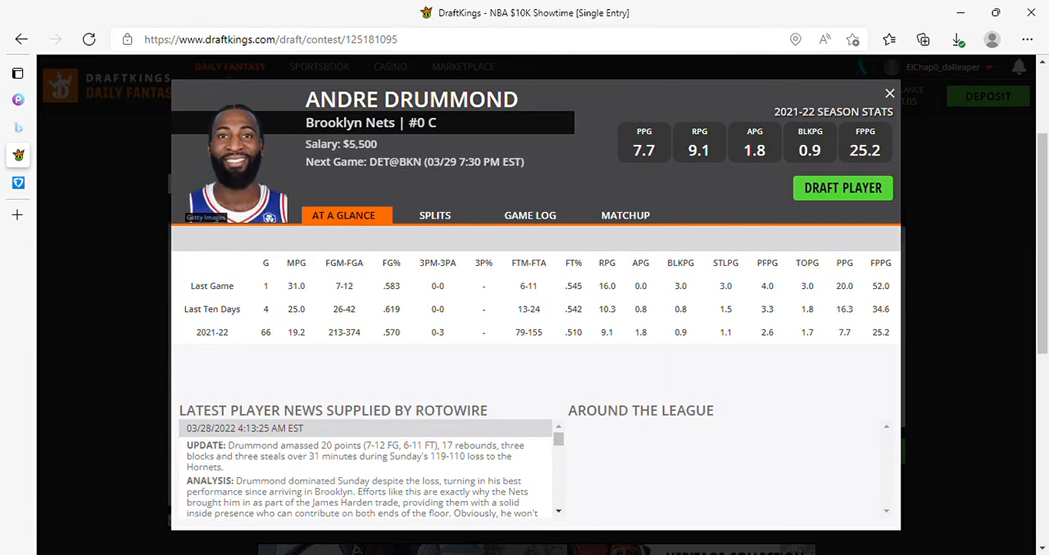
pyautogui.click(529, 215)
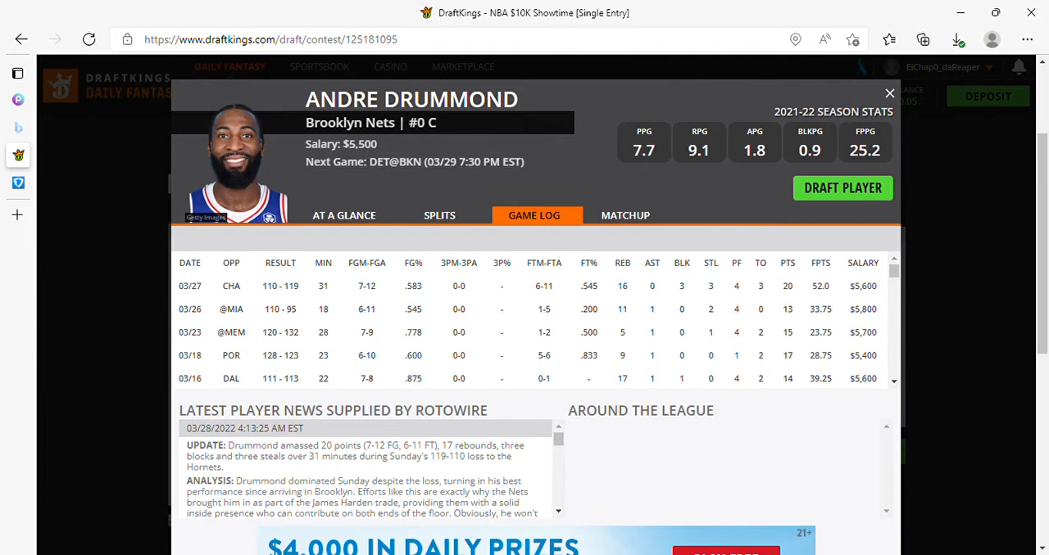
pyautogui.click(888, 92)
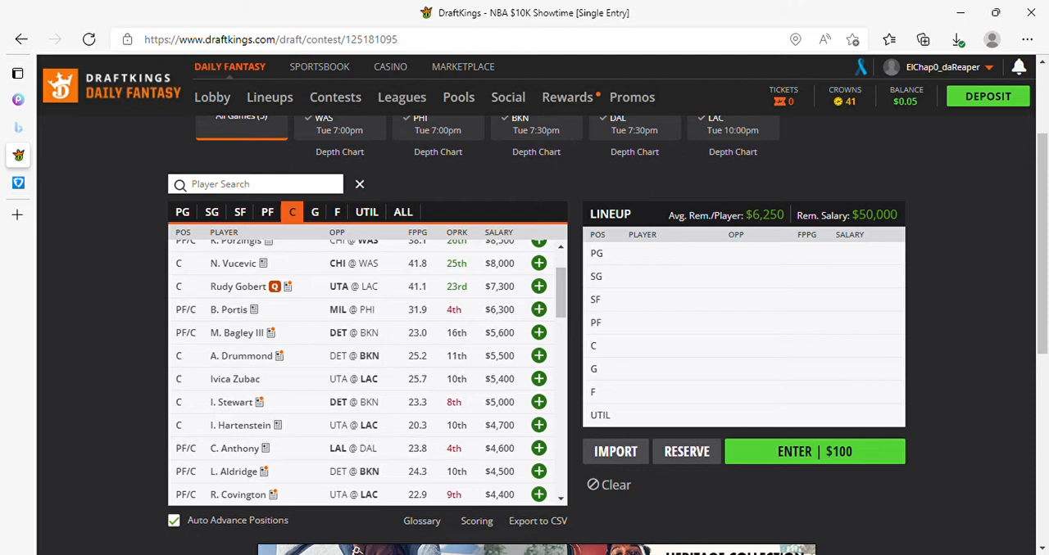
# Scroll through the center-eligible players headed by Joel Embiid.
pyautogui.scroll(-3)
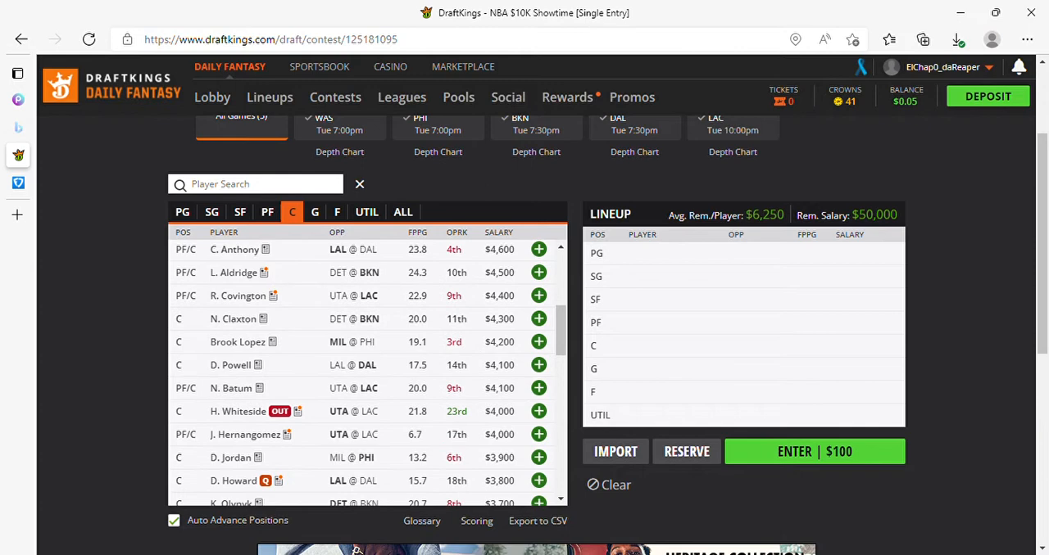
pyautogui.scroll(-3)
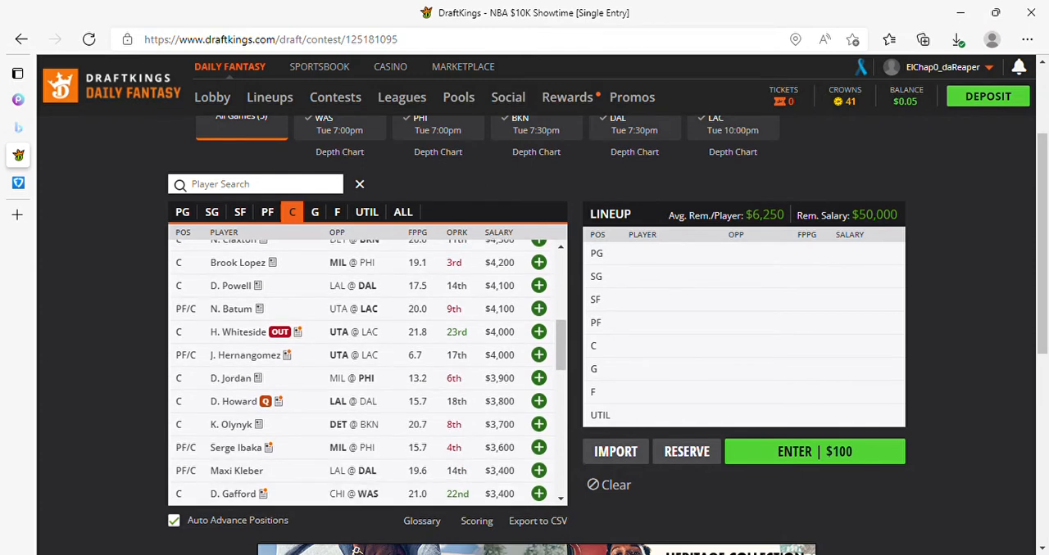
pyautogui.scroll(-3)
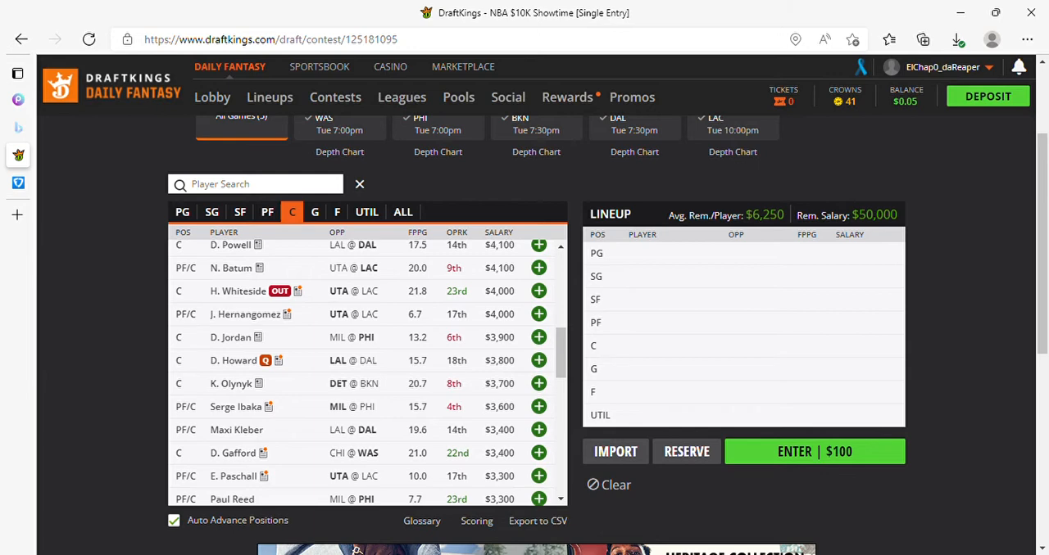
pyautogui.scroll(-3)
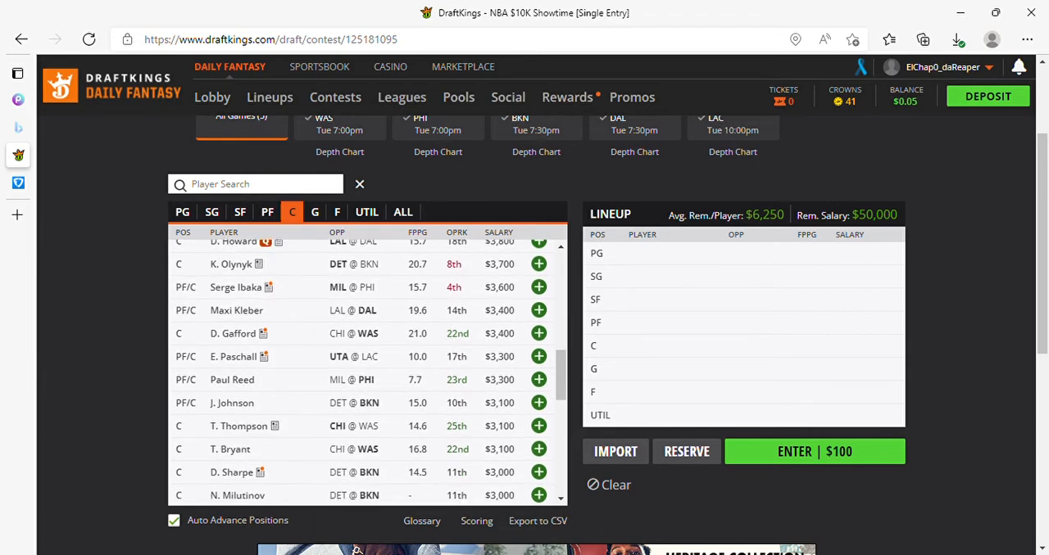
pyautogui.scroll(-3)
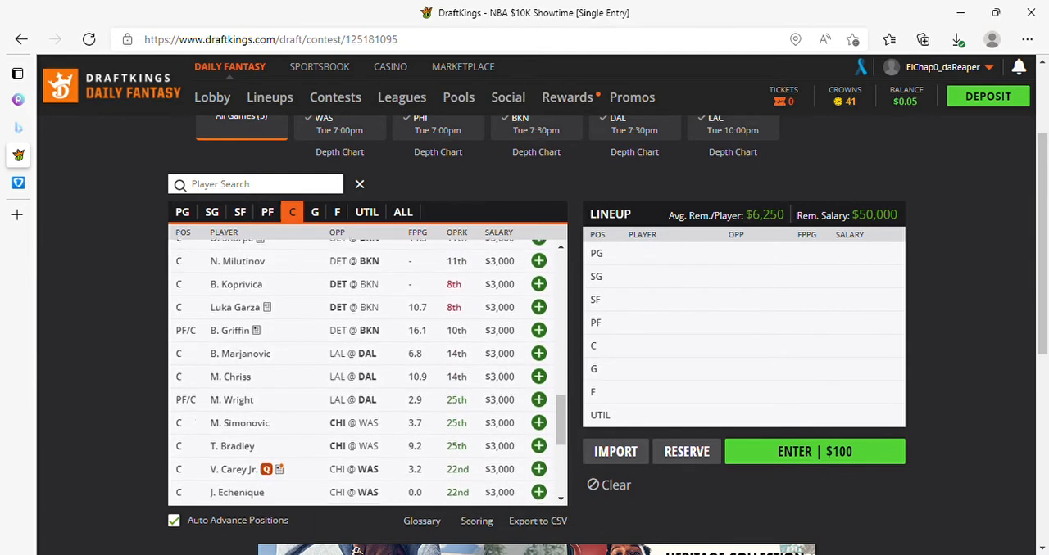
pyautogui.scroll(-3)
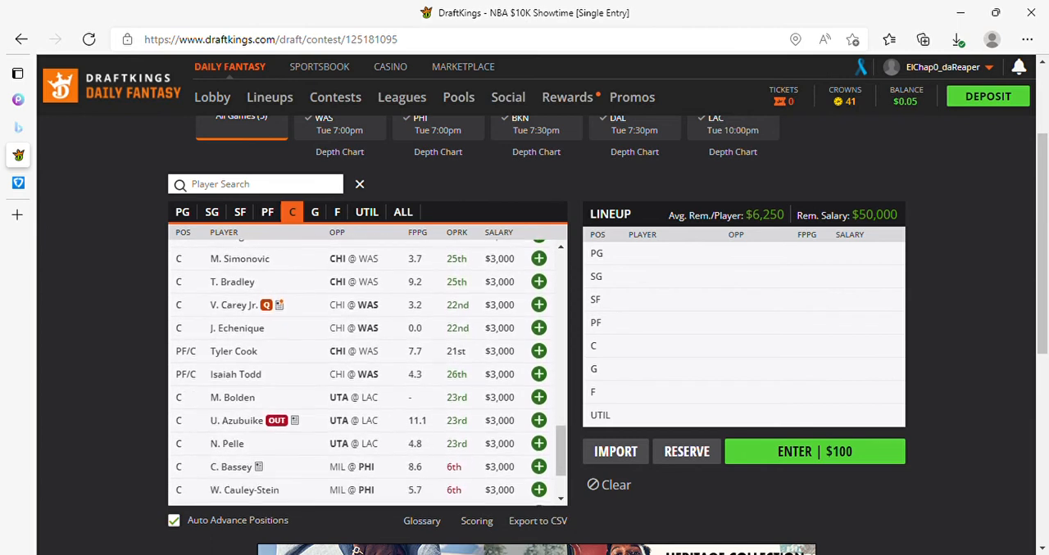
pyautogui.scroll(-3)
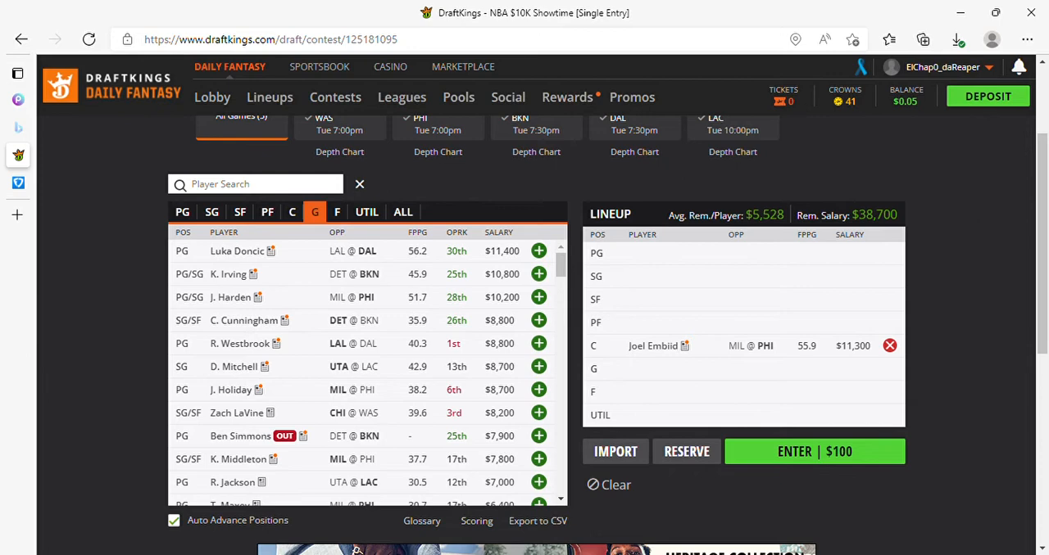
# Add L. James at PF, then browse the point guard list.
pyautogui.click(267, 211)
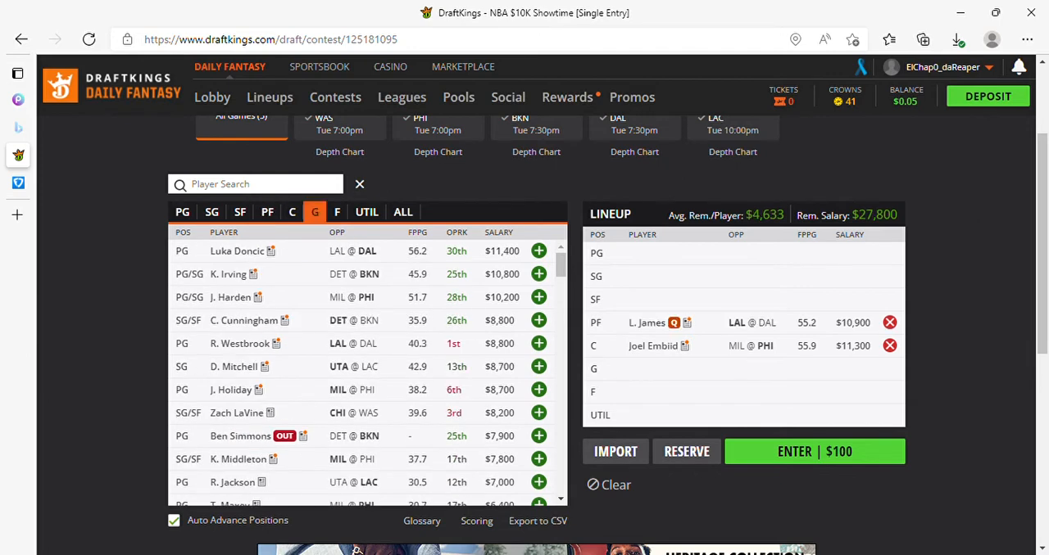
pyautogui.click(182, 212)
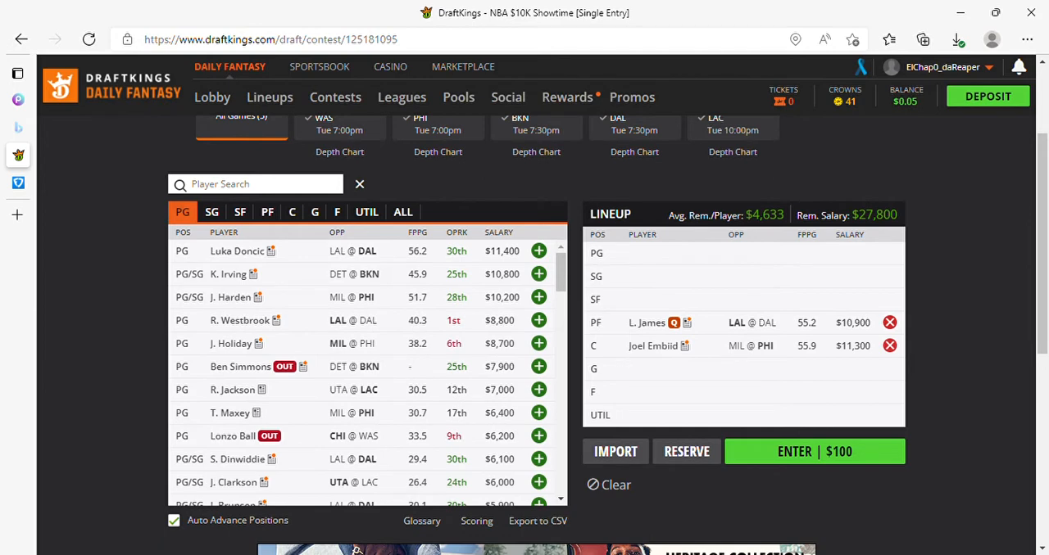
pyautogui.scroll(-3)
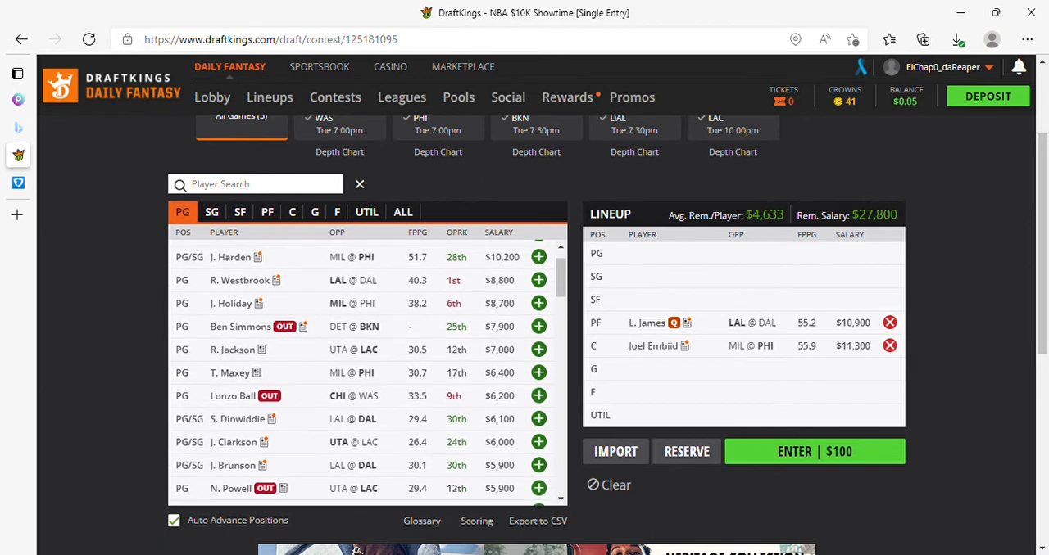
pyautogui.scroll(-3)
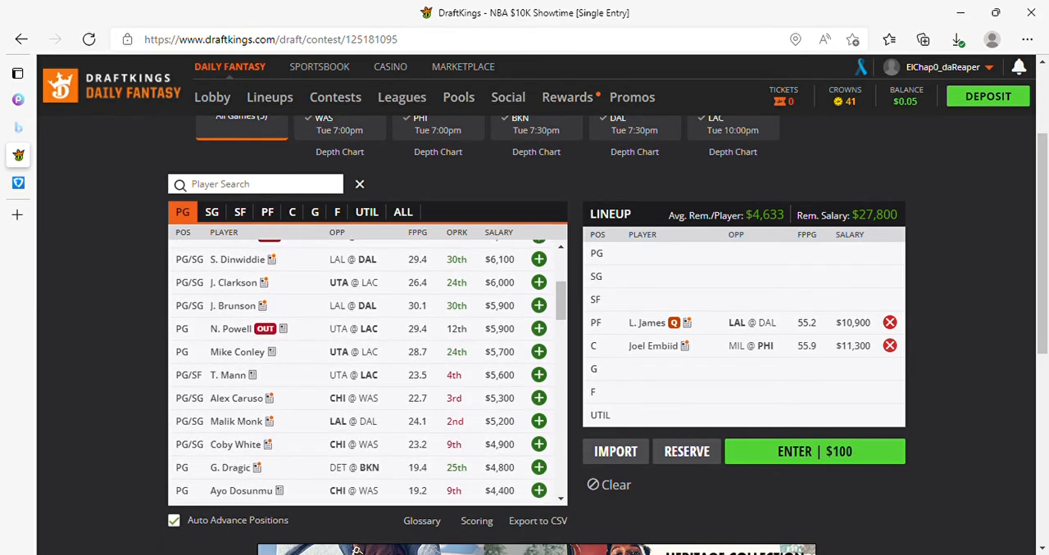
pyautogui.scroll(-3)
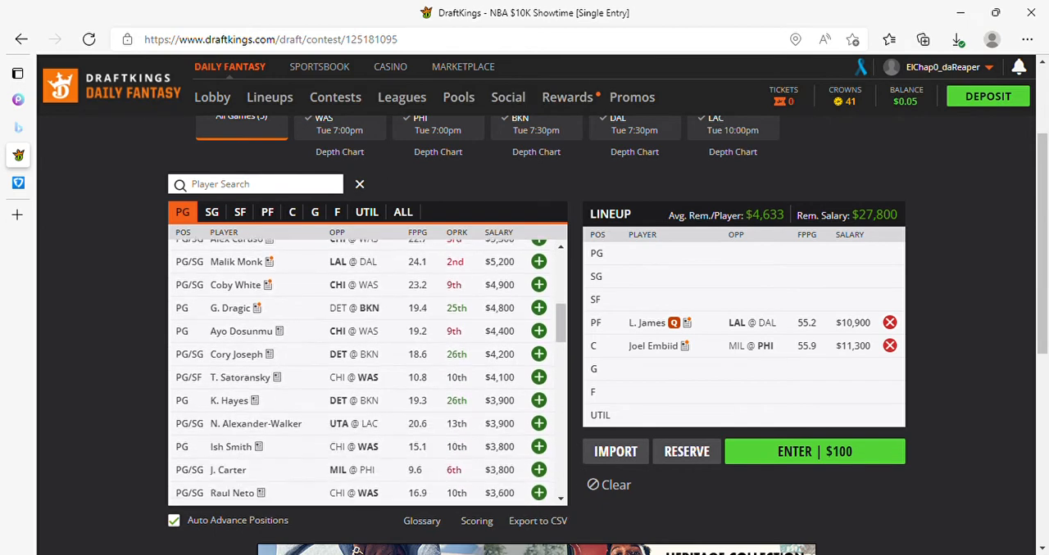
pyautogui.scroll(-3)
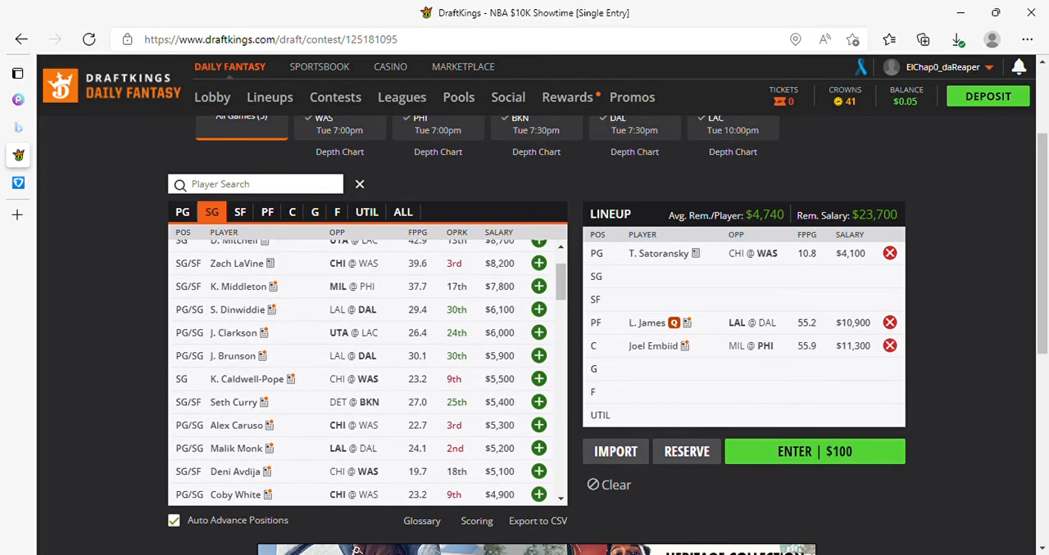
# Add J. Brunson to the SG slot and scroll the list.
pyautogui.click(539, 379)
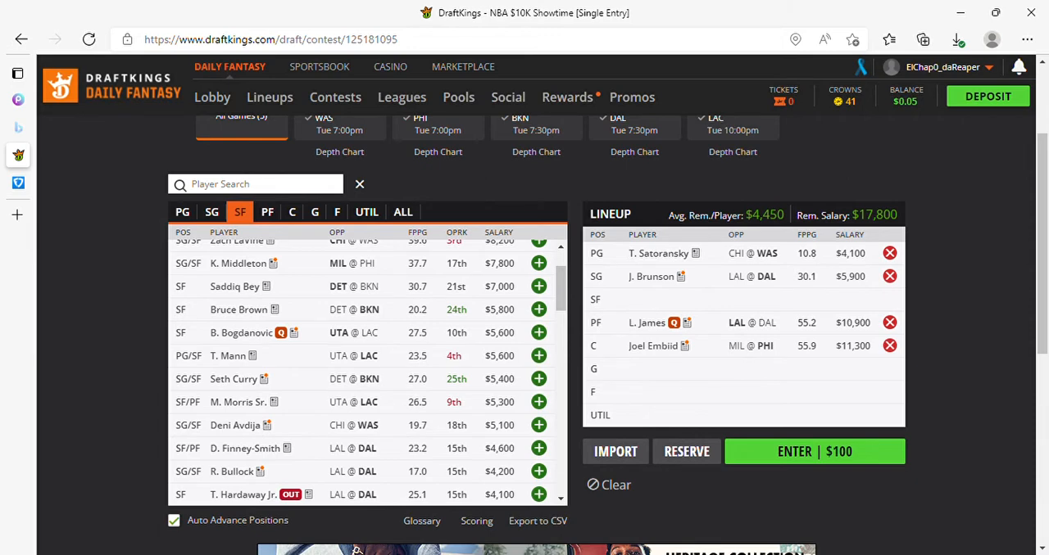
pyautogui.scroll(-3)
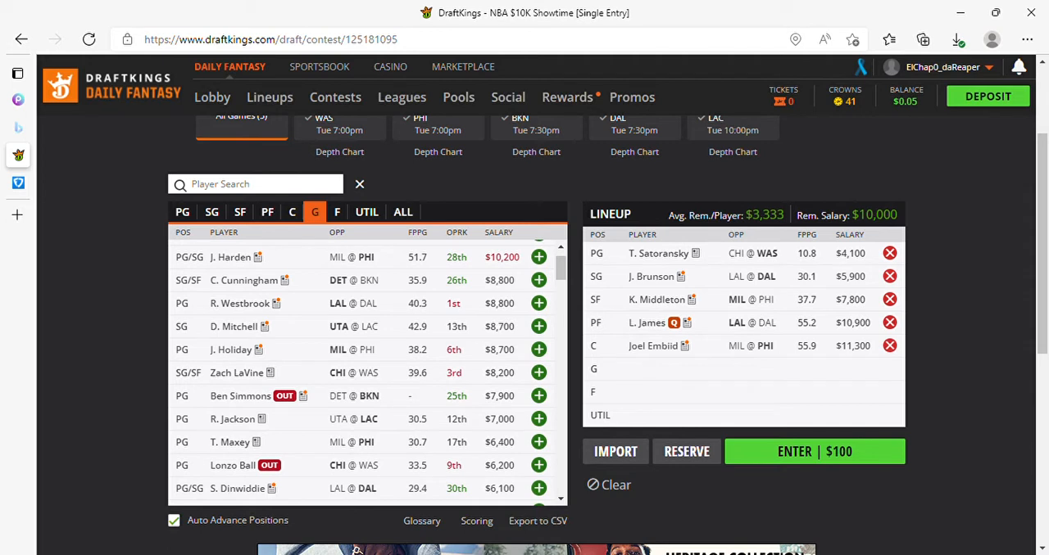
pyautogui.moveTo(656, 299)
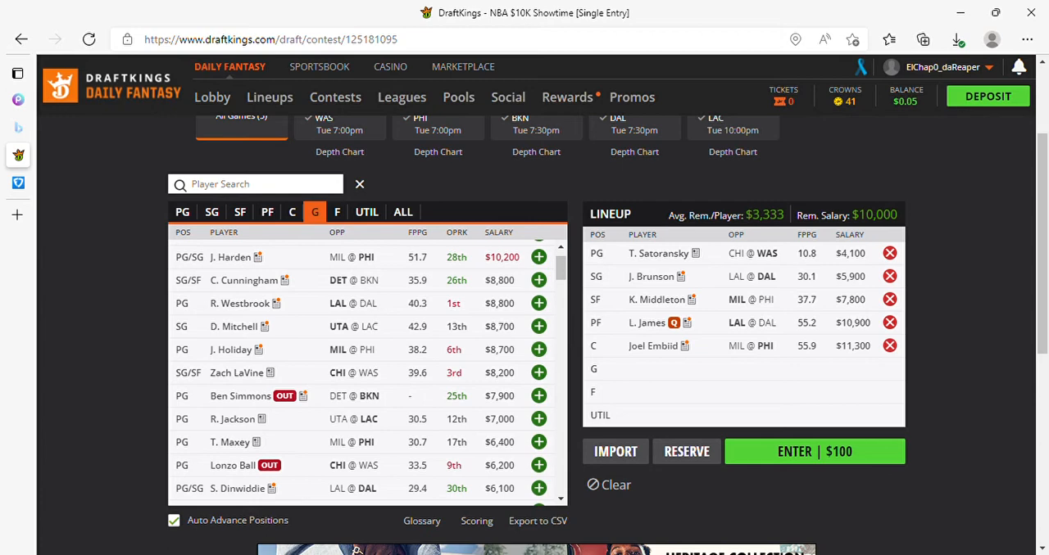
pyautogui.click(18, 73)
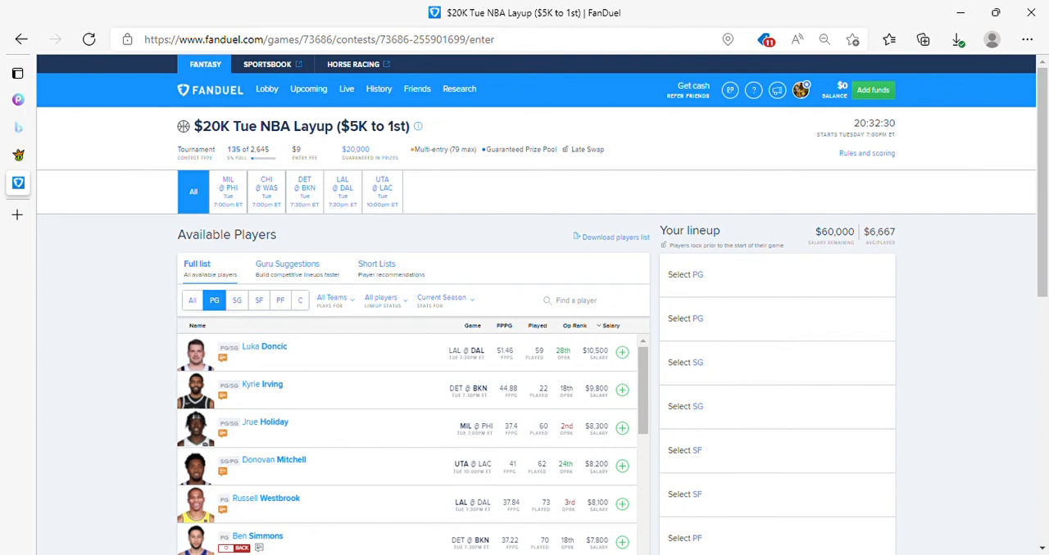
# Scroll down the FanDuel point guard list to Killian Hayes.
pyautogui.scroll(-3)
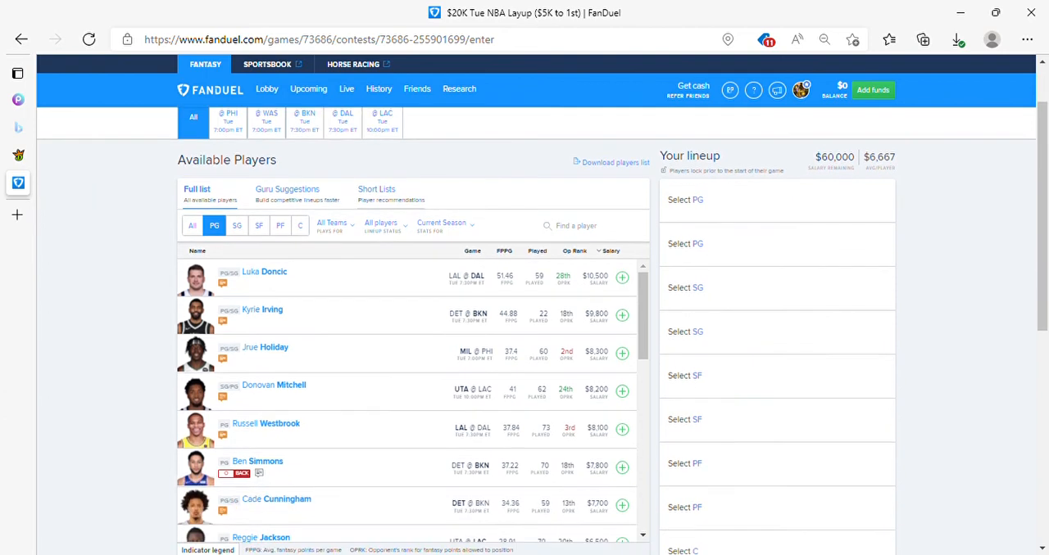
pyautogui.scroll(-3)
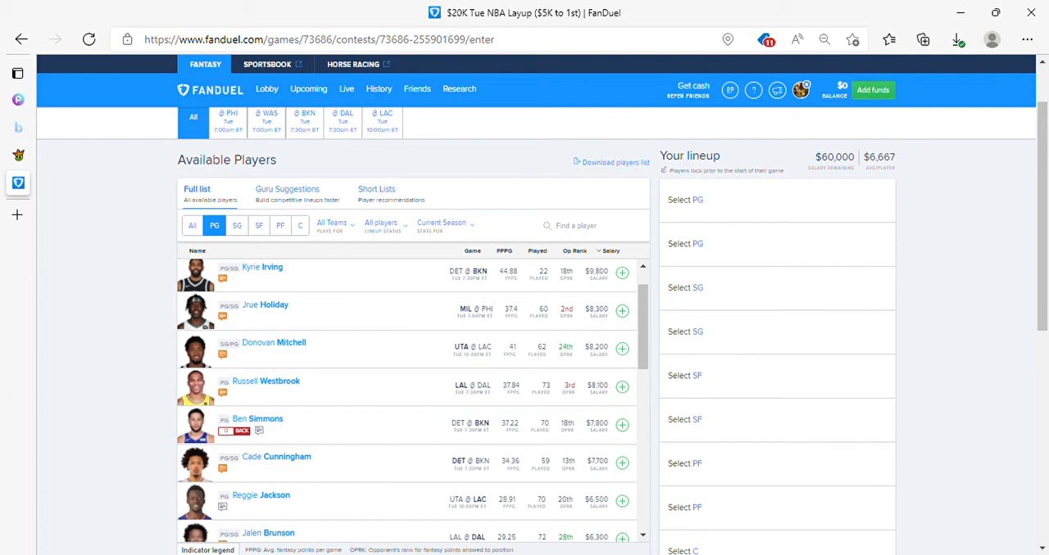
pyautogui.scroll(-3)
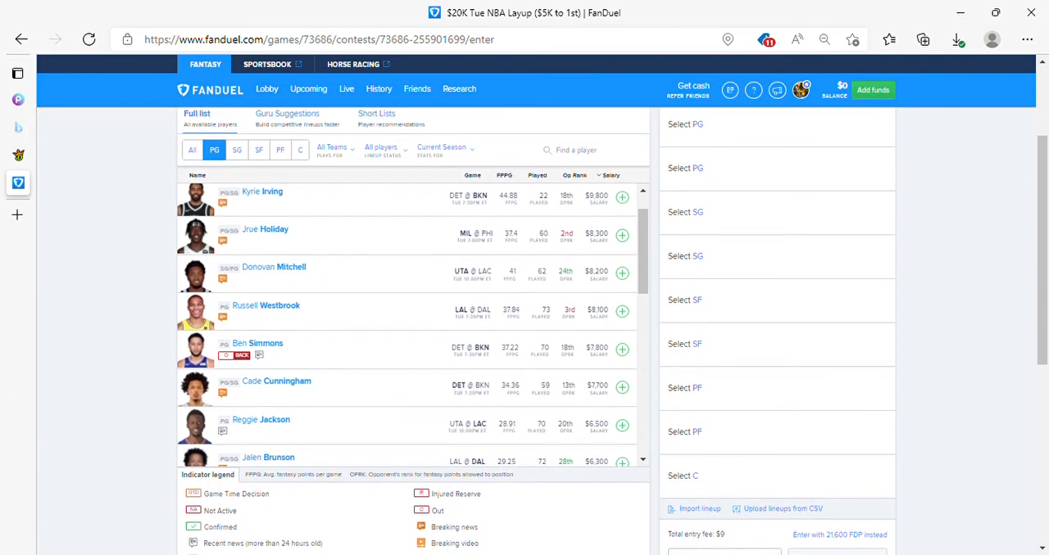
pyautogui.scroll(-3)
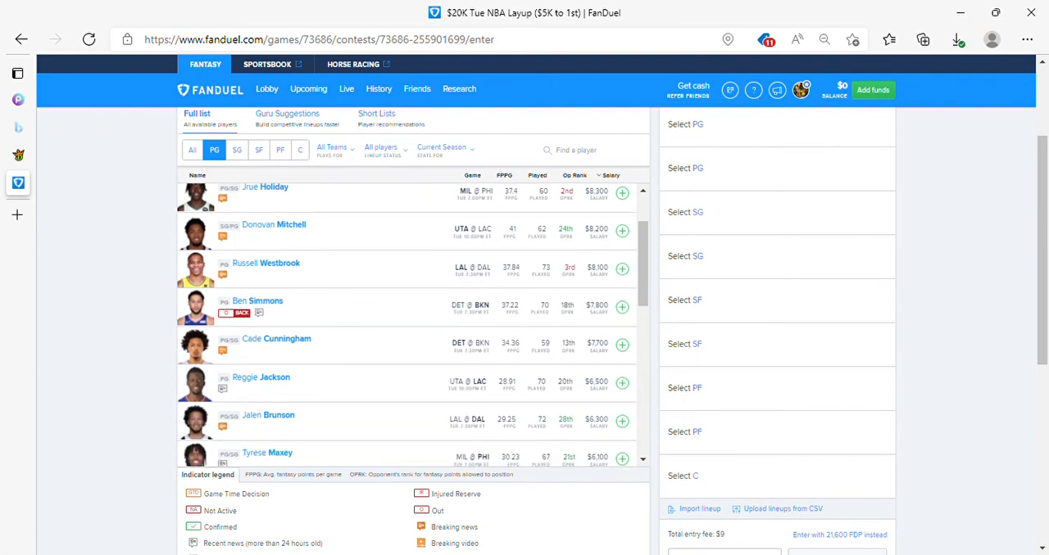
pyautogui.scroll(-3)
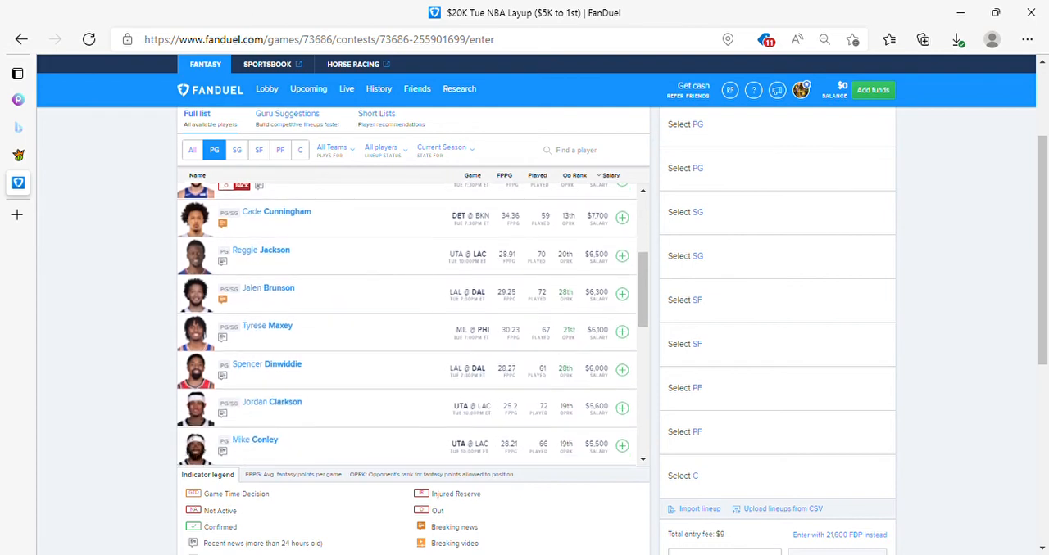
pyautogui.scroll(-3)
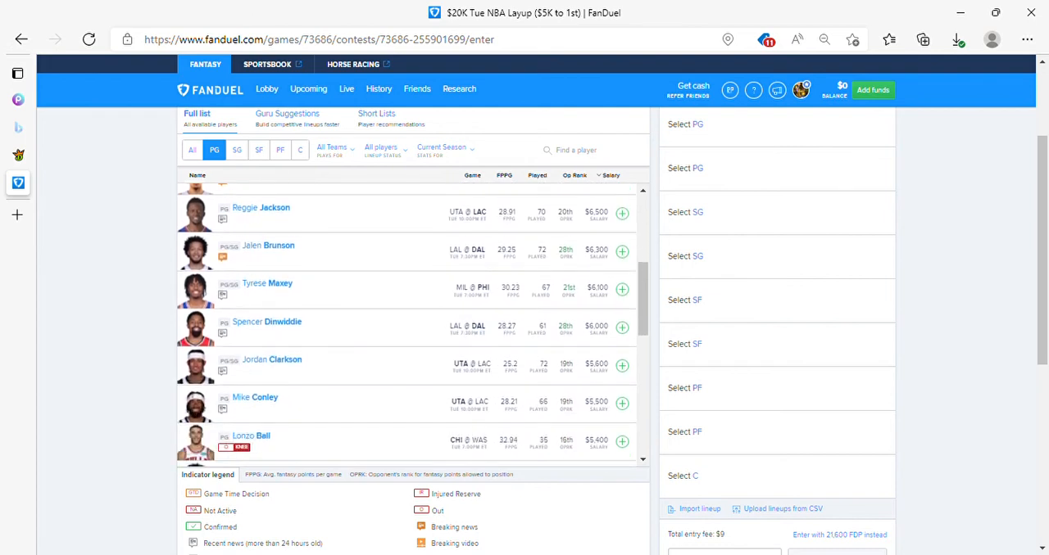
pyautogui.scroll(-3)
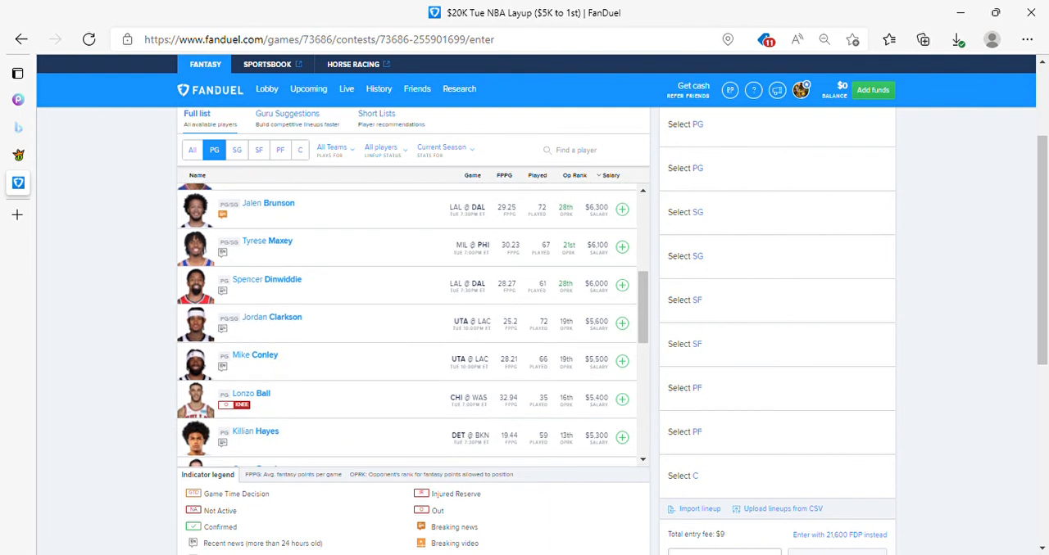
pyautogui.scroll(-3)
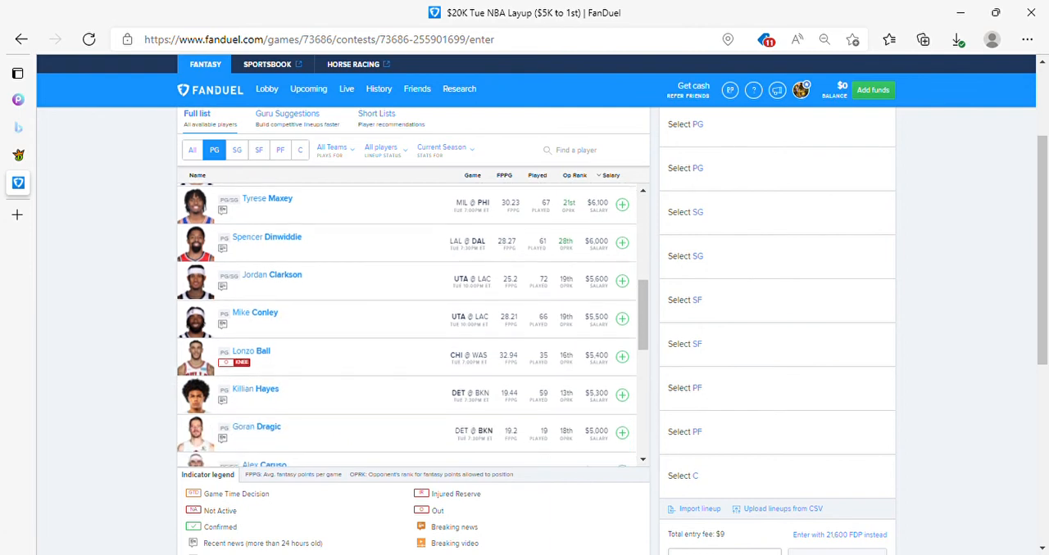
pyautogui.scroll(-3)
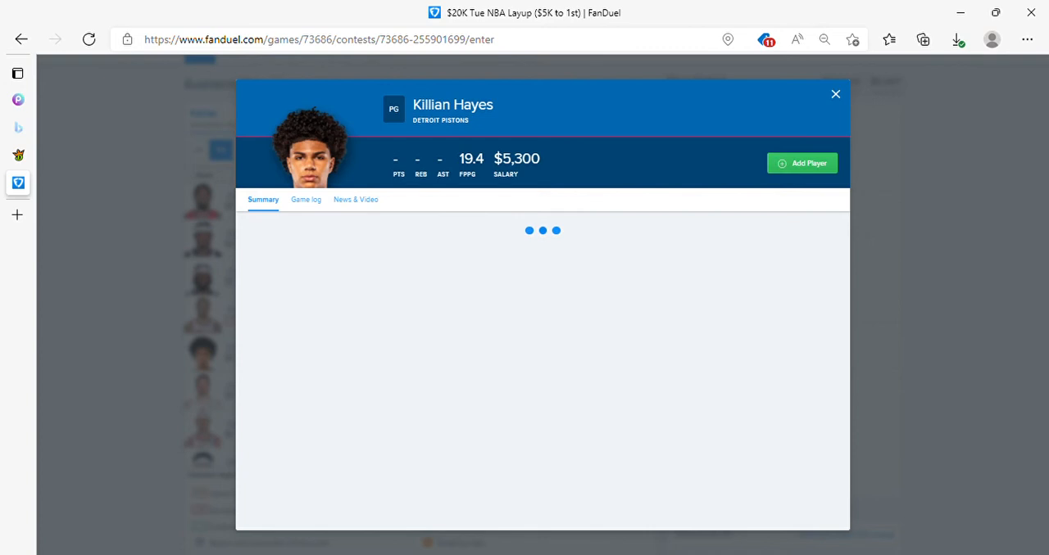
# Check Killian Hayes's game log, then close his player card.
pyautogui.click(305, 199)
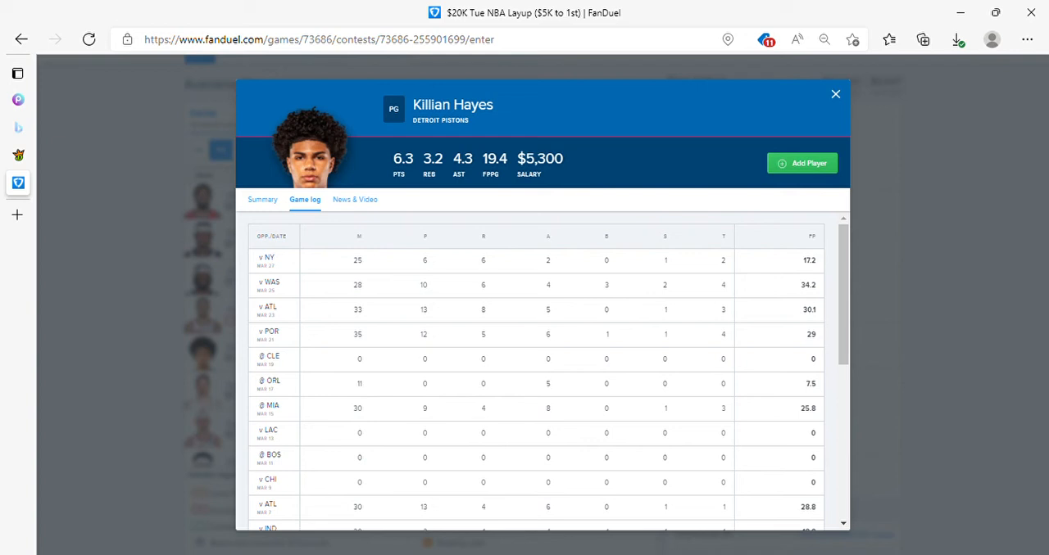
pyautogui.click(835, 94)
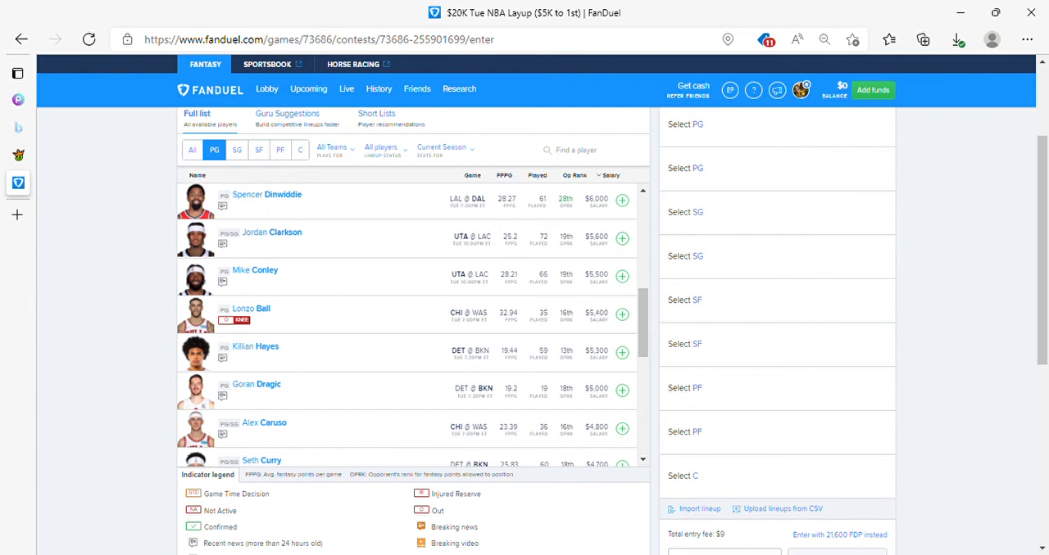
# Browse down the guard player pool toward cheaper picks like Saben Lee.
pyautogui.scroll(-3)
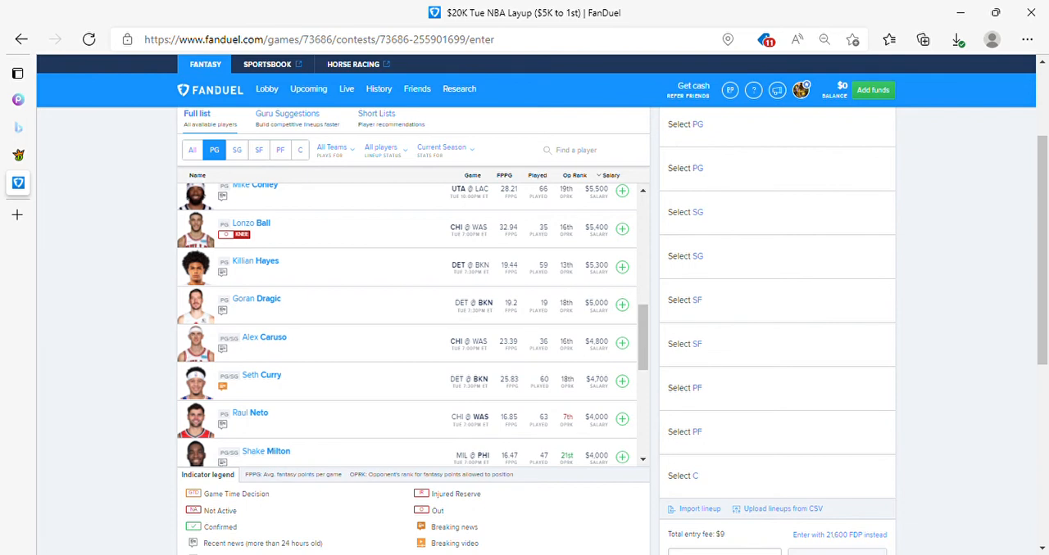
pyautogui.scroll(-3)
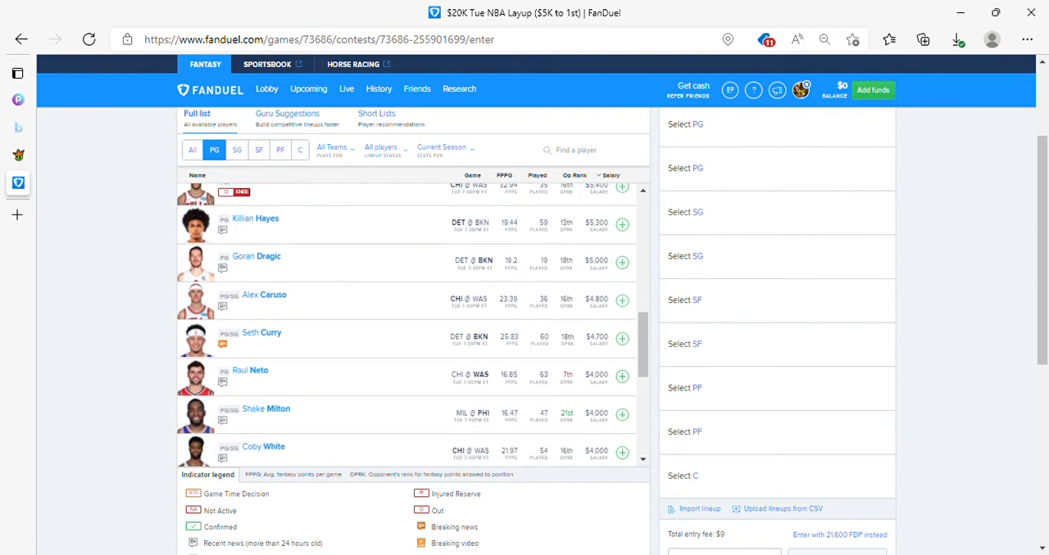
pyautogui.scroll(-3)
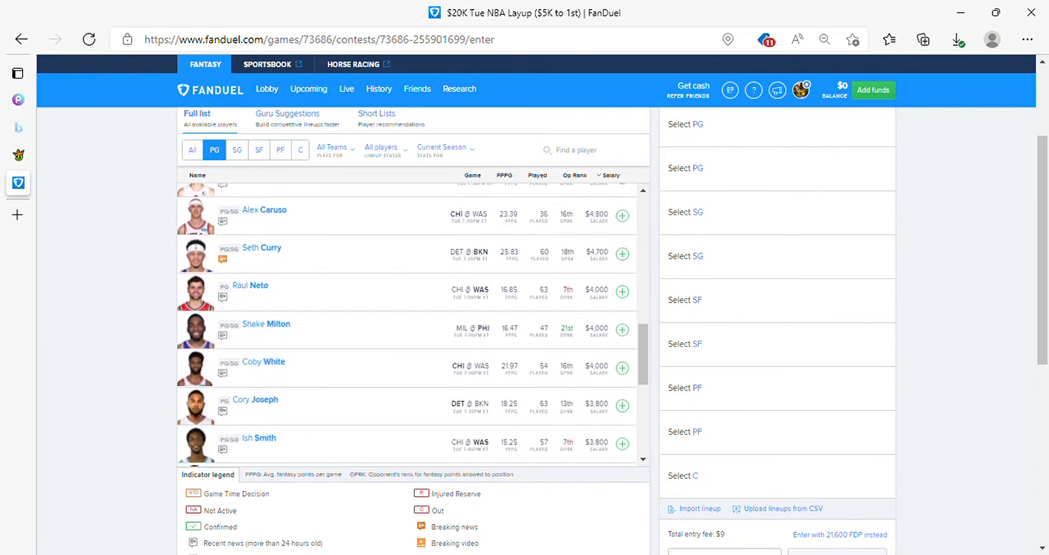
pyautogui.scroll(-3)
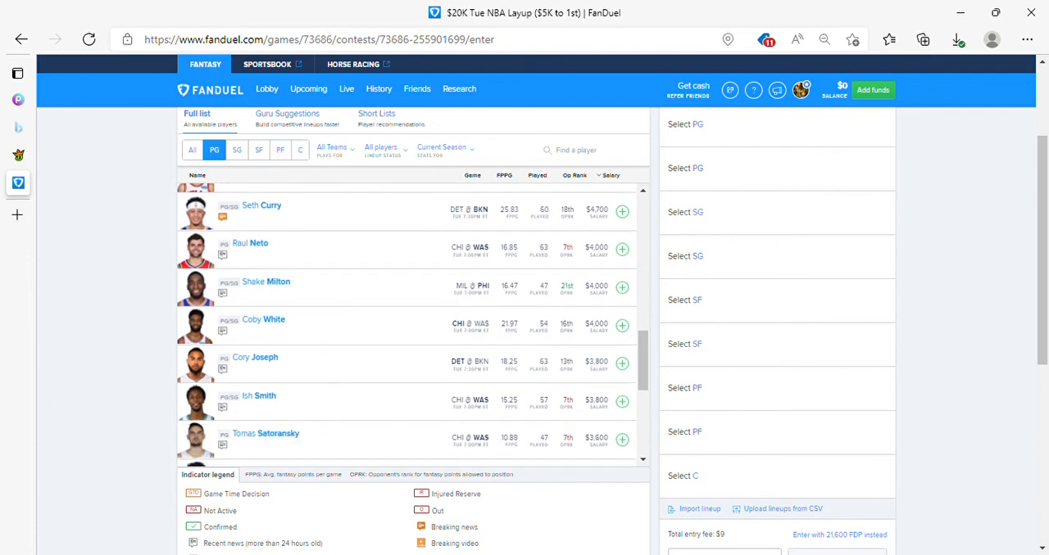
pyautogui.scroll(-3)
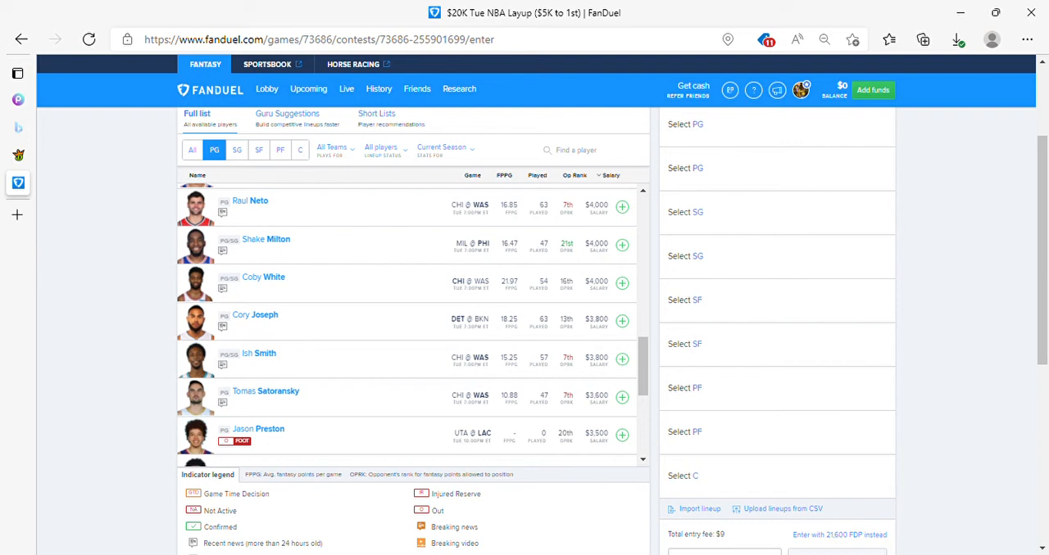
pyautogui.scroll(-3)
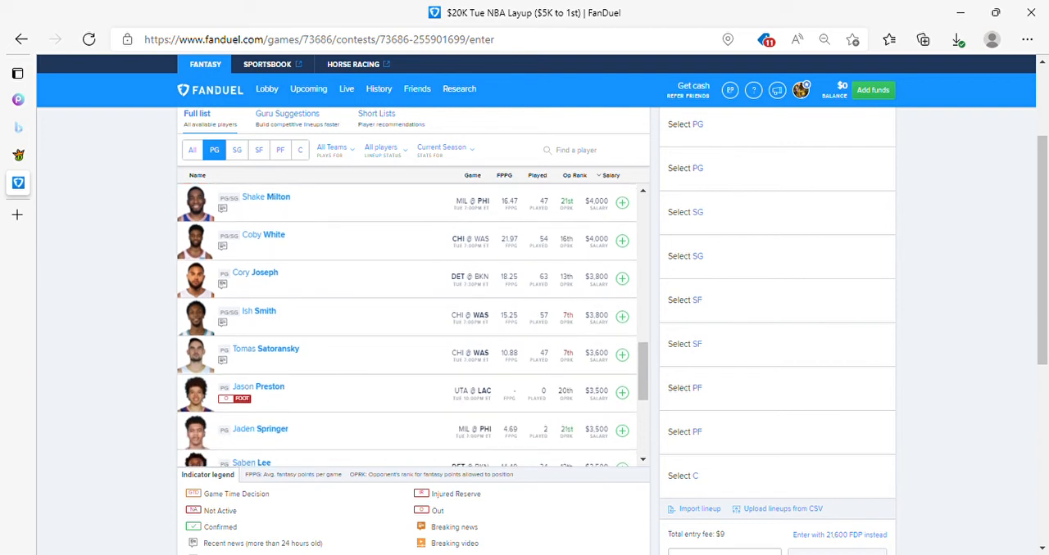
pyautogui.scroll(-3)
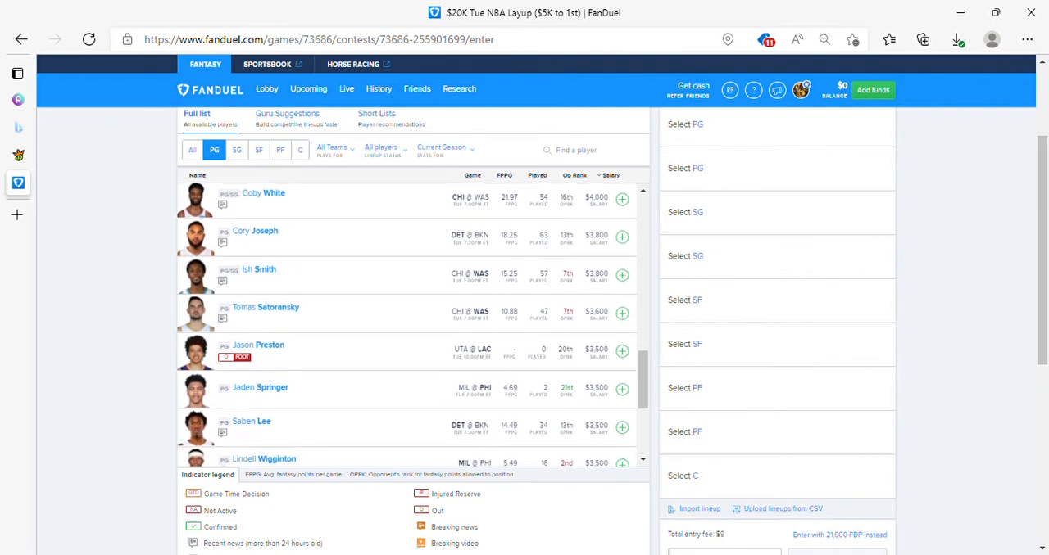
pyautogui.scroll(-3)
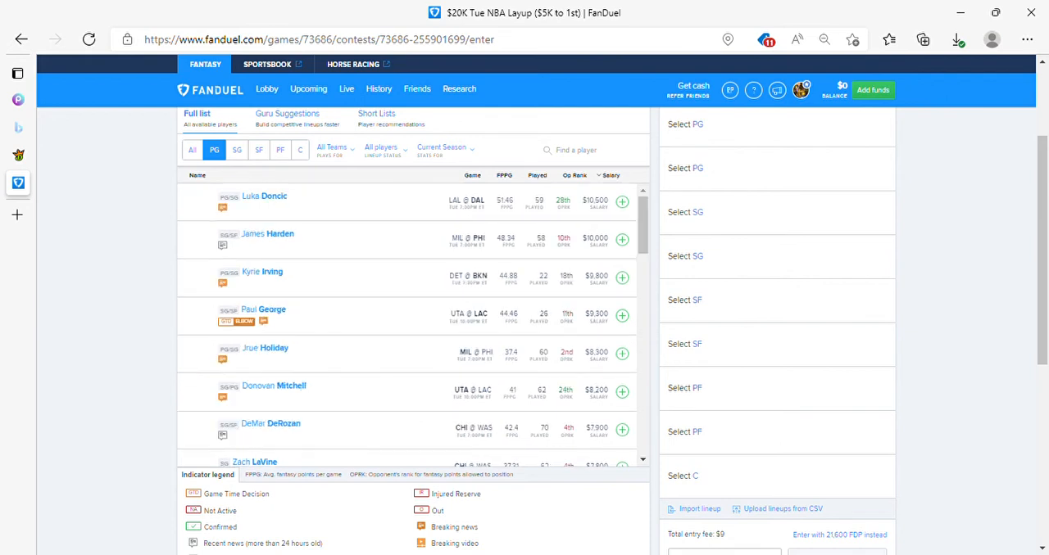
pyautogui.click(237, 150)
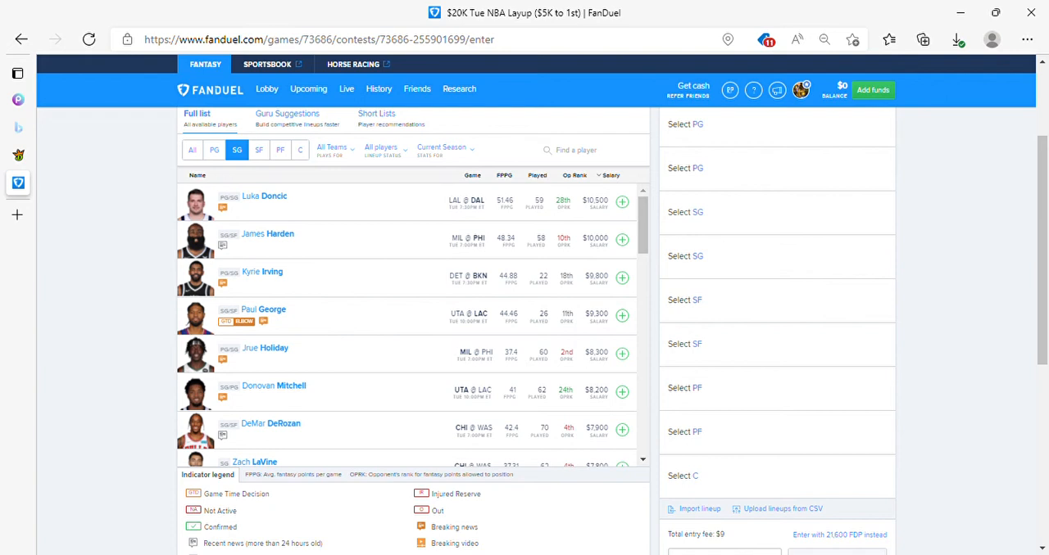
pyautogui.scroll(-3)
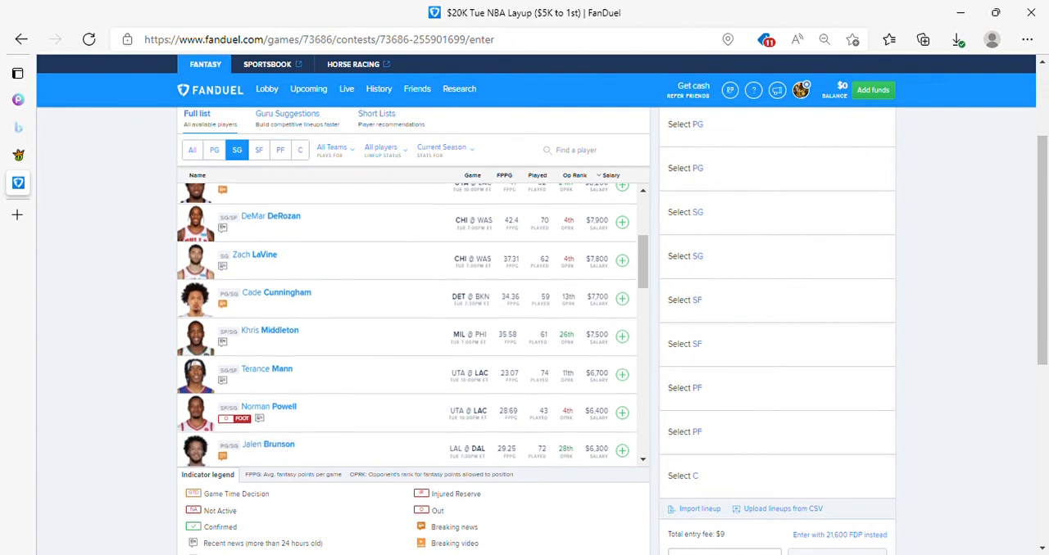
pyautogui.scroll(-3)
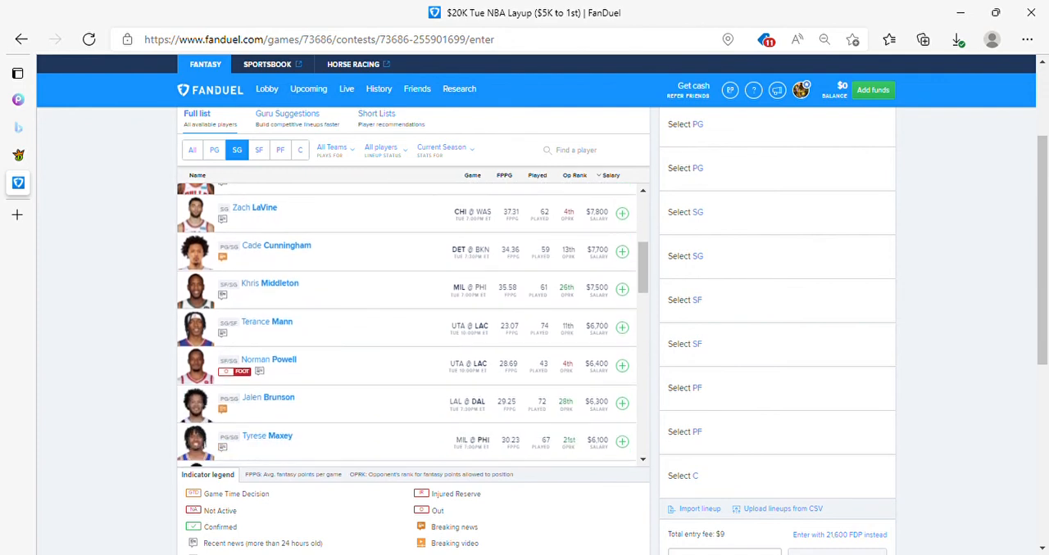
pyautogui.scroll(-3)
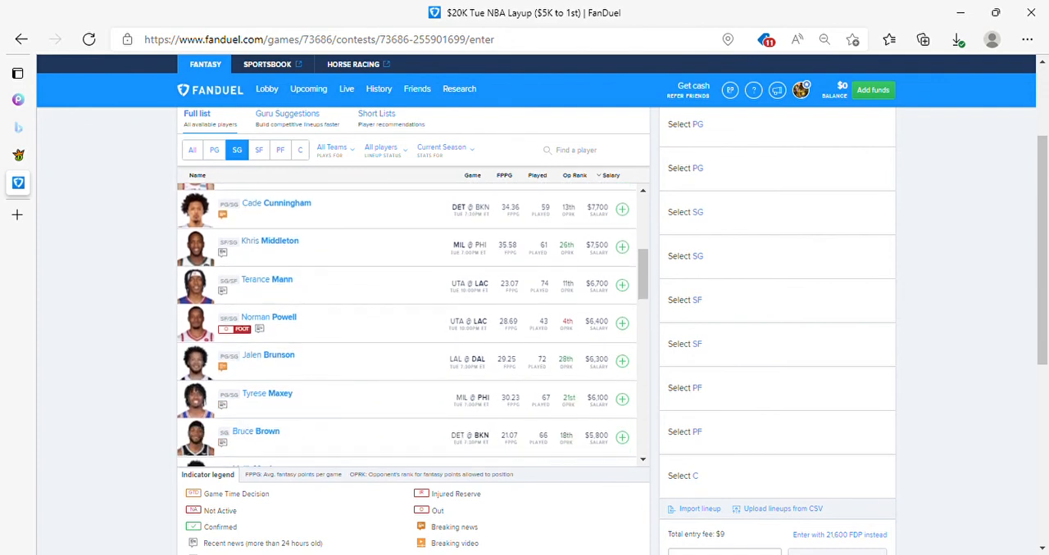
pyautogui.scroll(-3)
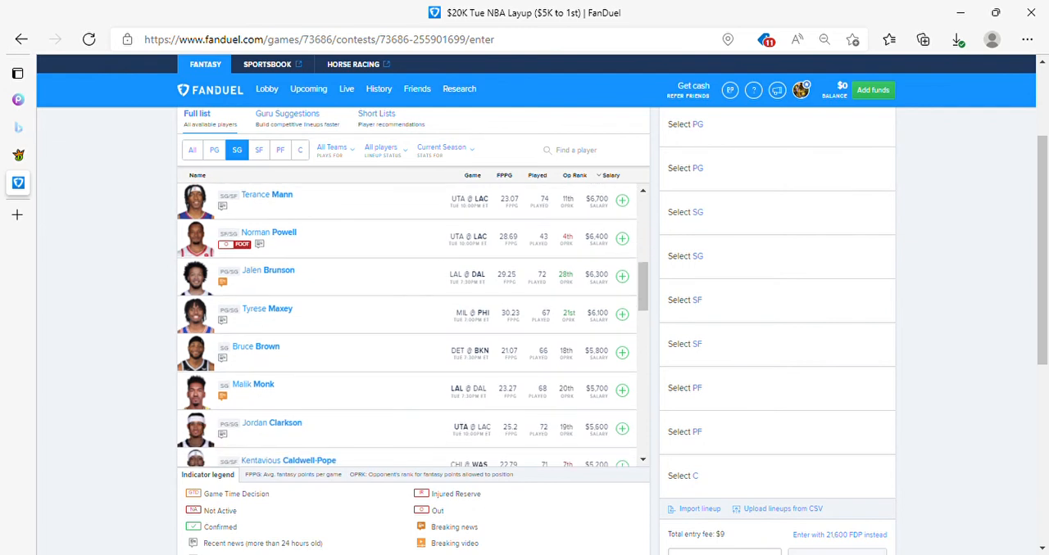
pyautogui.scroll(-3)
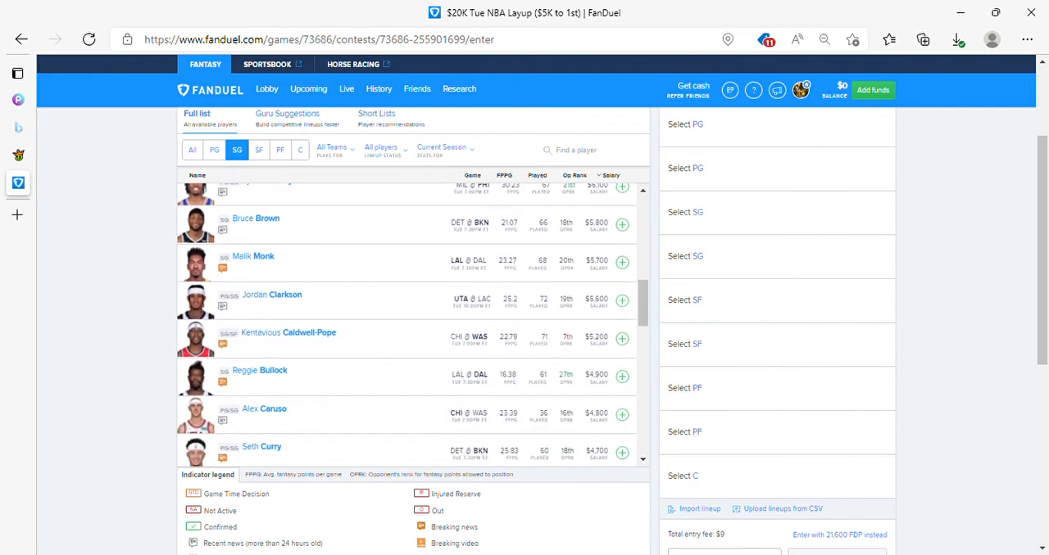
pyautogui.scroll(-3)
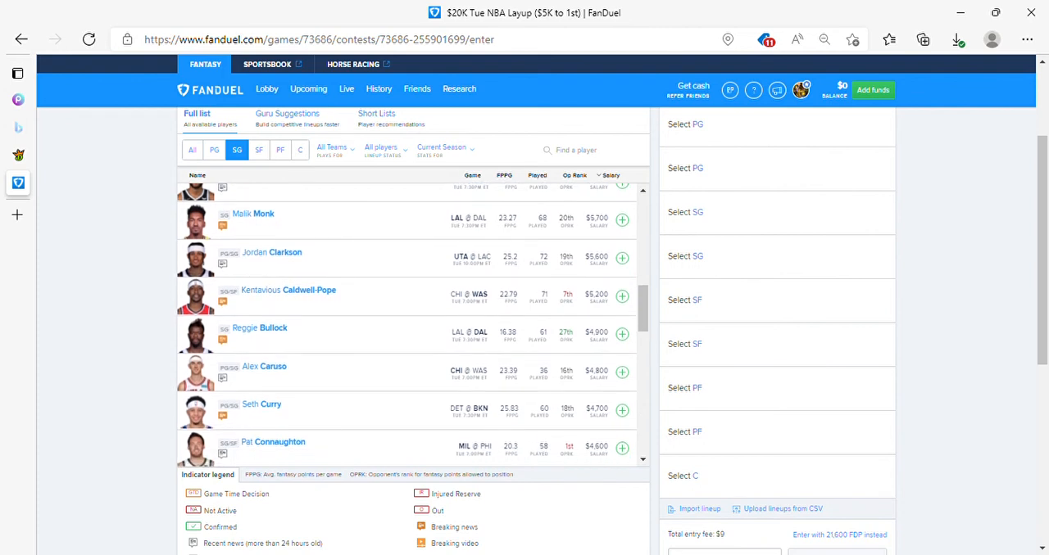
pyautogui.scroll(-3)
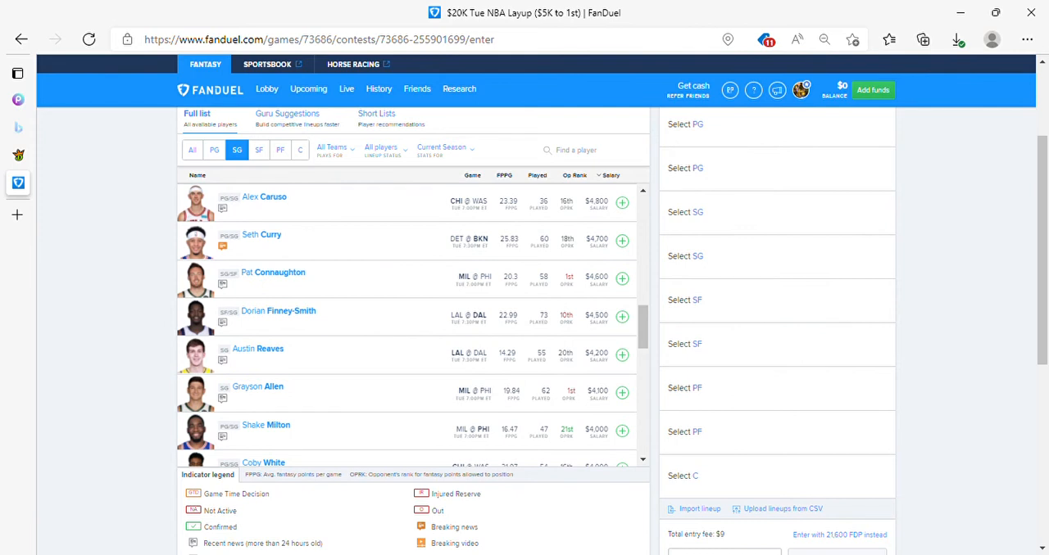
pyautogui.scroll(-3)
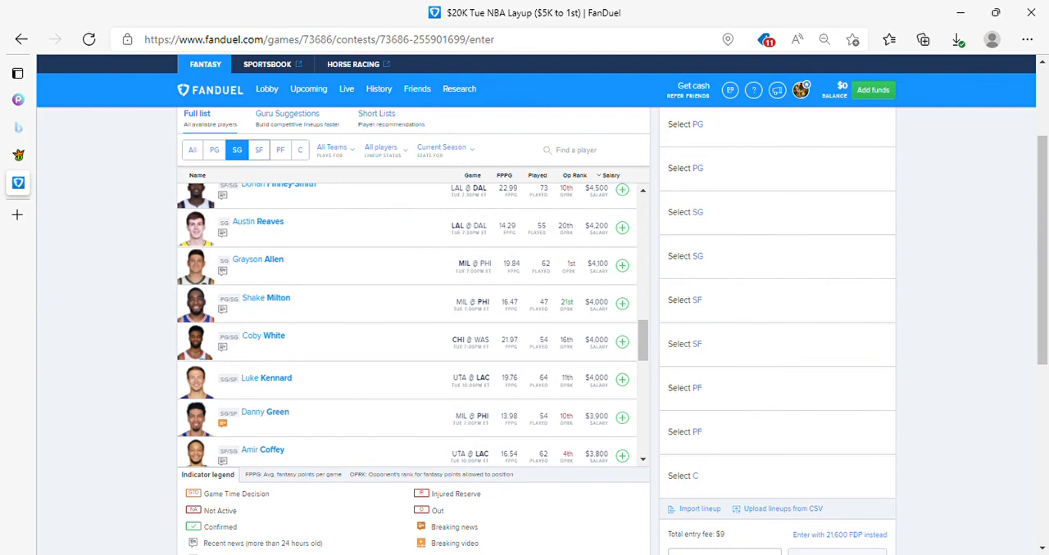
pyautogui.click(258, 150)
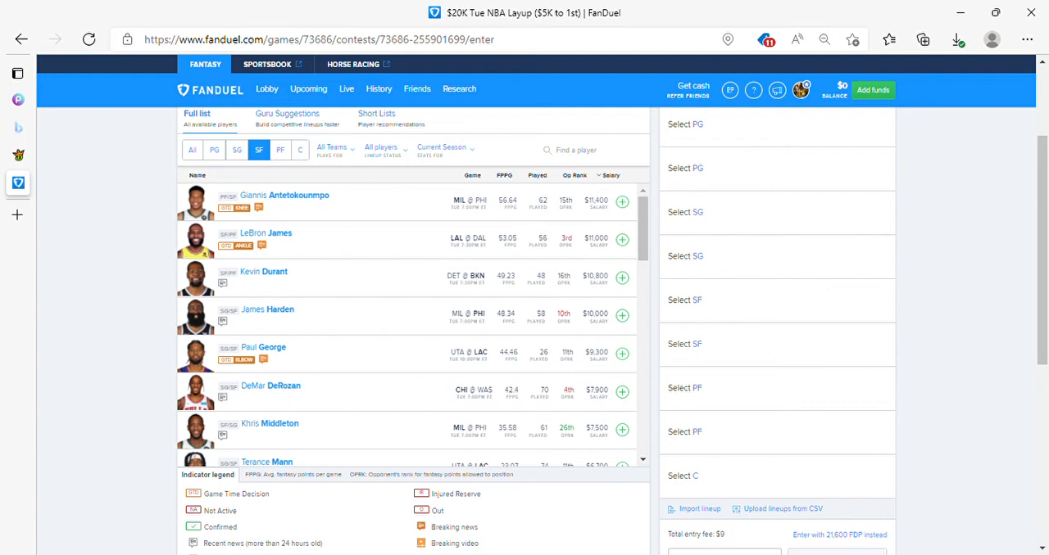
pyautogui.scroll(-3)
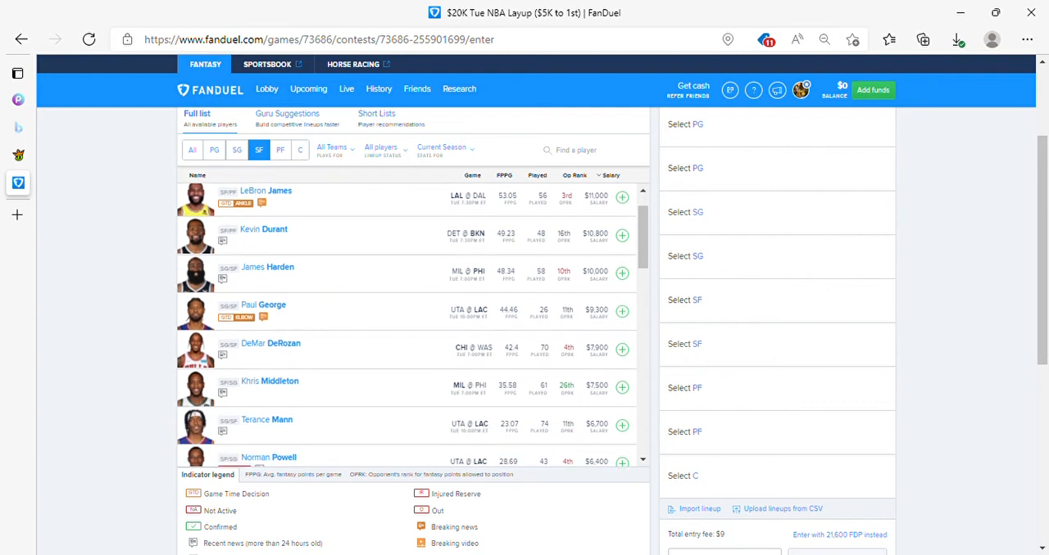
pyautogui.scroll(-3)
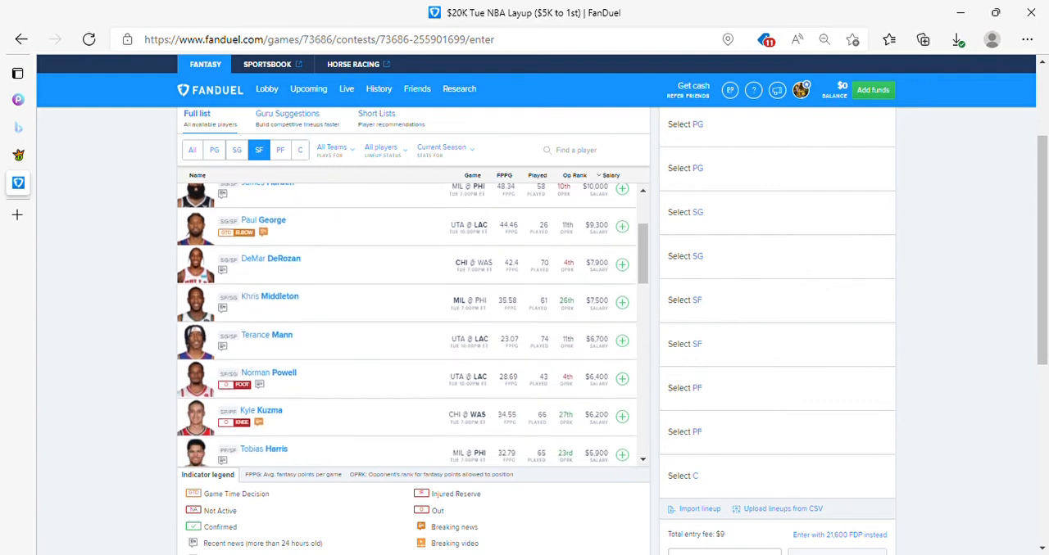
pyautogui.scroll(-3)
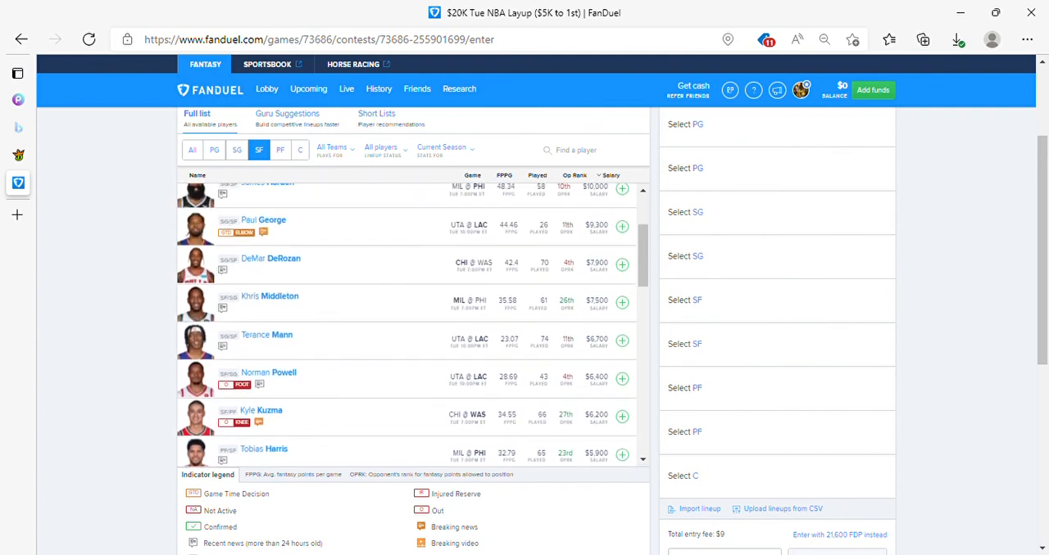
pyautogui.scroll(-3)
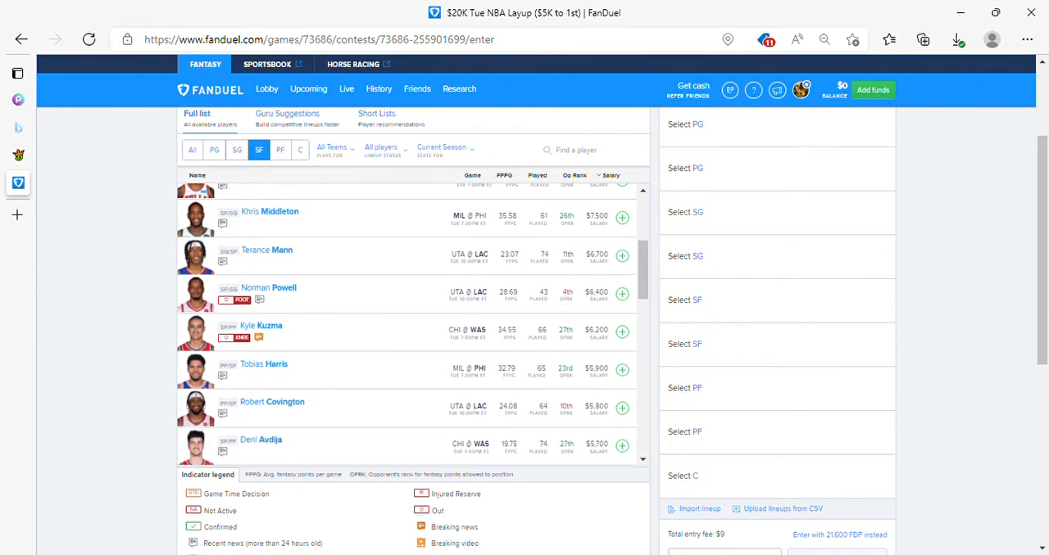
pyautogui.scroll(-3)
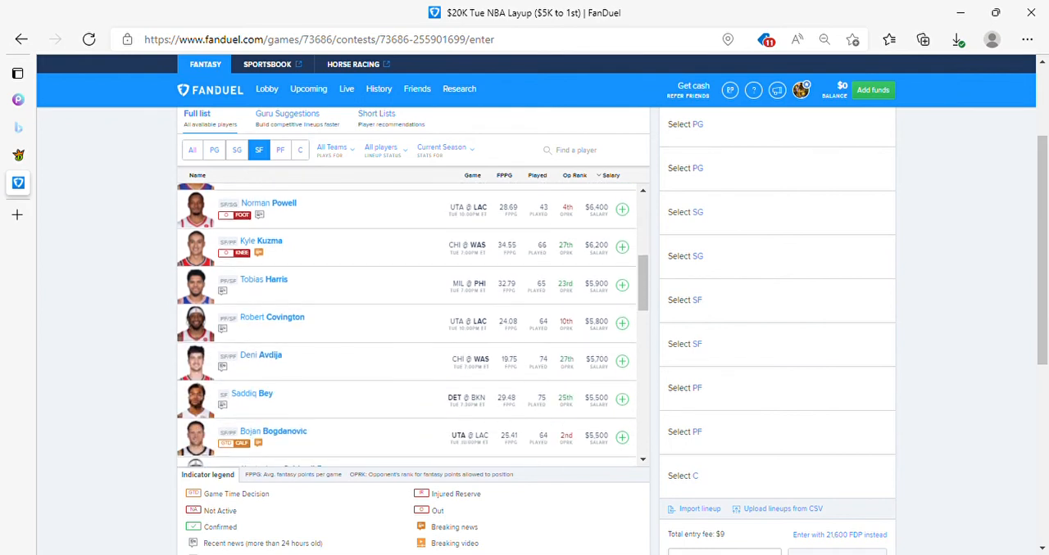
pyautogui.scroll(-3)
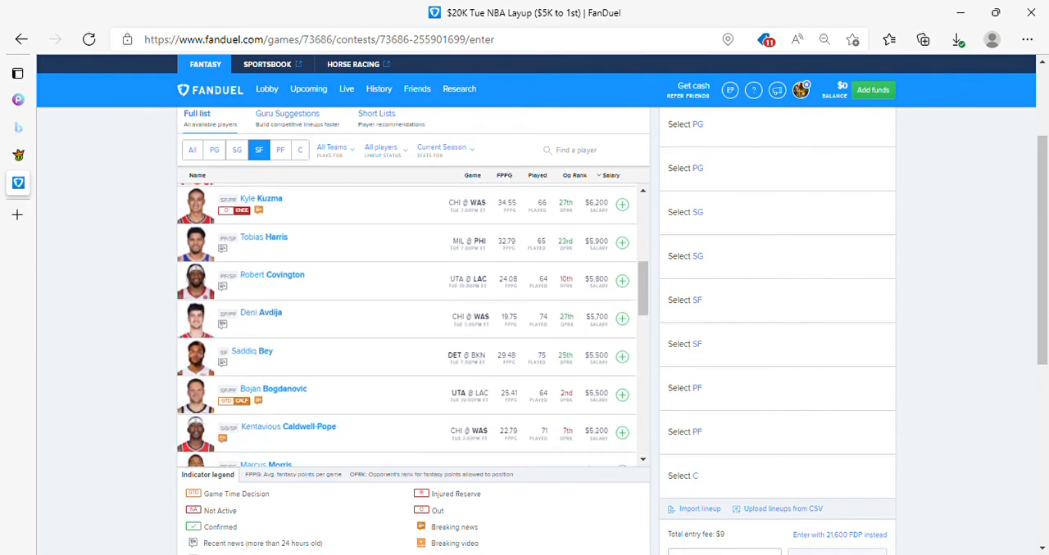
pyautogui.scroll(-3)
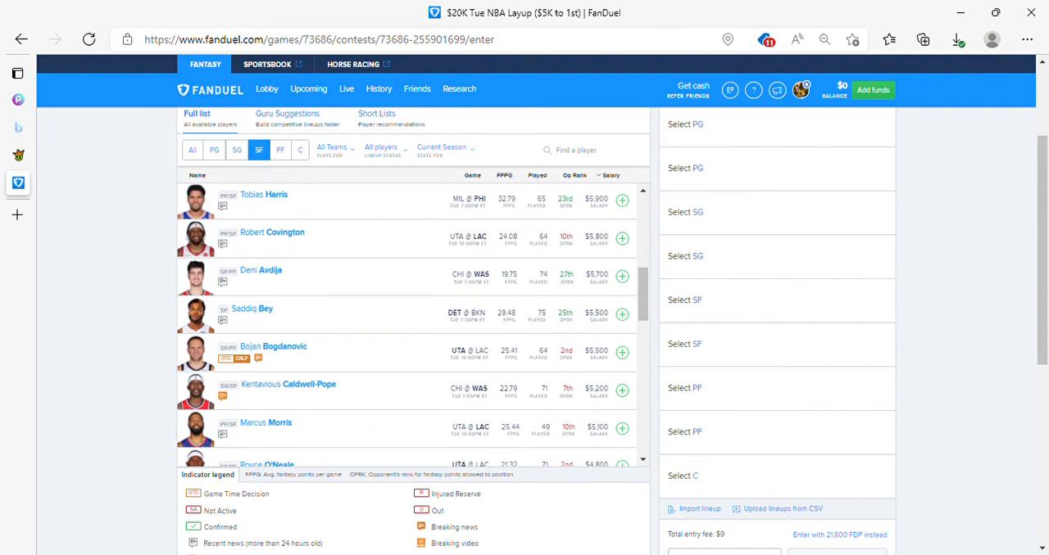
pyautogui.scroll(-3)
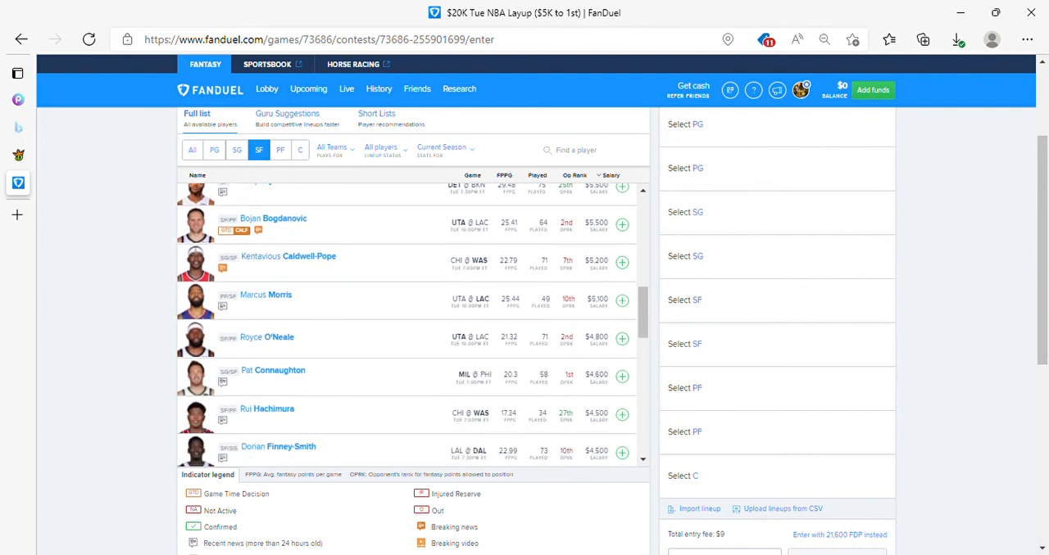
pyautogui.scroll(-3)
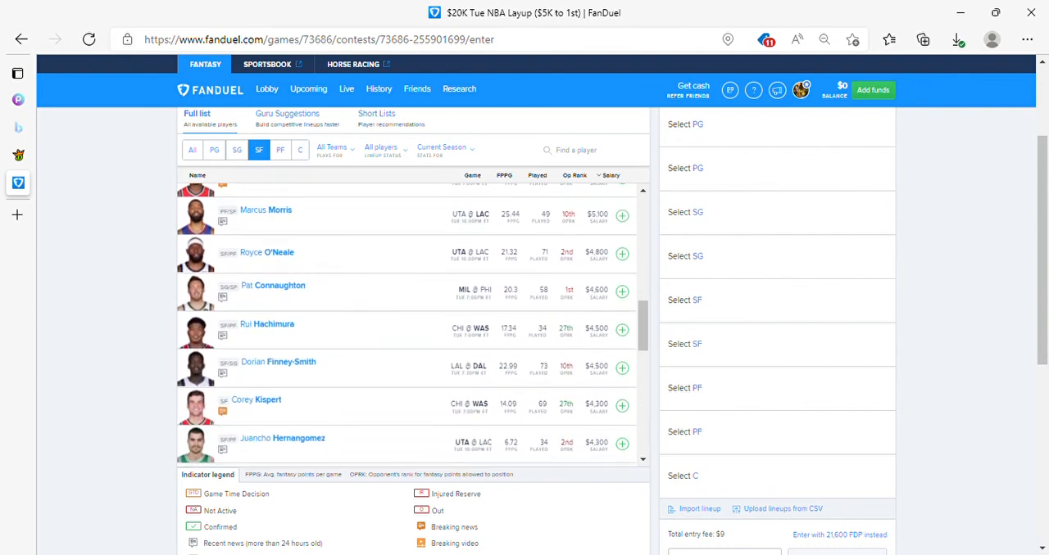
pyautogui.scroll(-3)
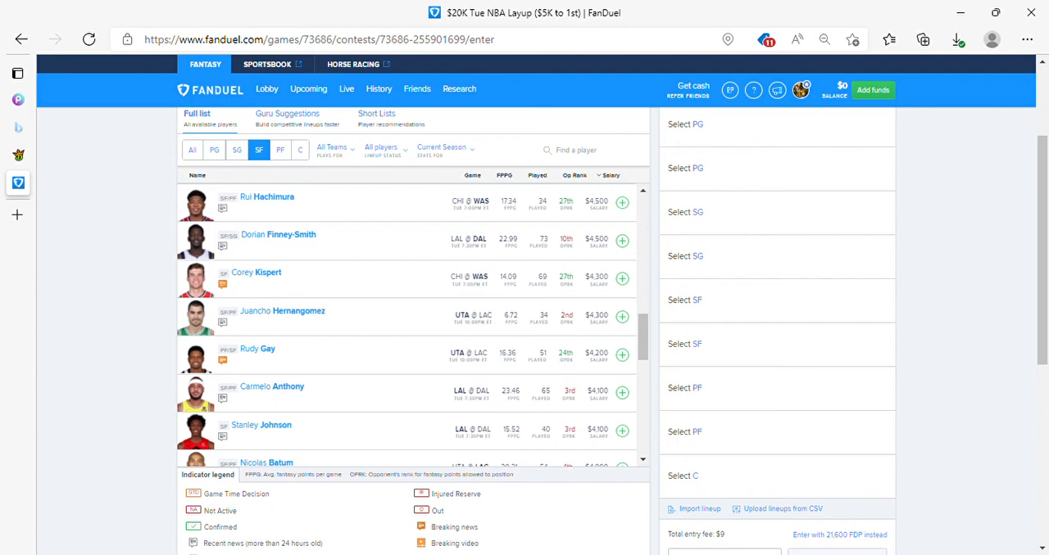
pyautogui.scroll(-3)
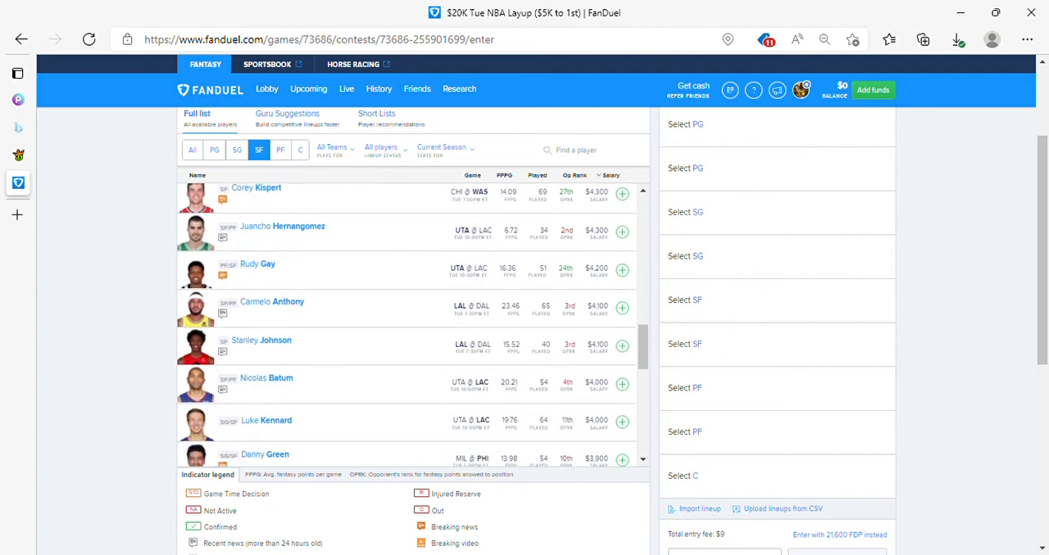
pyautogui.scroll(-3)
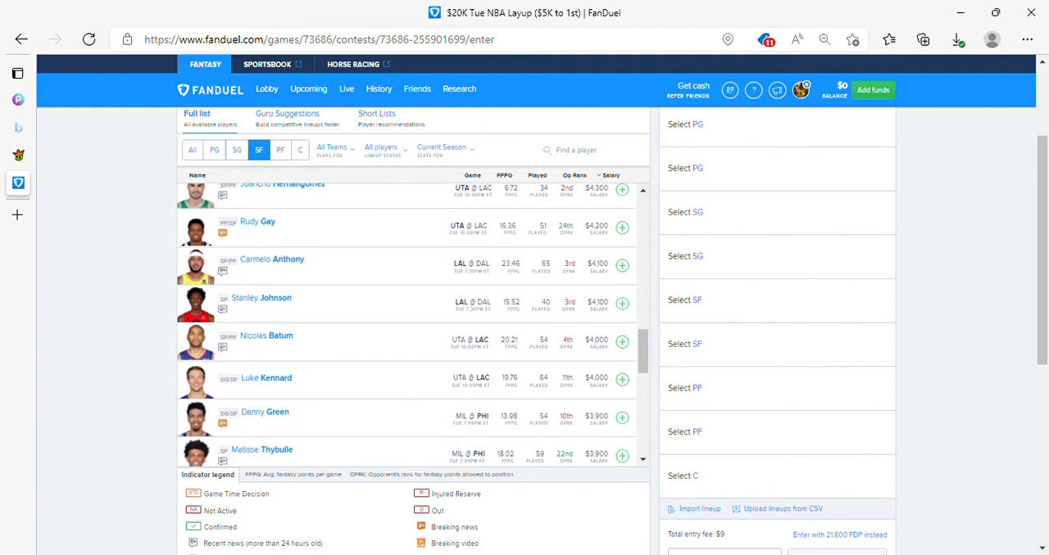
pyautogui.scroll(-3)
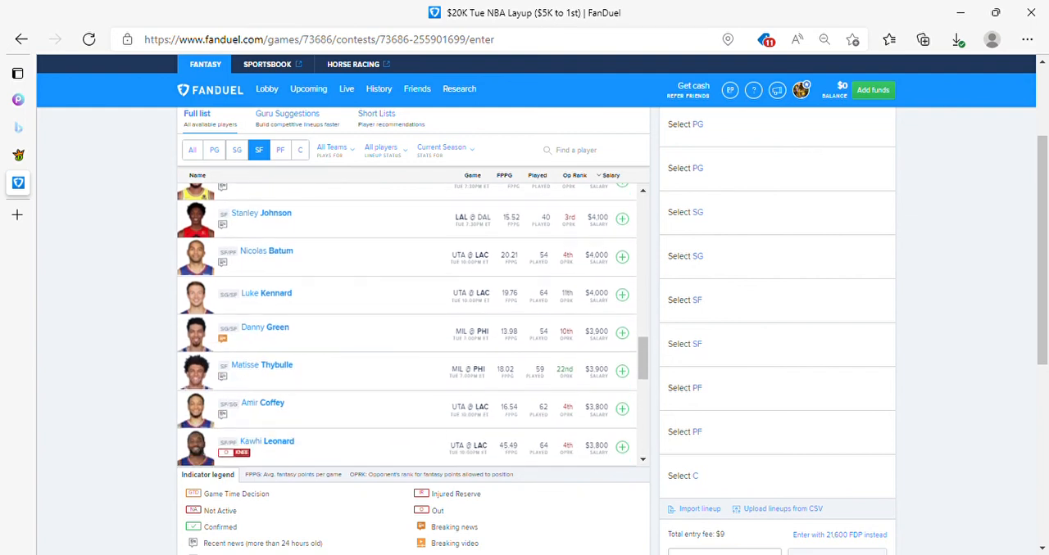
pyautogui.scroll(-3)
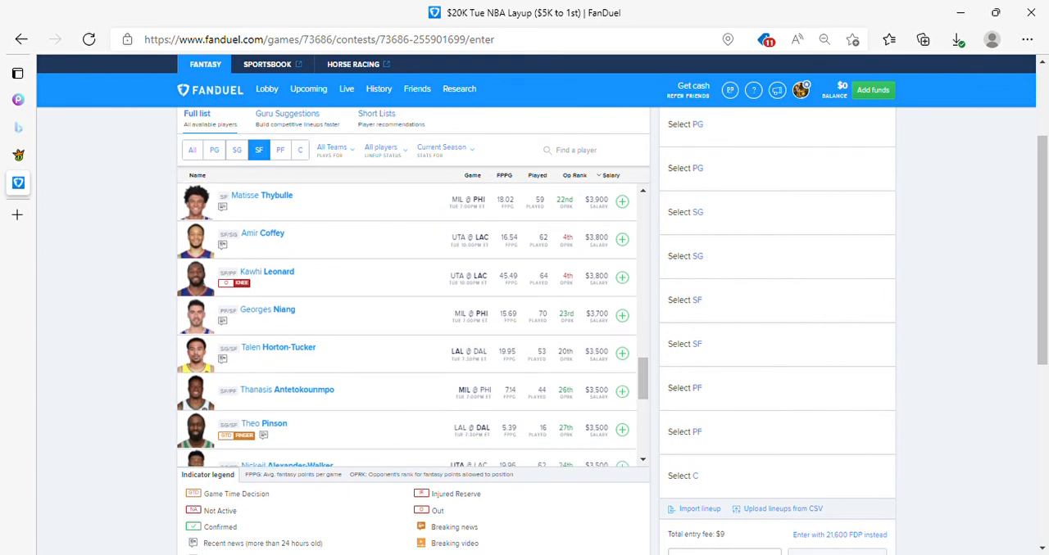
pyautogui.scroll(-3)
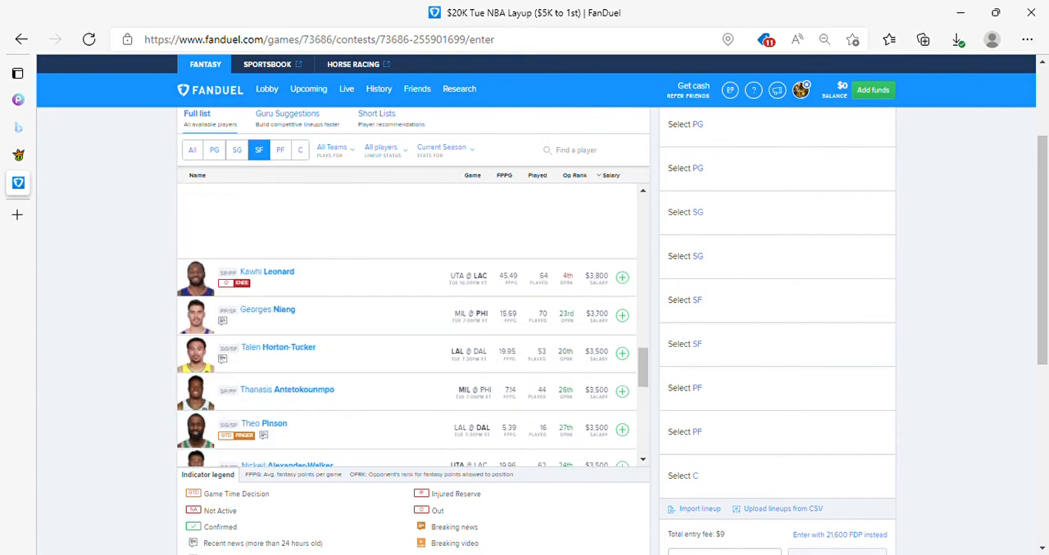
# Filter the FanDuel list to power forwards and browse down through them.
pyautogui.click(280, 149)
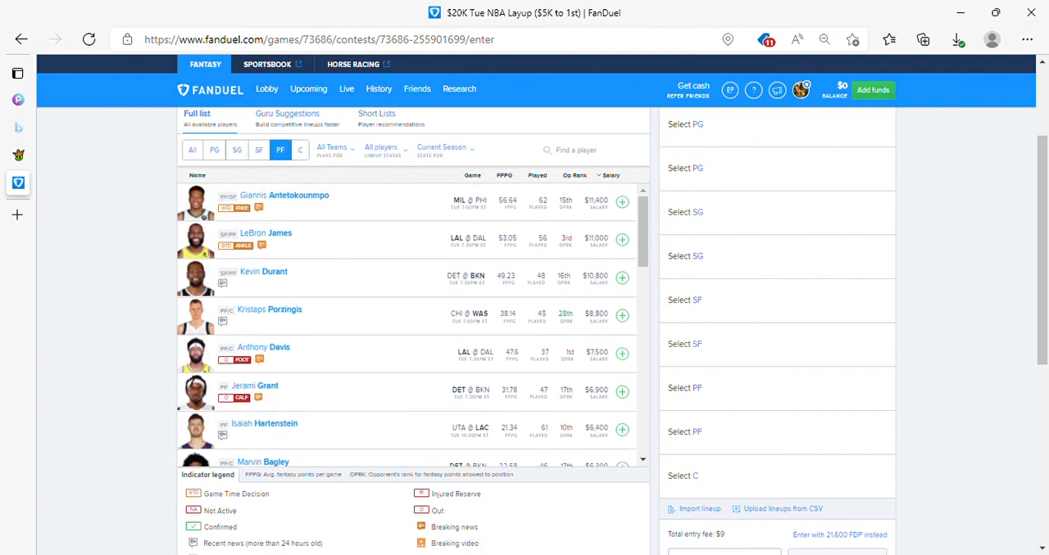
pyautogui.scroll(-3)
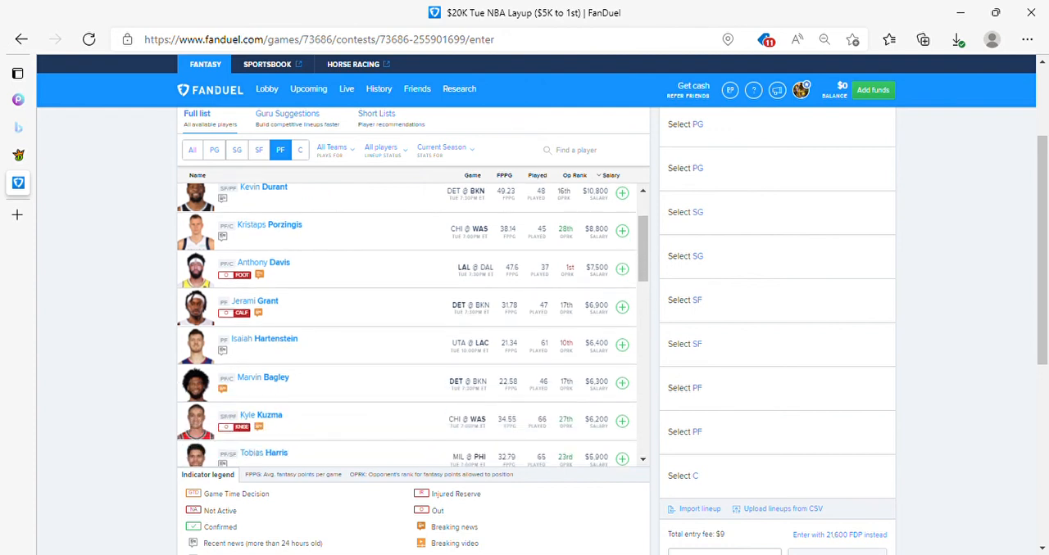
pyautogui.scroll(-3)
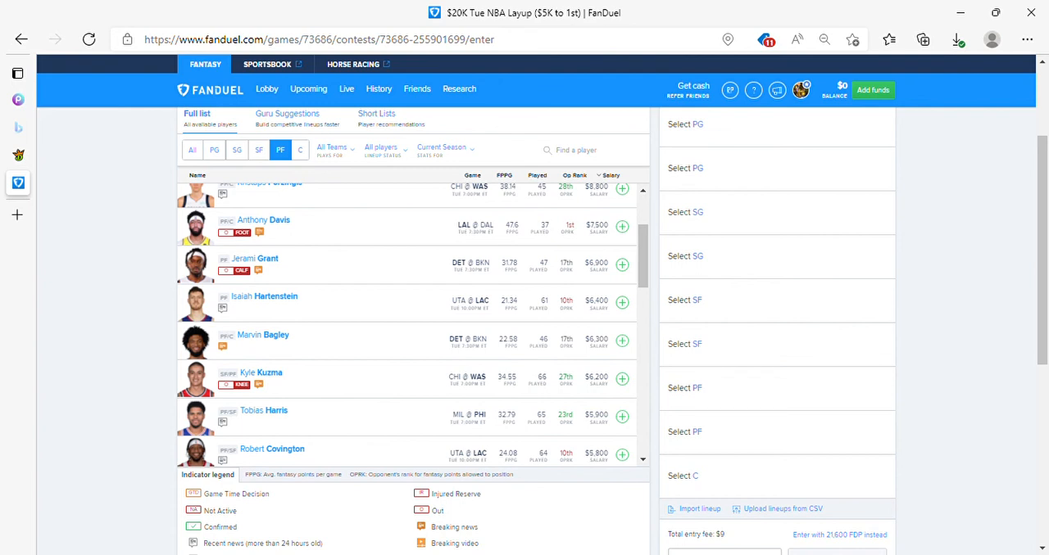
pyautogui.scroll(-3)
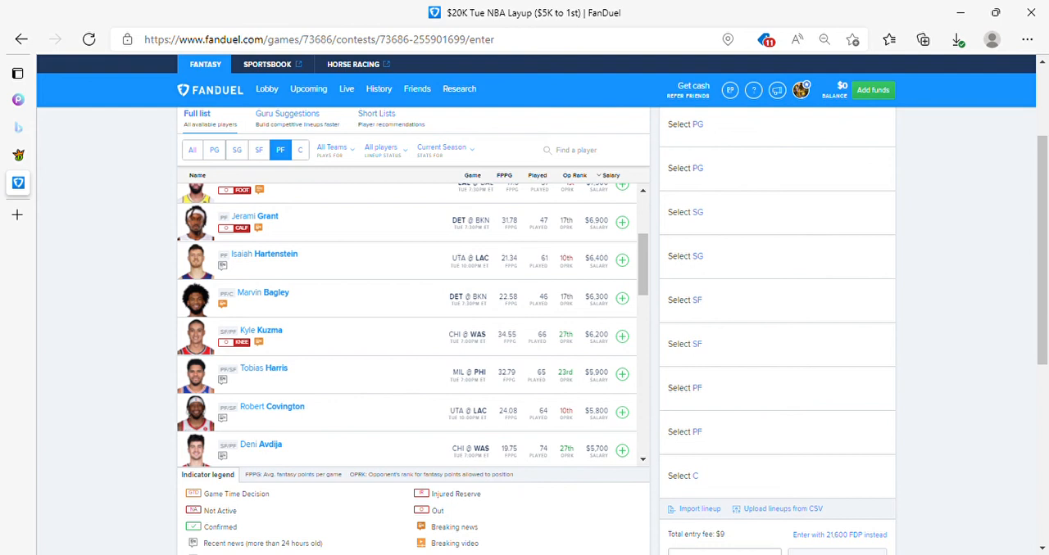
pyautogui.scroll(-3)
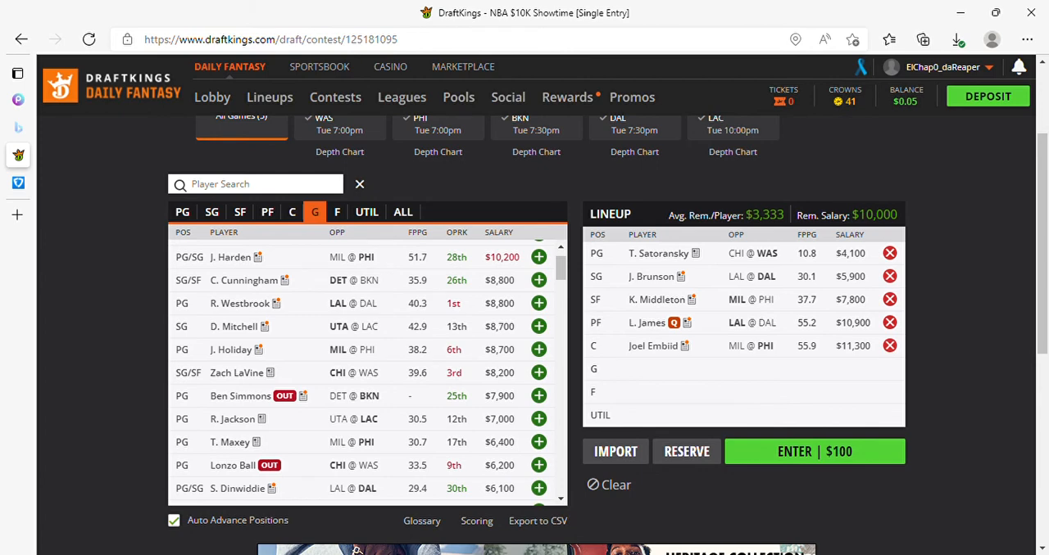
# Remove K. Middleton from the DraftKings lineup and search players for 'bag'.
pyautogui.click(267, 211)
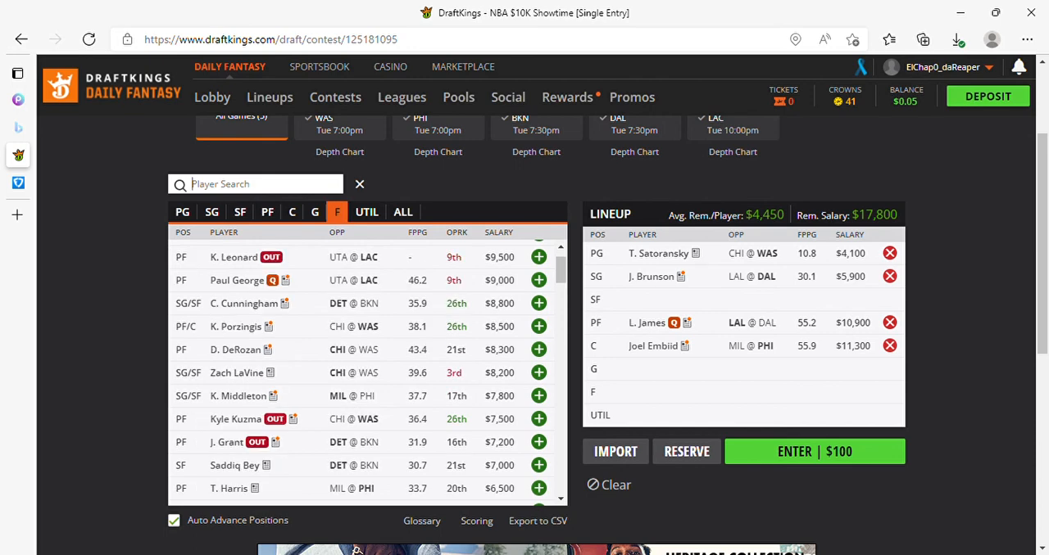
pyautogui.write('bag')
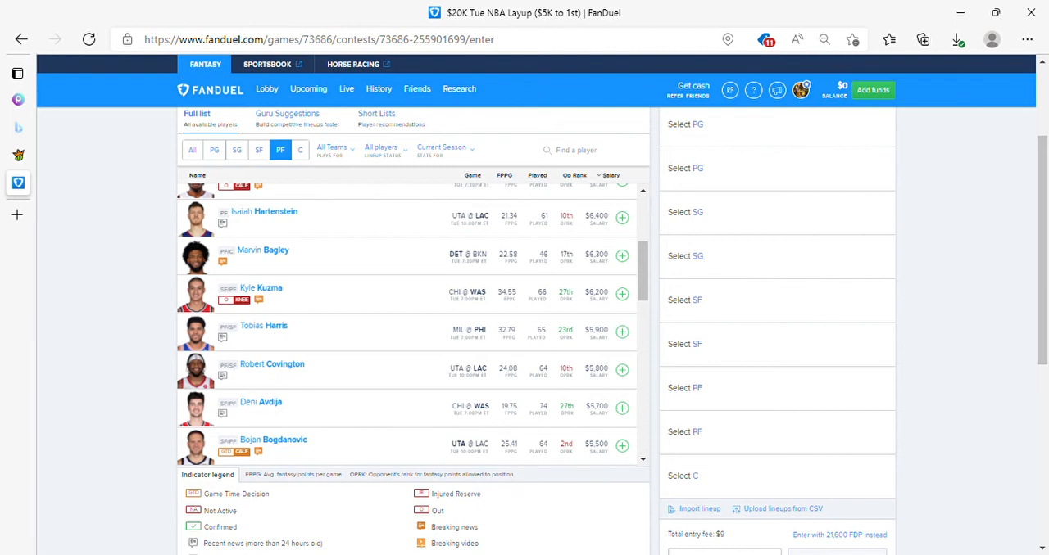
pyautogui.scroll(-3)
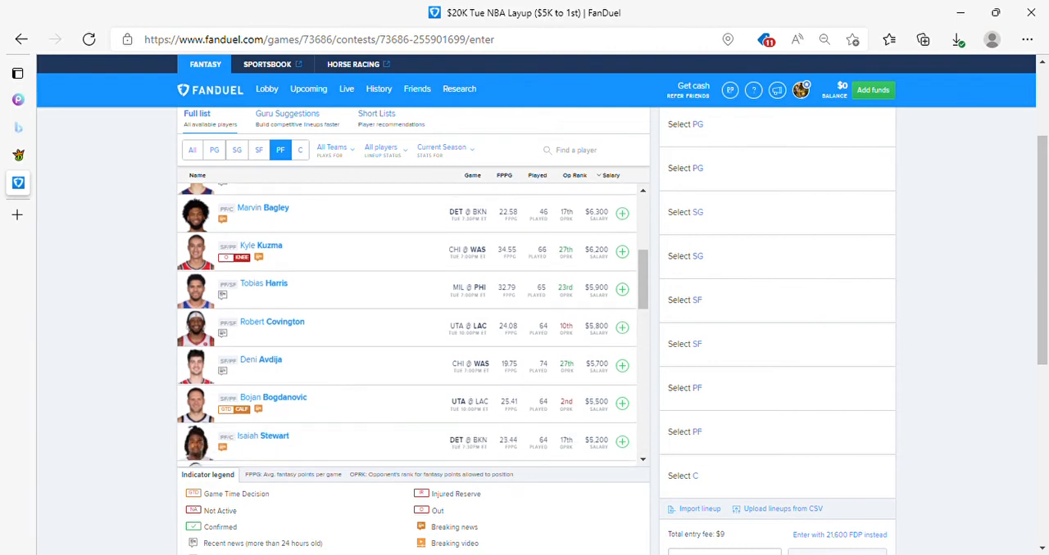
pyautogui.scroll(-3)
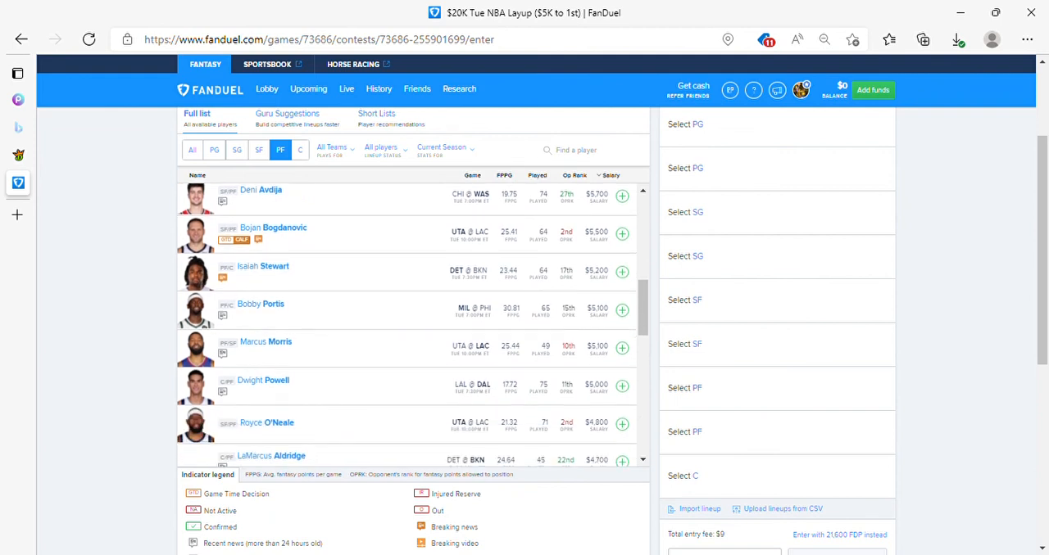
pyautogui.scroll(-3)
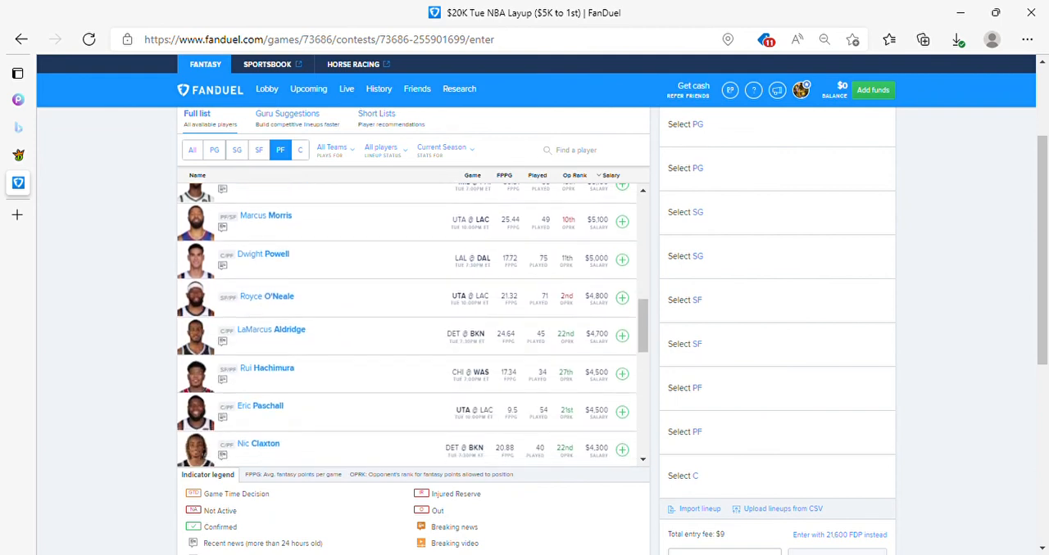
pyautogui.scroll(-3)
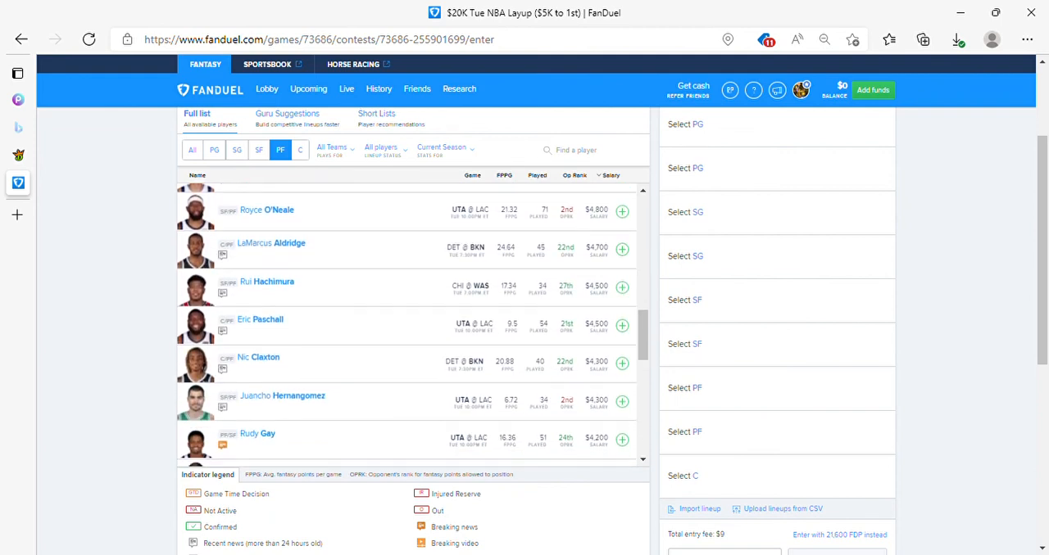
pyautogui.scroll(-3)
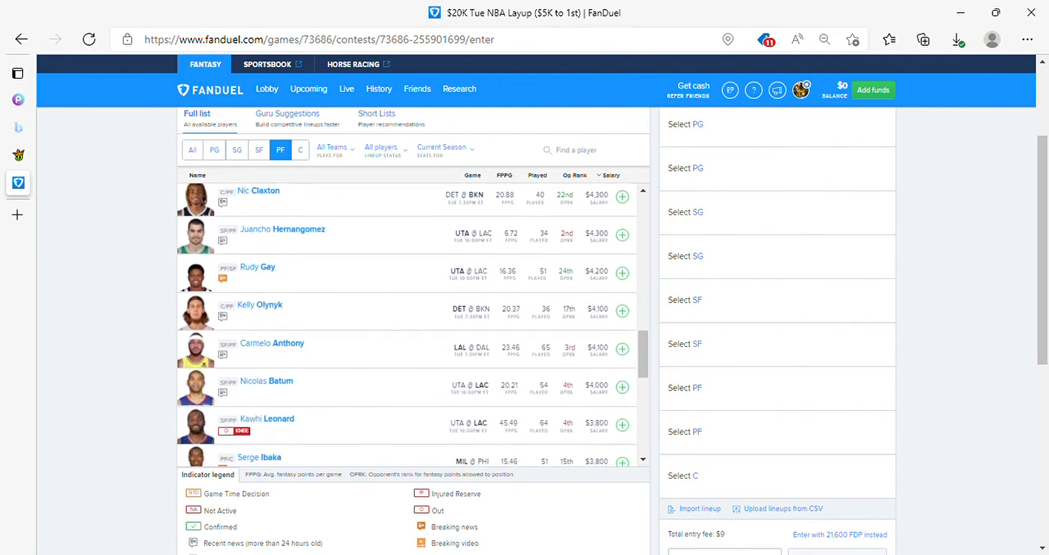
pyautogui.scroll(-3)
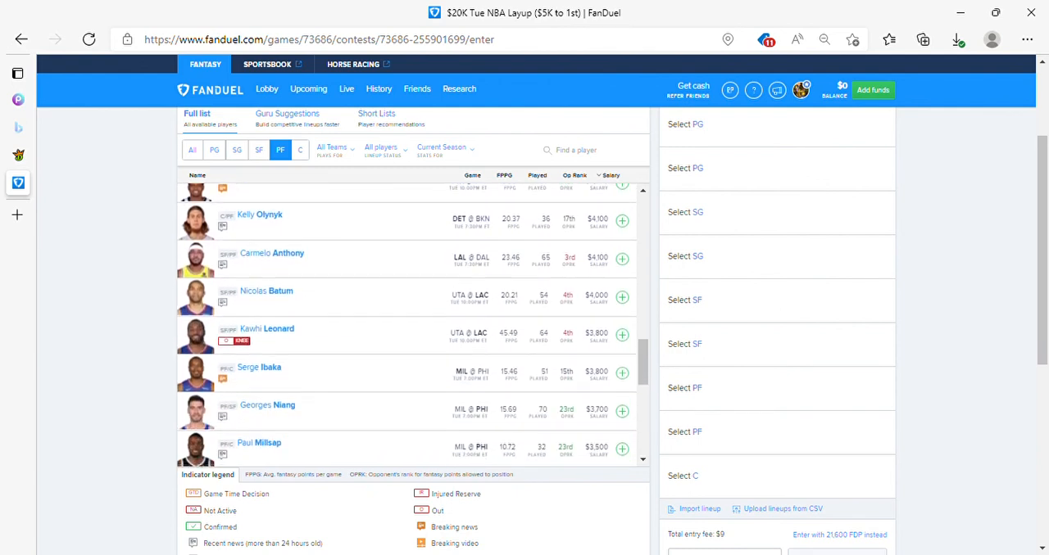
pyautogui.scroll(-3)
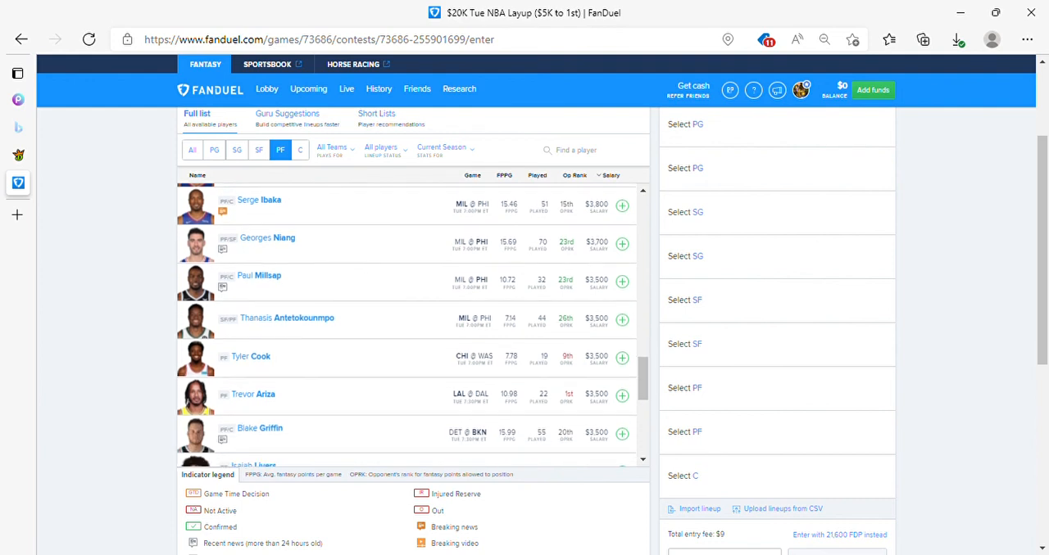
pyautogui.scroll(-3)
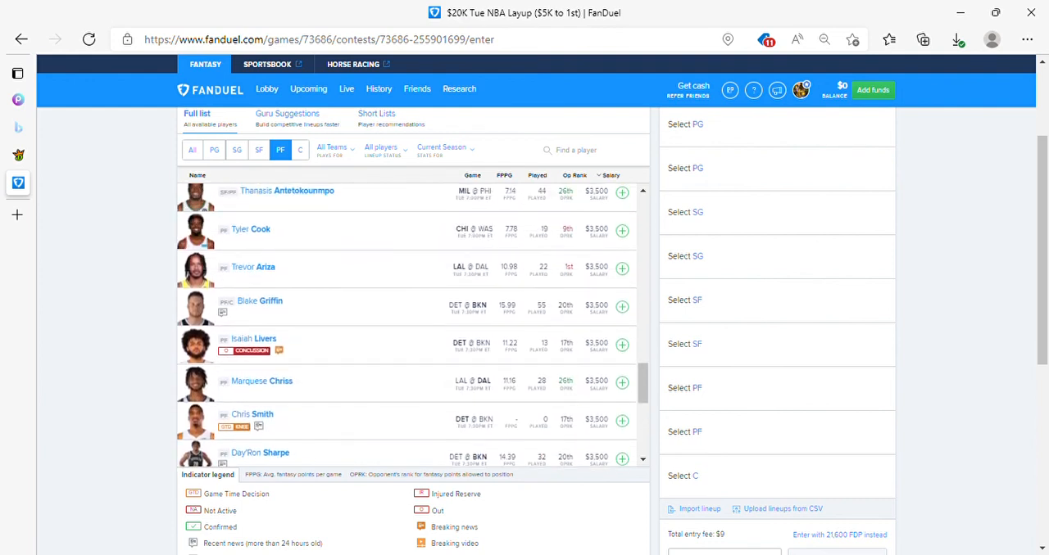
# List only centers, browse down to cheaper options like Dwight Howard, and return to centers.
pyautogui.click(300, 150)
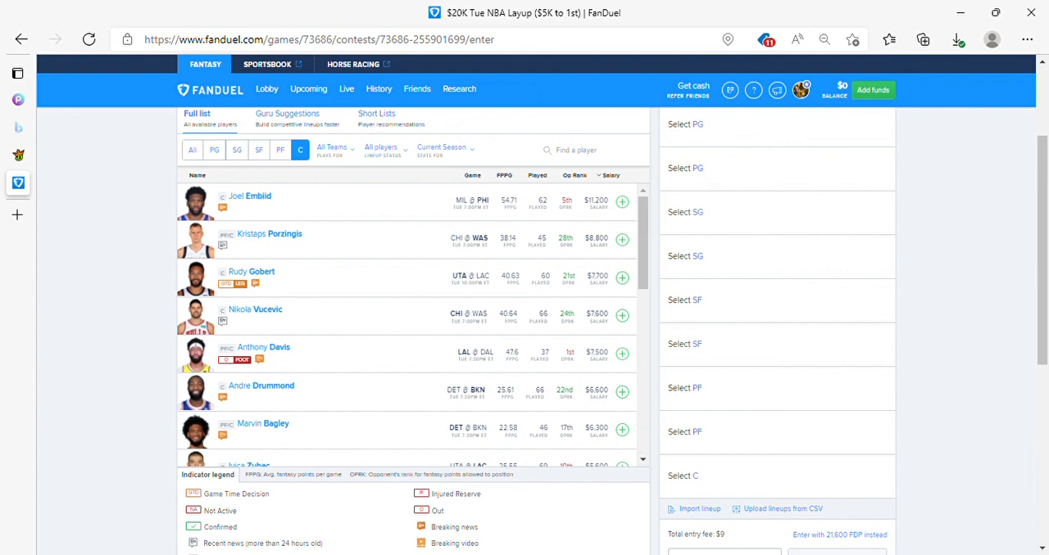
pyautogui.scroll(-3)
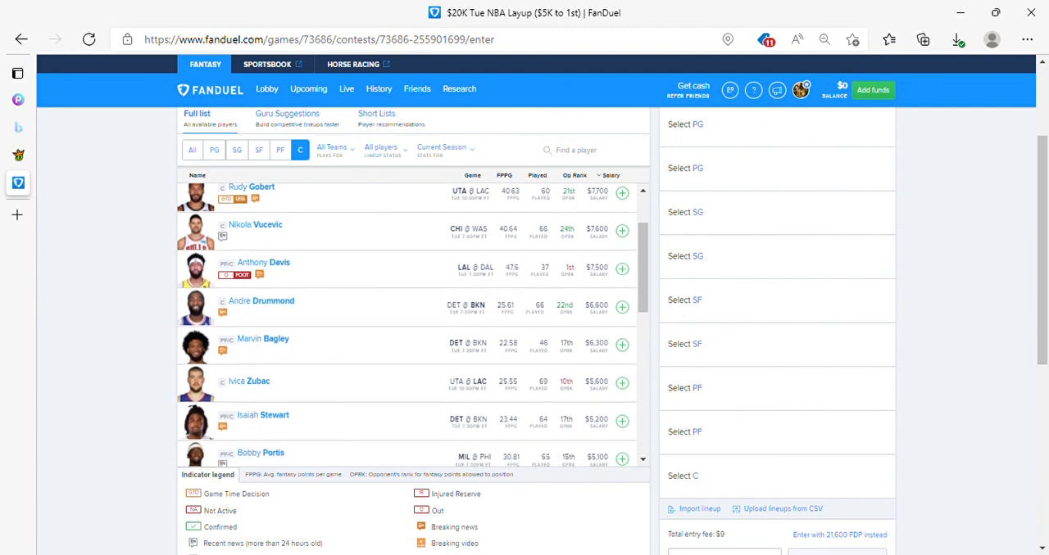
pyautogui.scroll(-3)
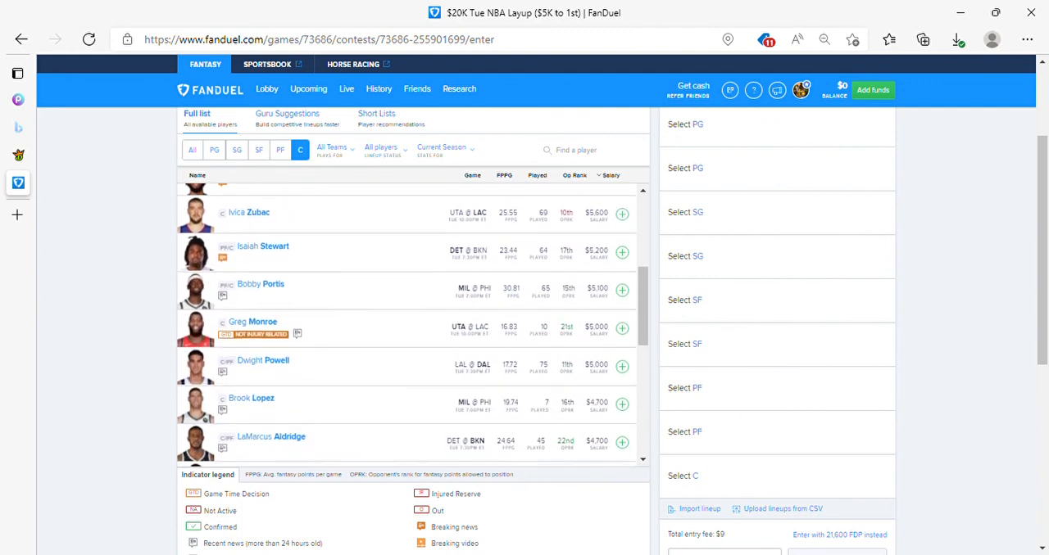
pyautogui.scroll(-3)
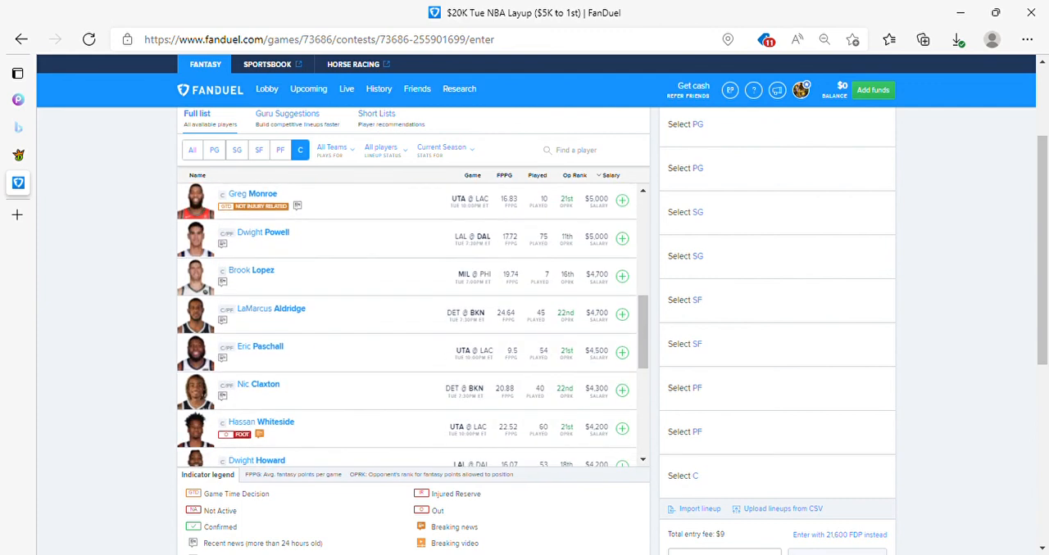
pyautogui.scroll(-3)
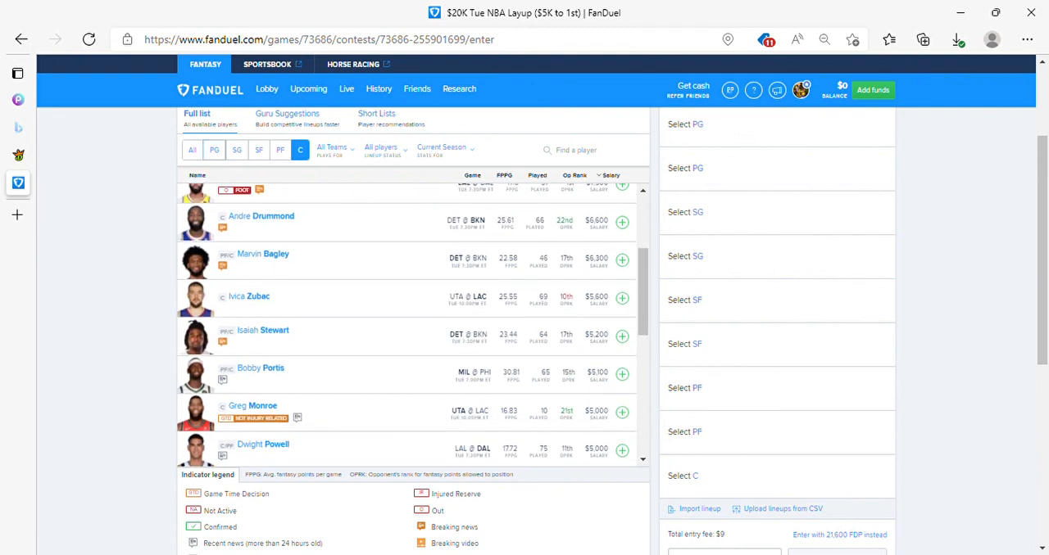
pyautogui.click(213, 150)
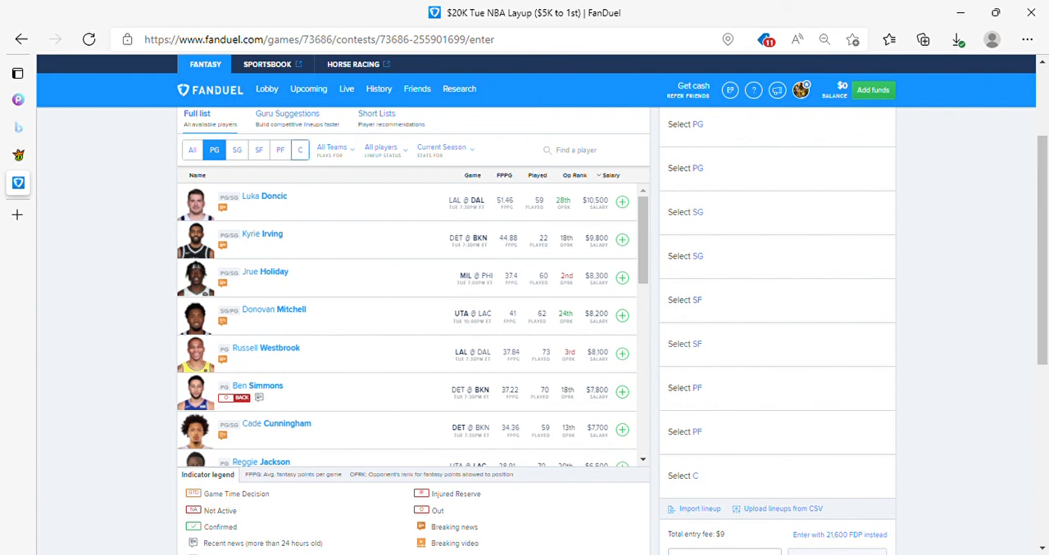
pyautogui.click(300, 150)
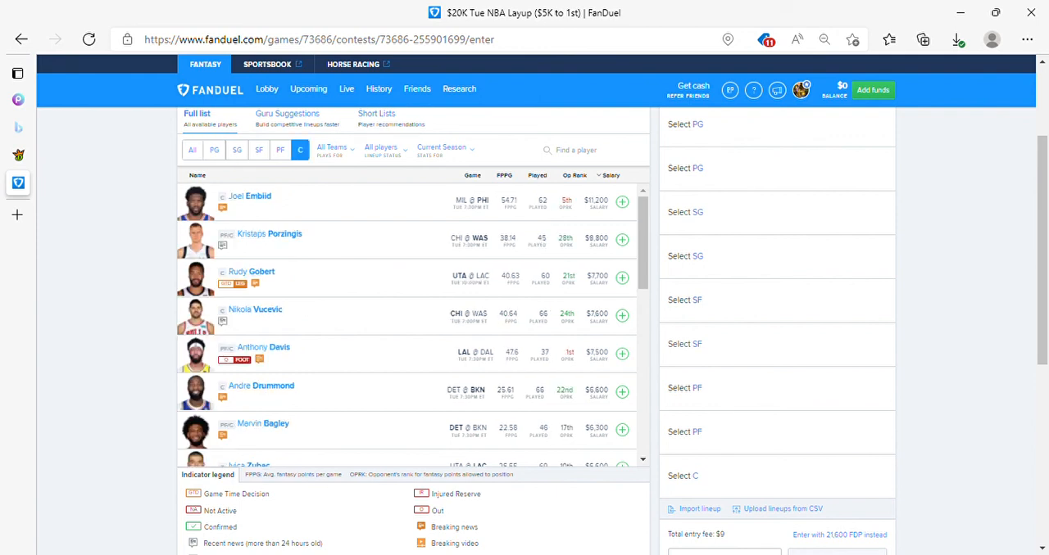
# Add Joel Embiid at C, Marvin Bagley at PF and LeBron James at SF.
pyautogui.click(620, 202)
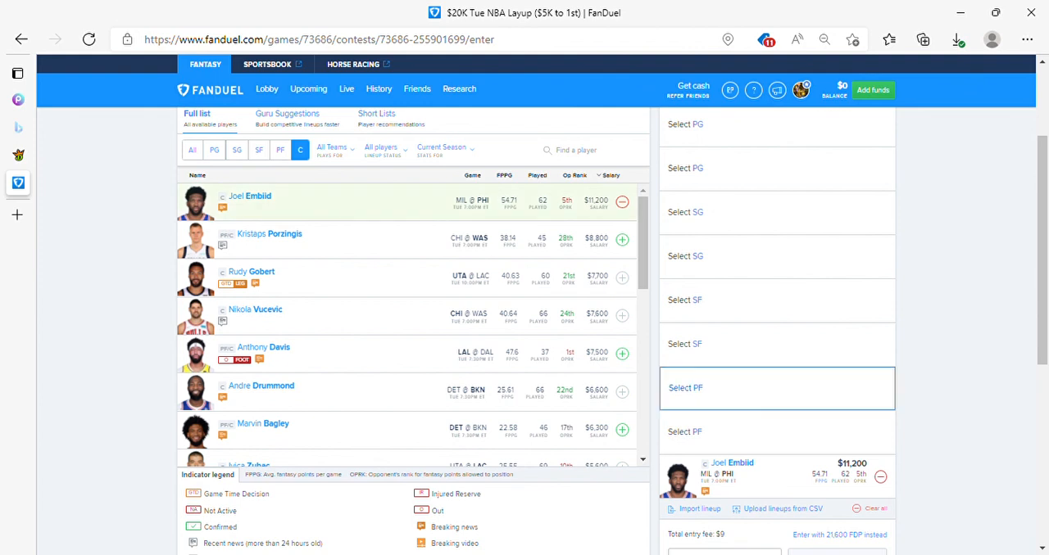
pyautogui.click(280, 150)
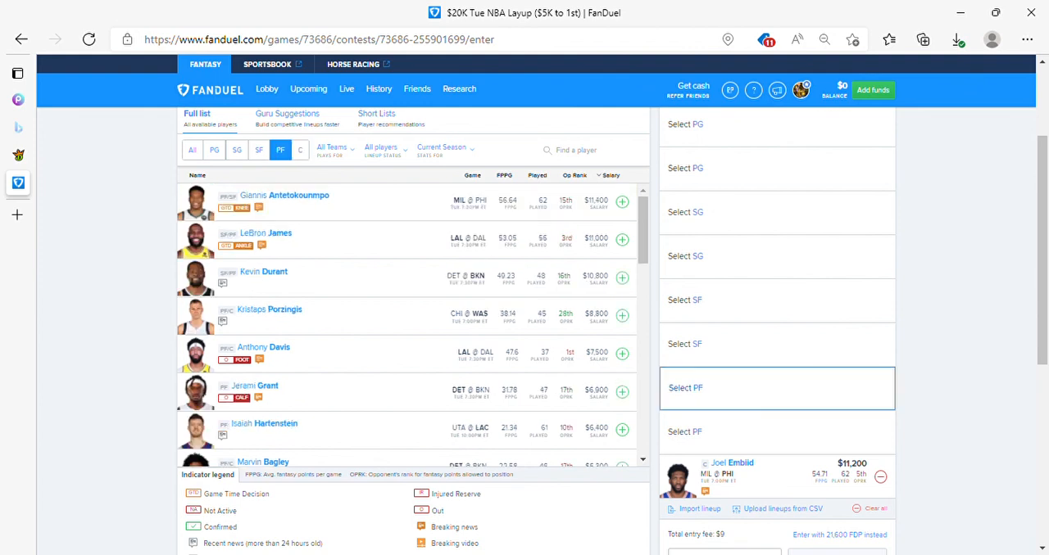
pyautogui.scroll(-3)
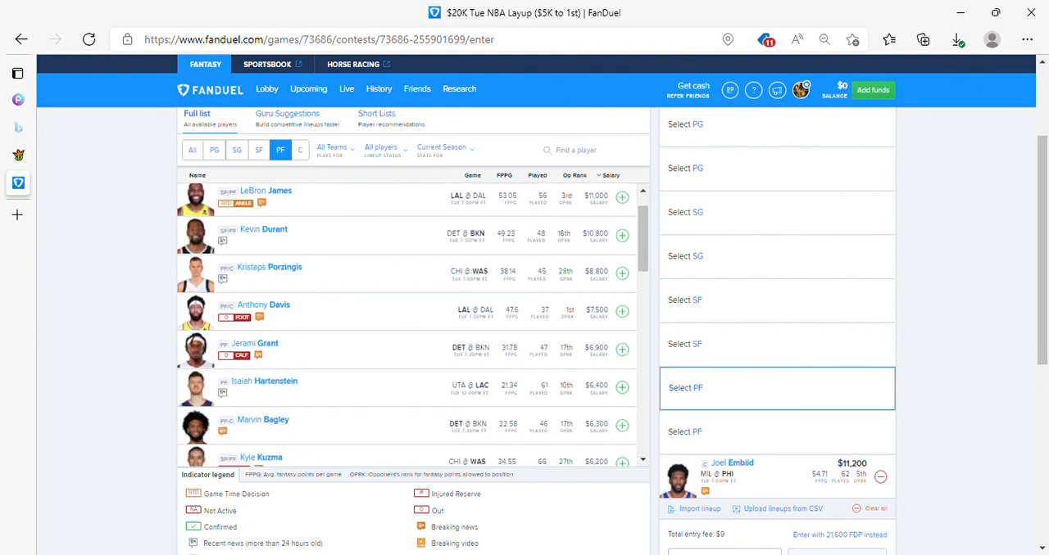
pyautogui.click(621, 426)
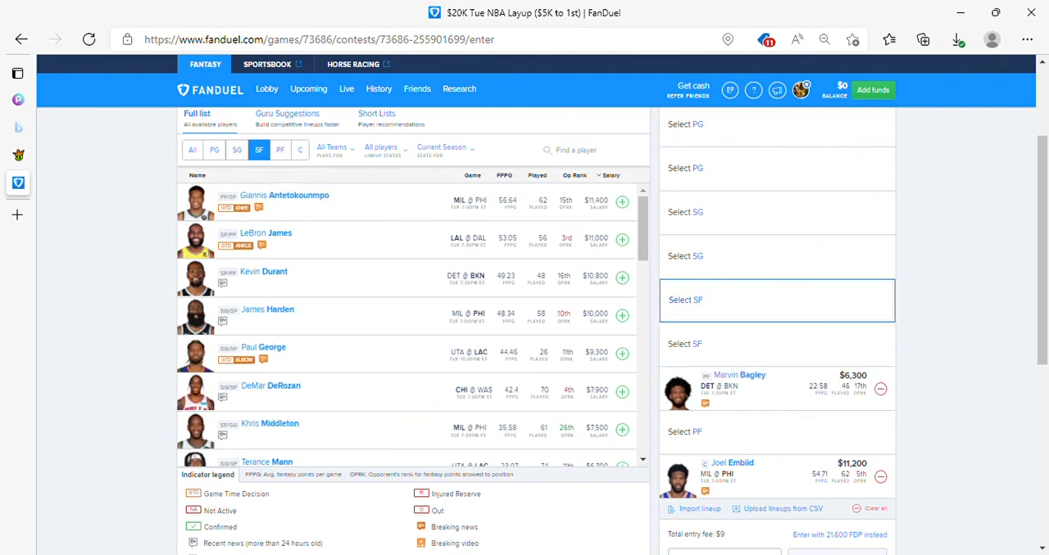
pyautogui.click(622, 239)
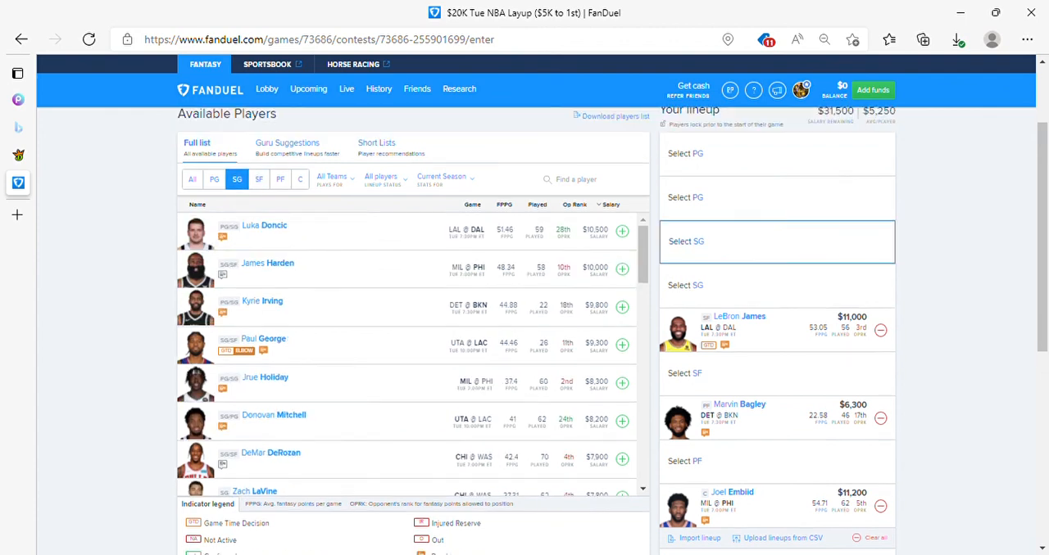
pyautogui.scroll(-3)
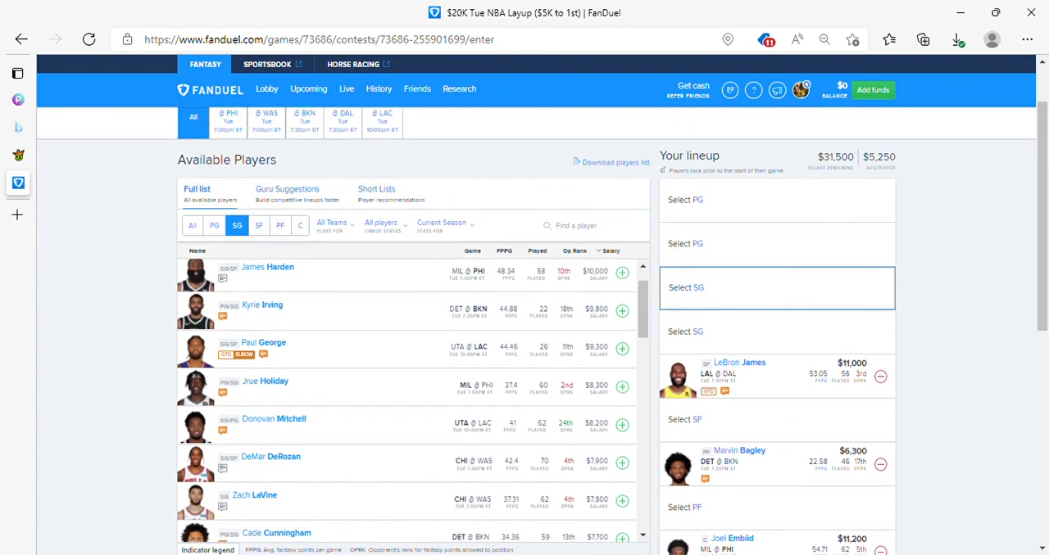
pyautogui.scroll(-3)
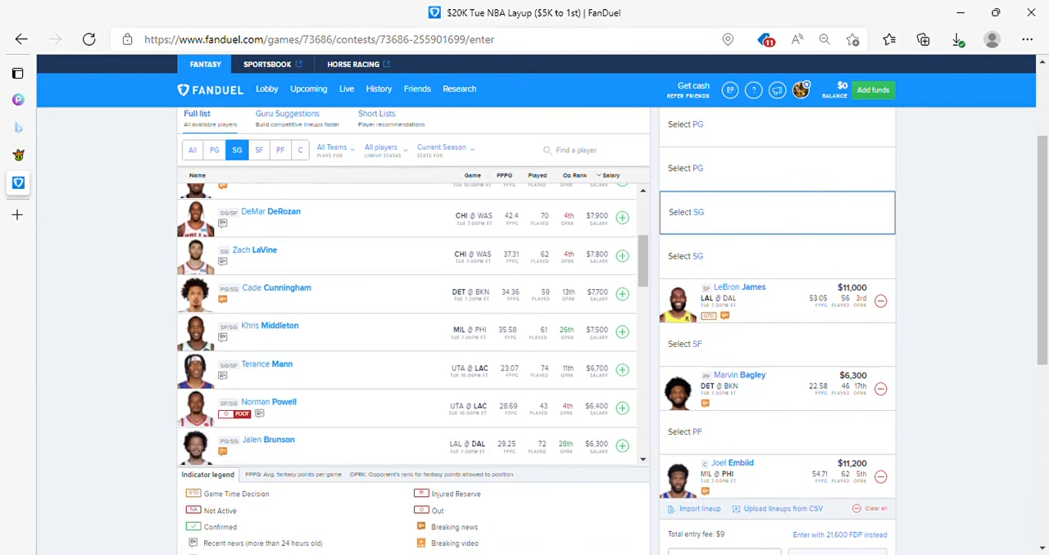
# Add Jalen Brunson at shooting guard, then list point guards and browse them.
pyautogui.scroll(-3)
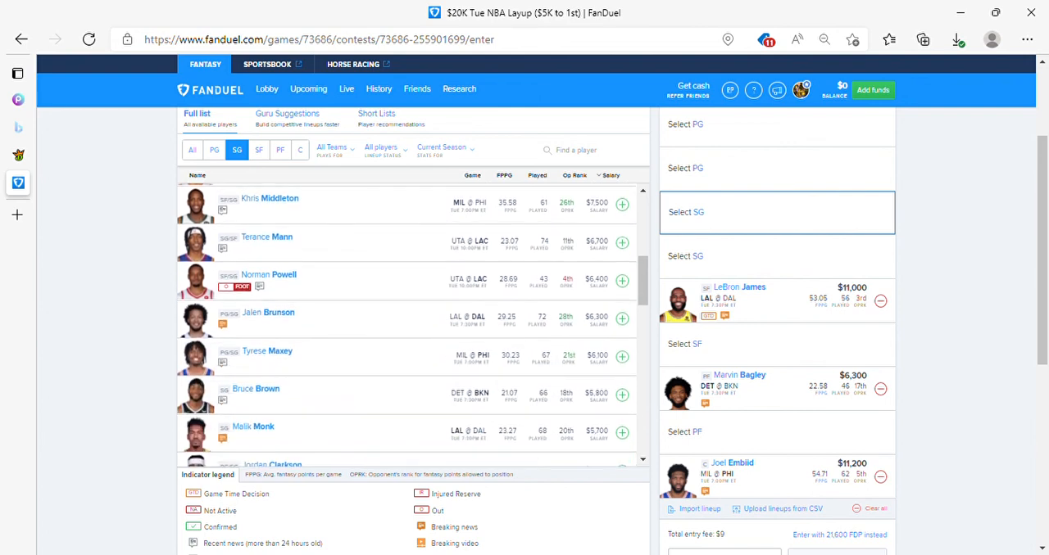
pyautogui.click(621, 318)
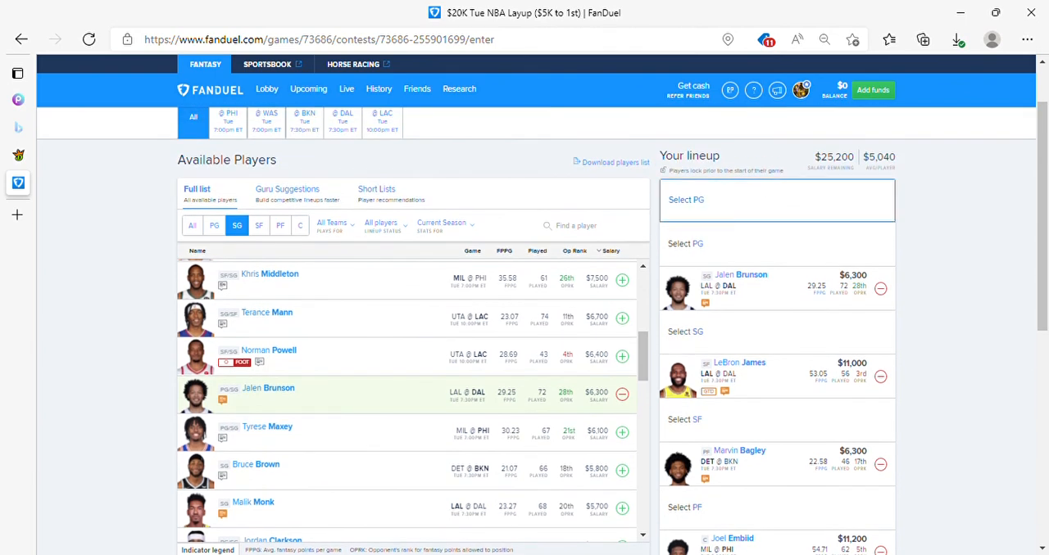
pyautogui.click(214, 225)
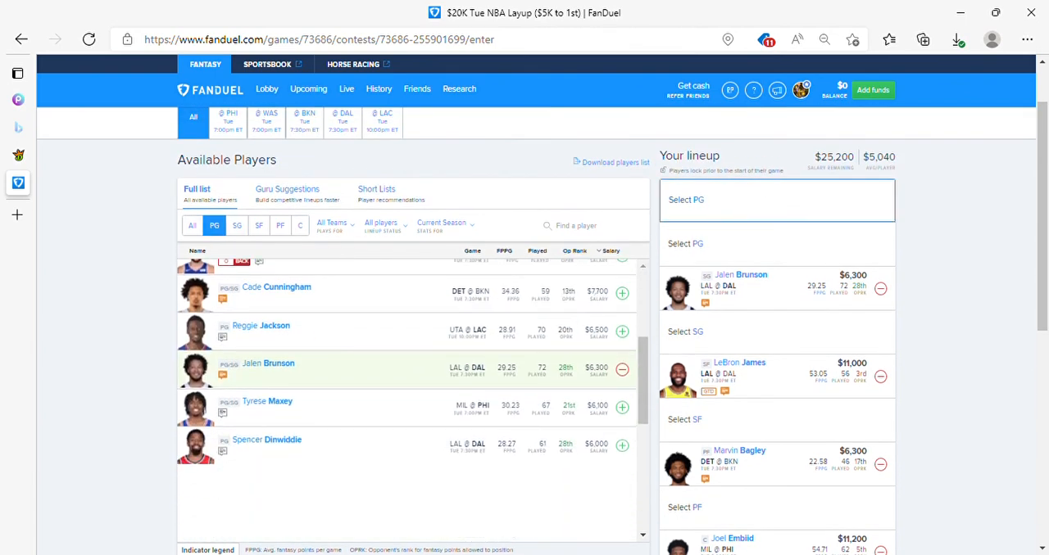
pyautogui.scroll(-3)
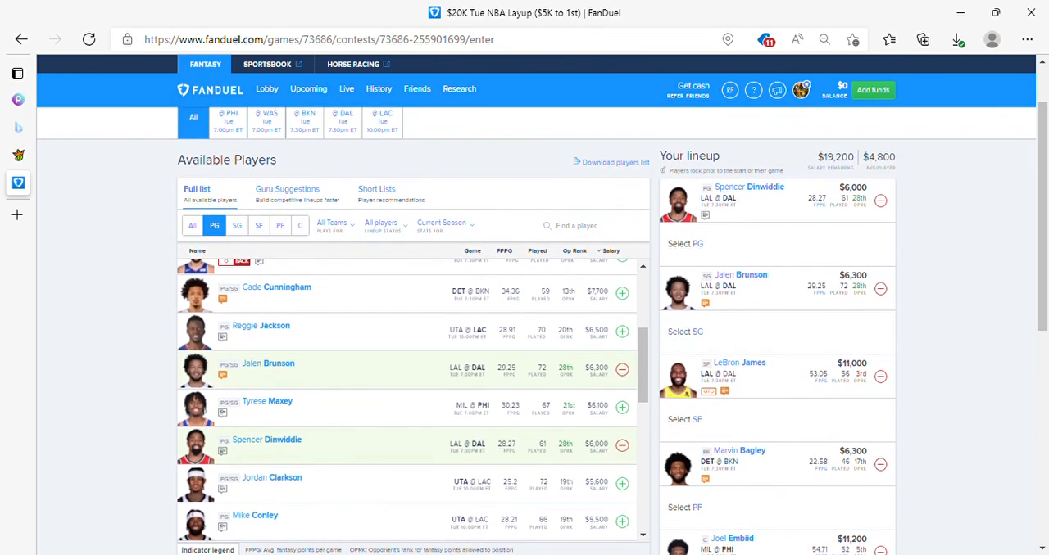
pyautogui.scroll(-3)
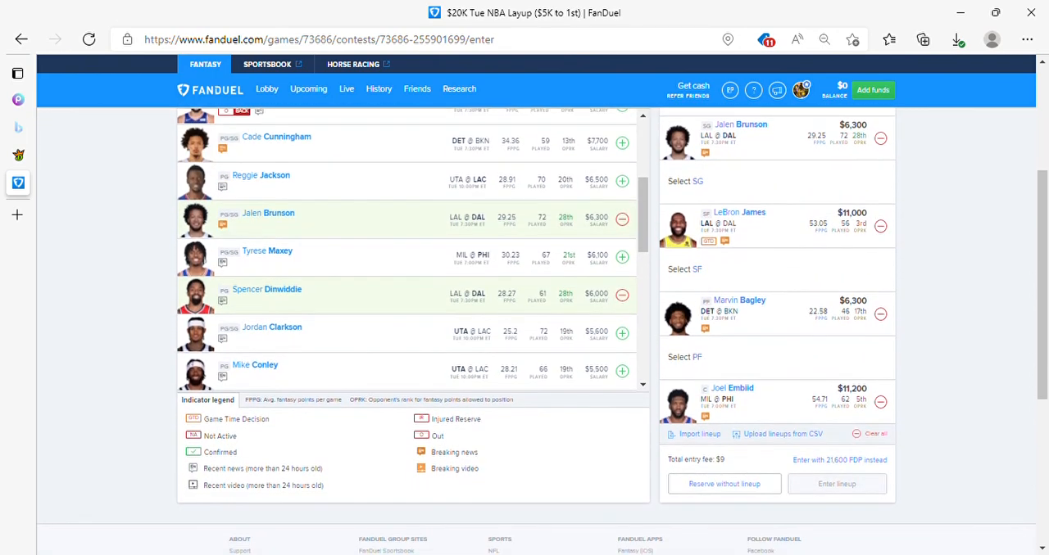